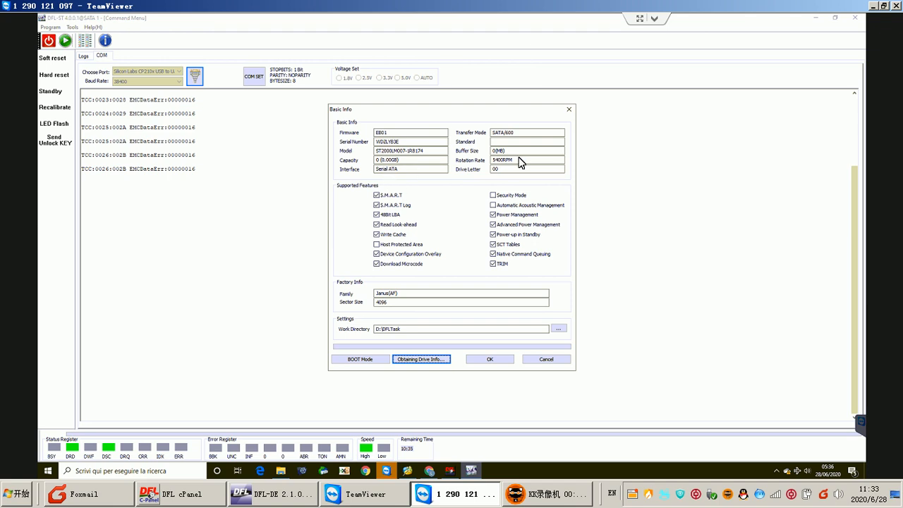
pyautogui.moveTo(411, 161)
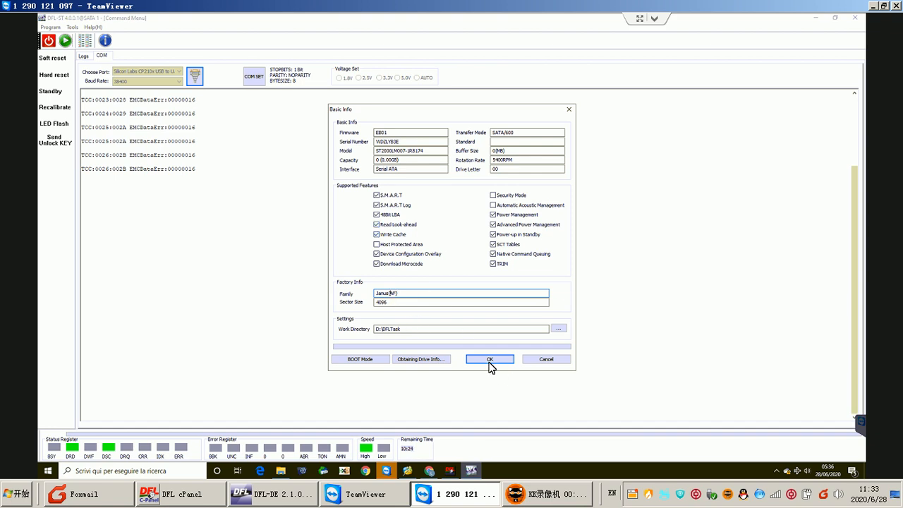
# Step: Accept the Basic Info, start Read ROM and confirm the work directory
pyautogui.click(489, 359)
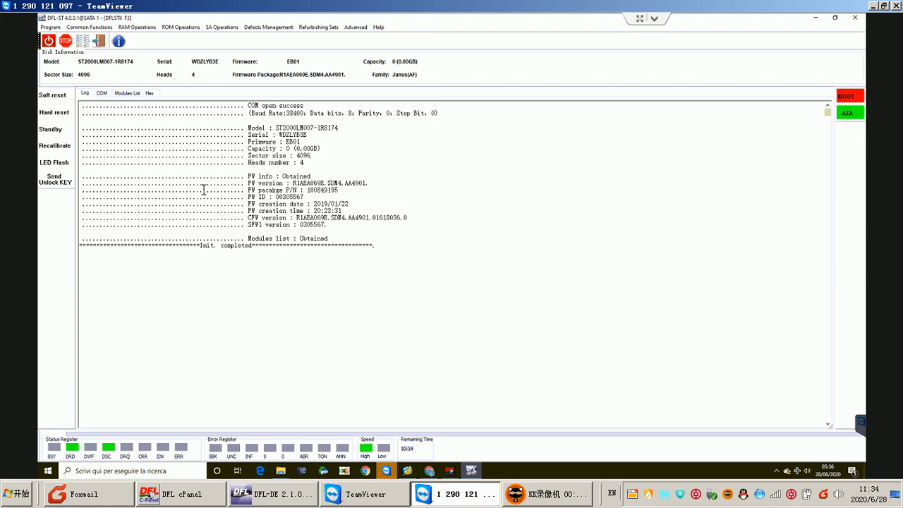
pyautogui.moveTo(144, 149)
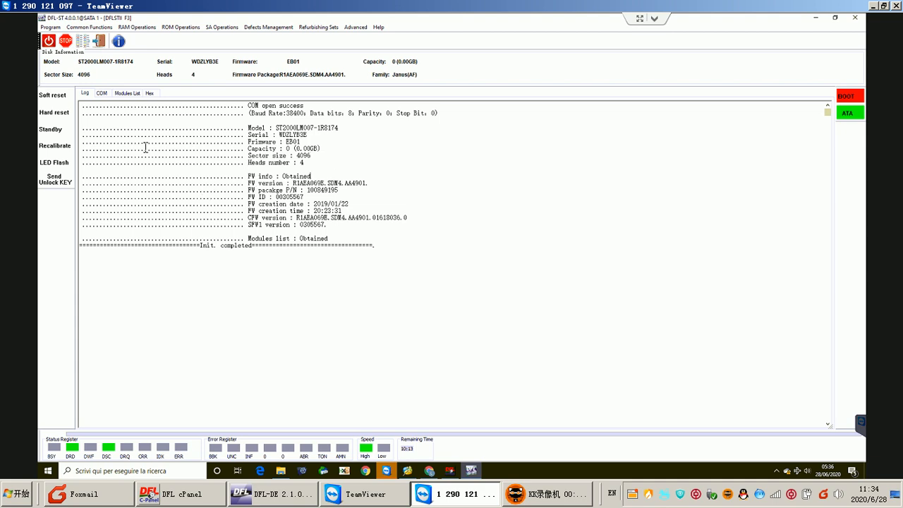
pyautogui.moveTo(180, 27)
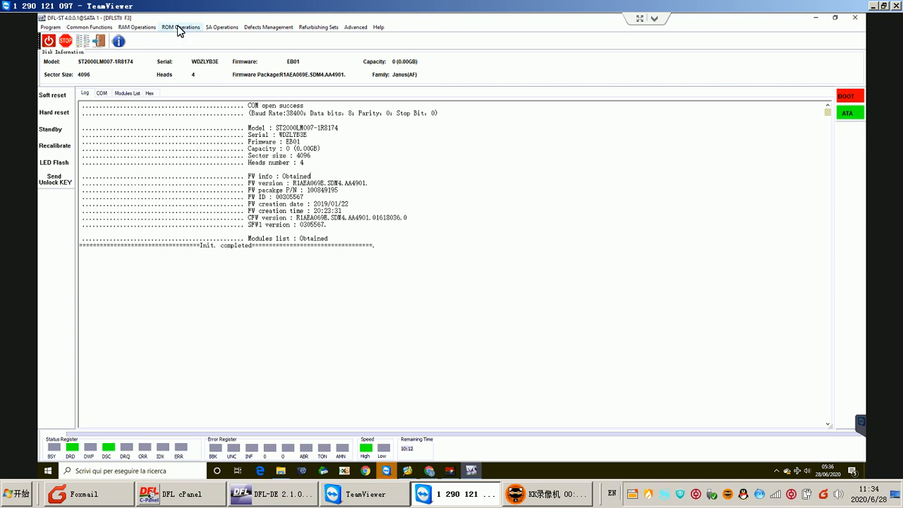
pyautogui.click(180, 27)
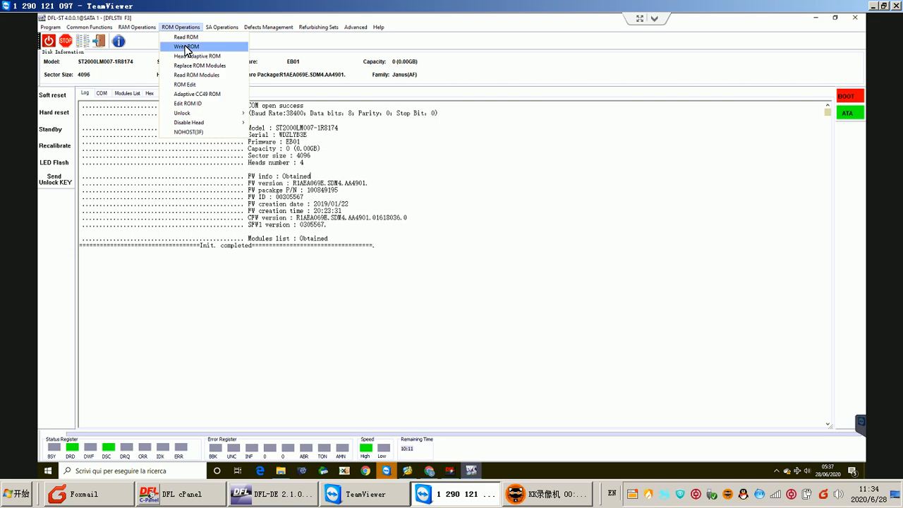
pyautogui.moveTo(188, 35)
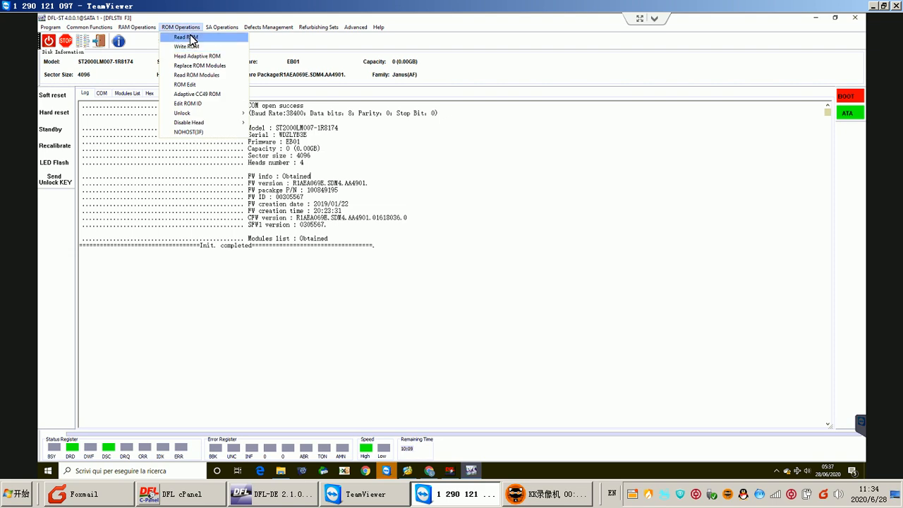
pyautogui.click(184, 37)
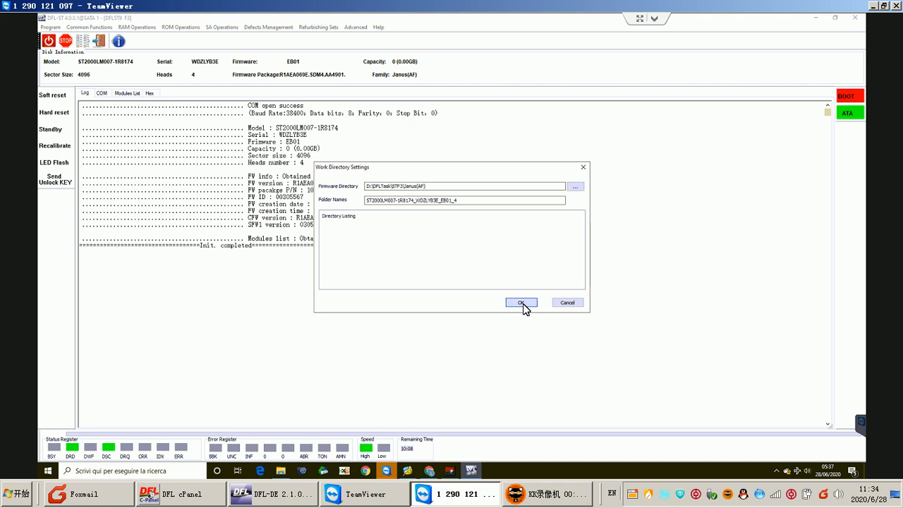
pyautogui.click(520, 302)
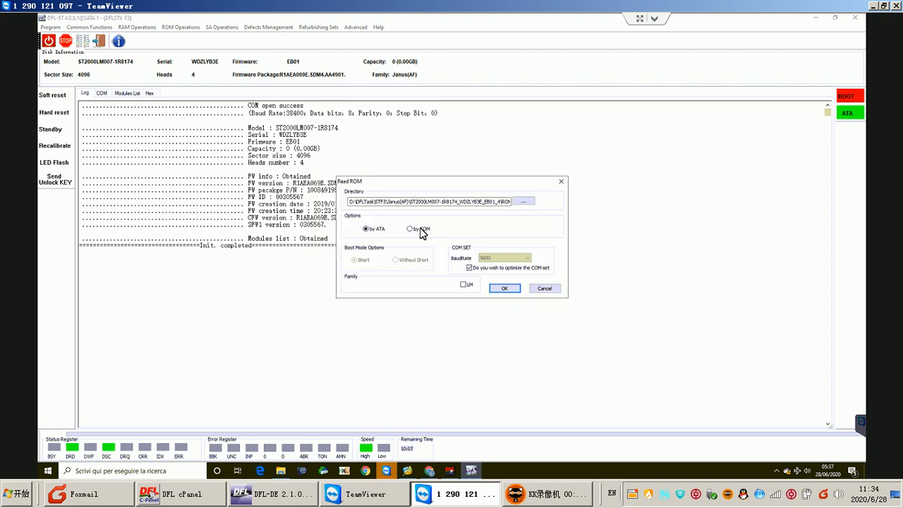
# Step: Configure the ROM read By COM, Without Short, at 460800 baud
pyautogui.click(409, 229)
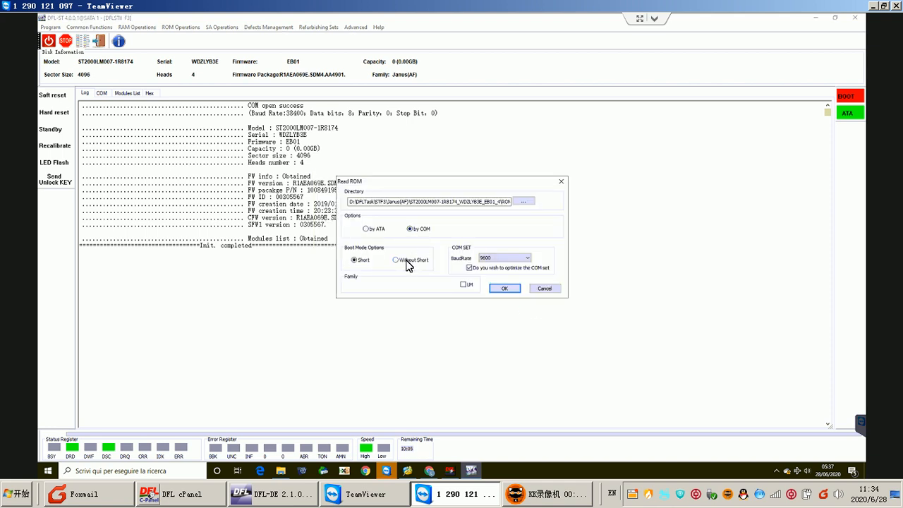
pyautogui.click(395, 260)
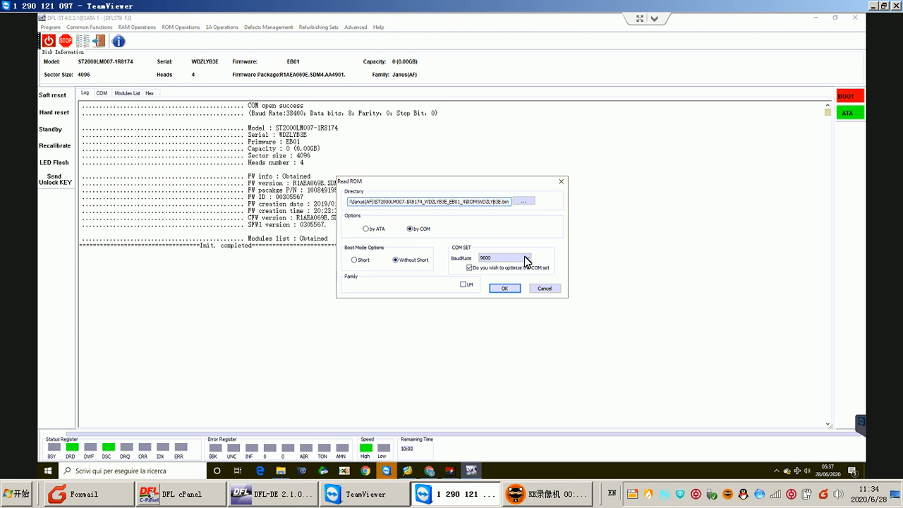
pyautogui.click(525, 257)
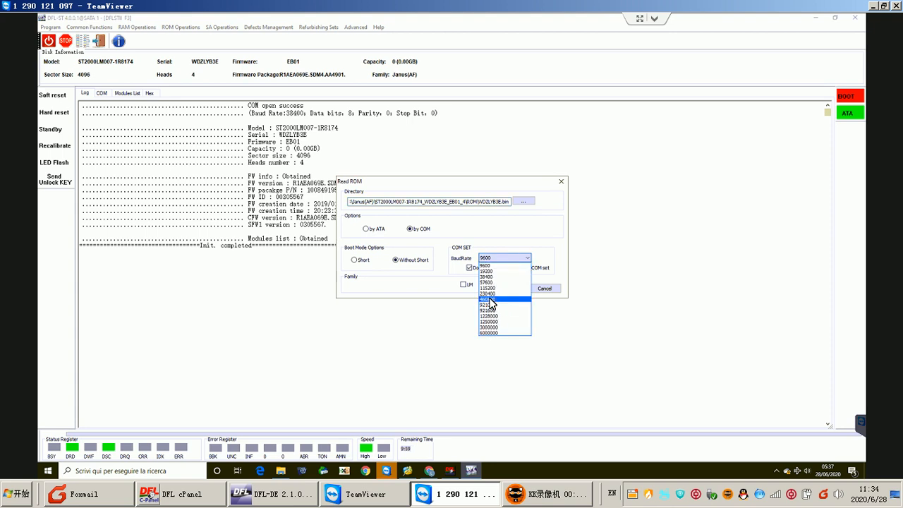
pyautogui.click(489, 299)
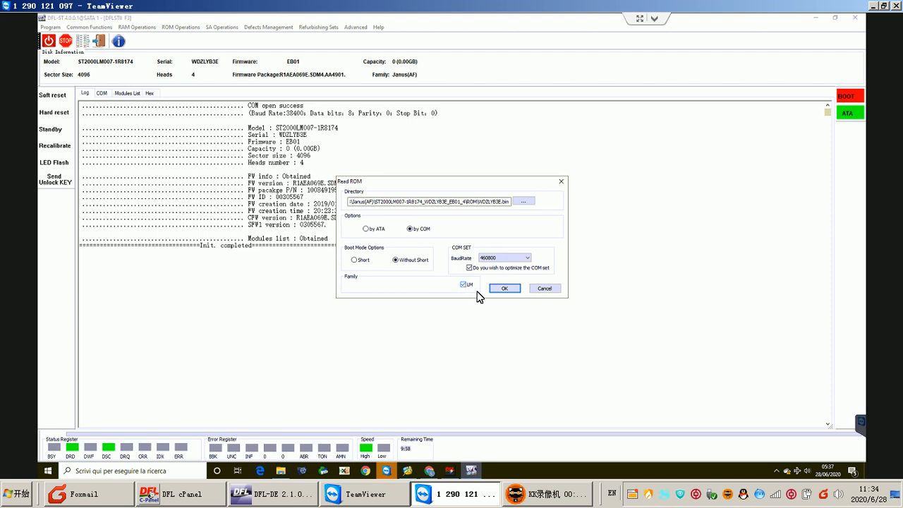
# Step: Run the ROM read until the log reports ROM Read OK and the .bin is saved
pyautogui.click(505, 288)
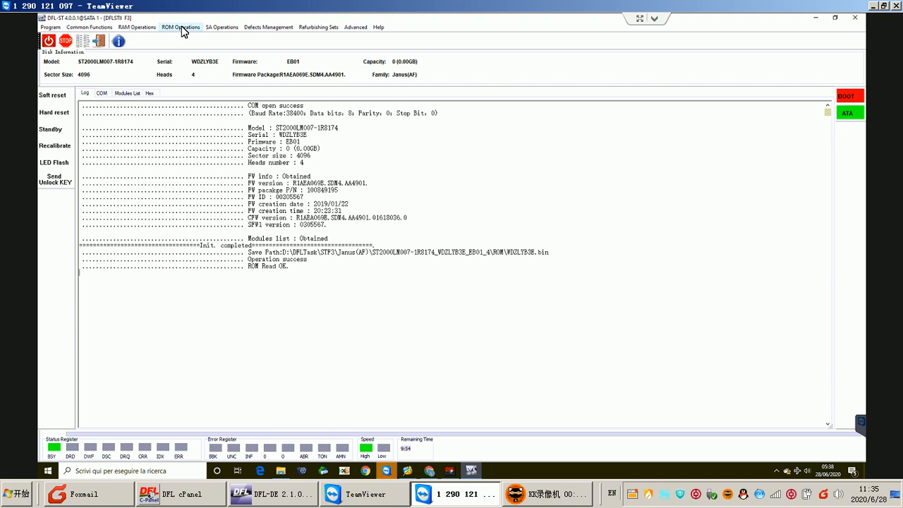
# Step: Use Edit ROM ID to generate an unlock ROM from the original ROM file
pyautogui.click(172, 27)
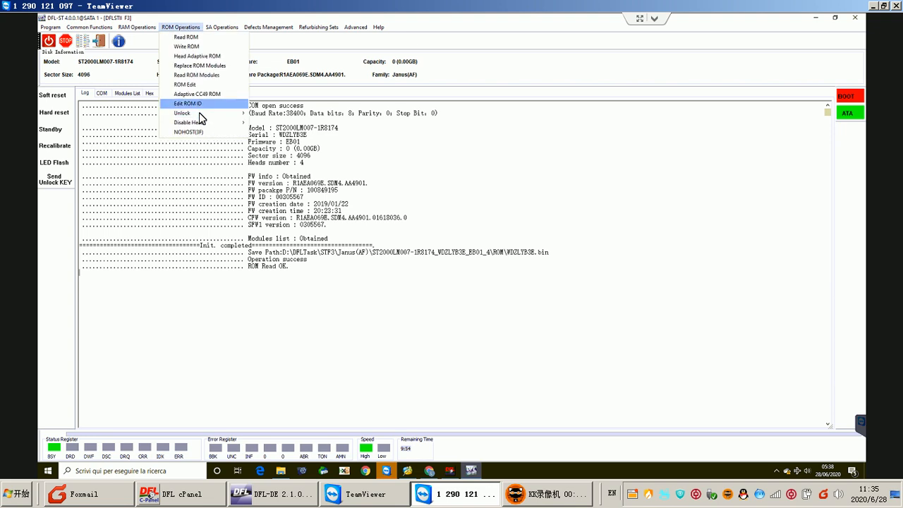
pyautogui.click(181, 110)
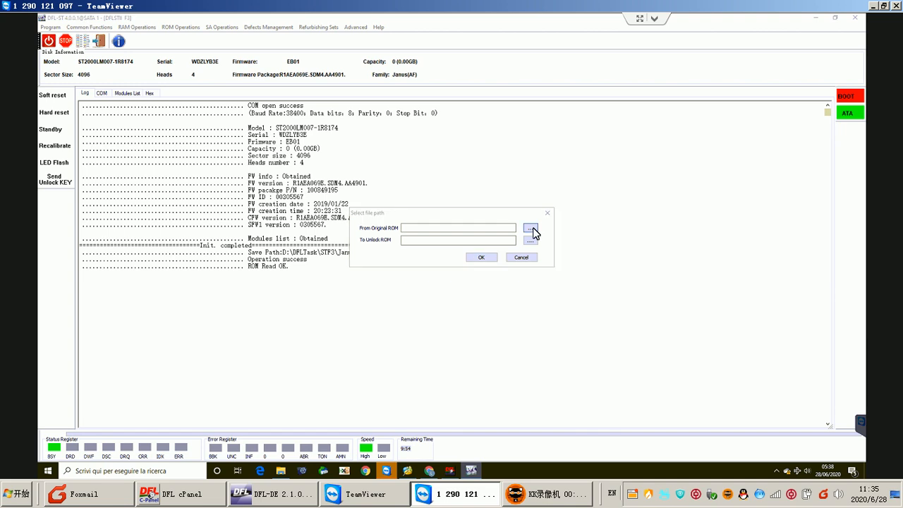
pyautogui.click(532, 227)
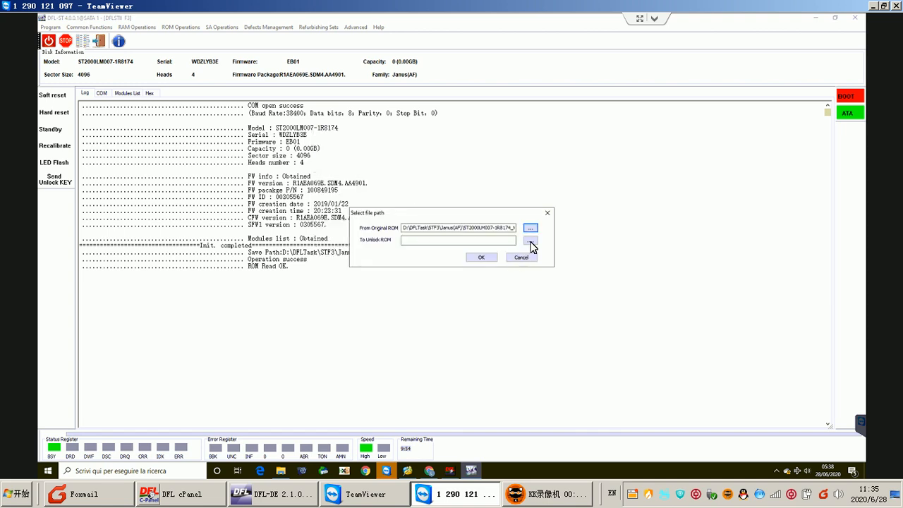
pyautogui.click(531, 242)
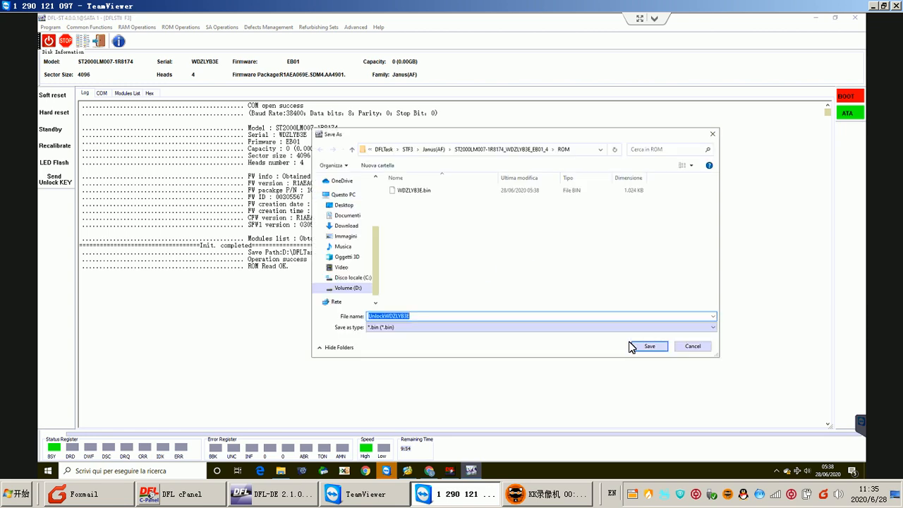
pyautogui.click(649, 345)
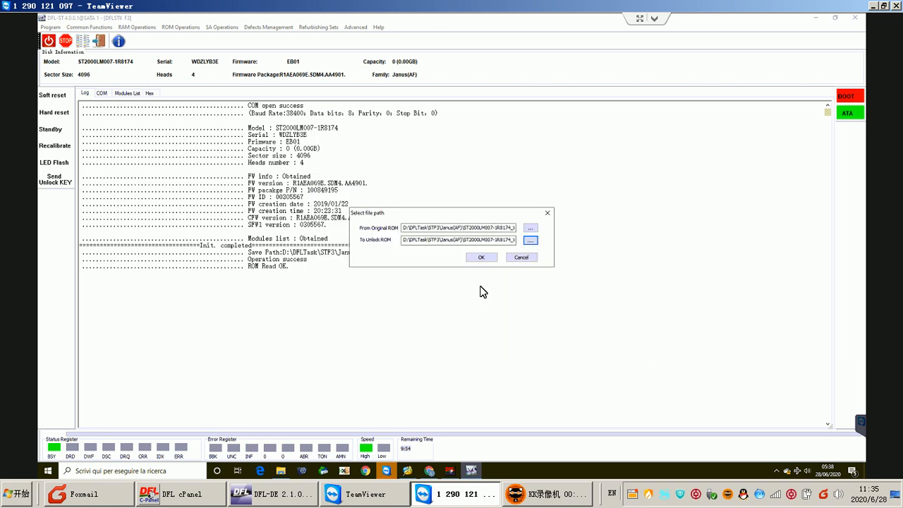
pyautogui.click(481, 257)
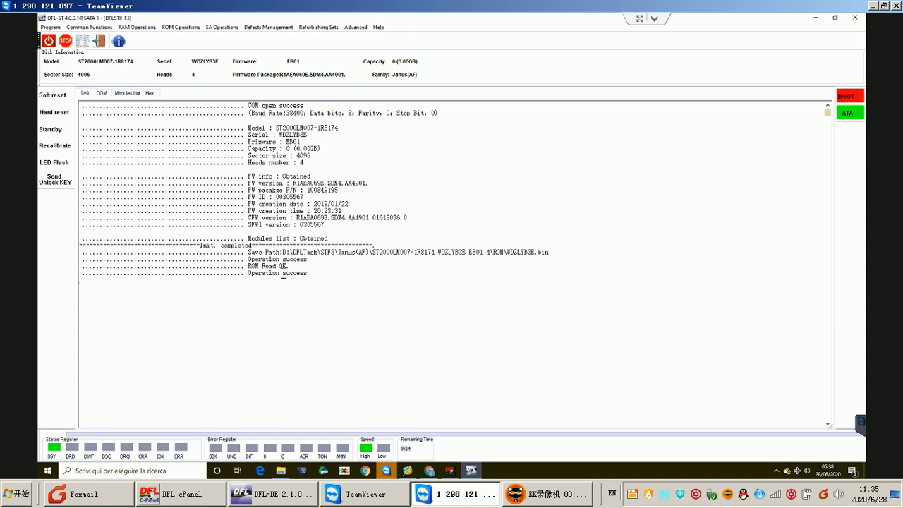
# Step: Write the unlock ROM file to the drive, keeping Without Short and 460800 baud
pyautogui.click(177, 27)
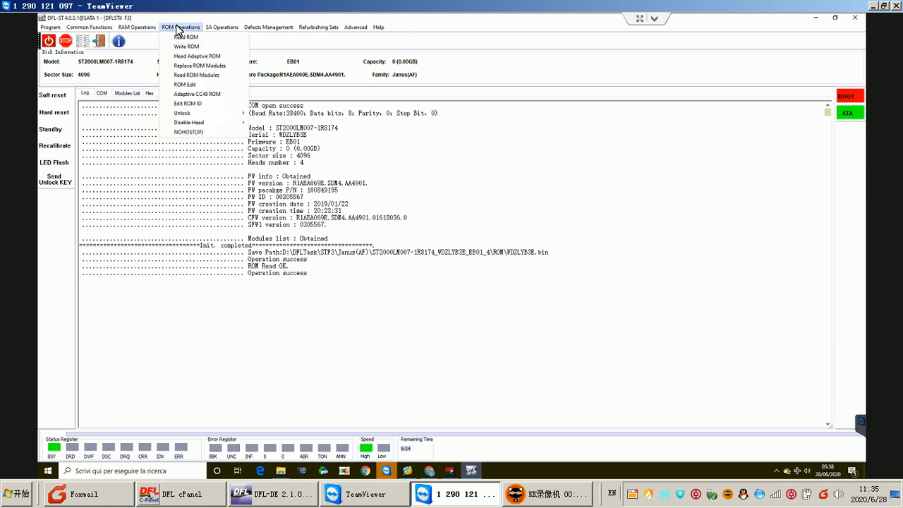
pyautogui.click(181, 45)
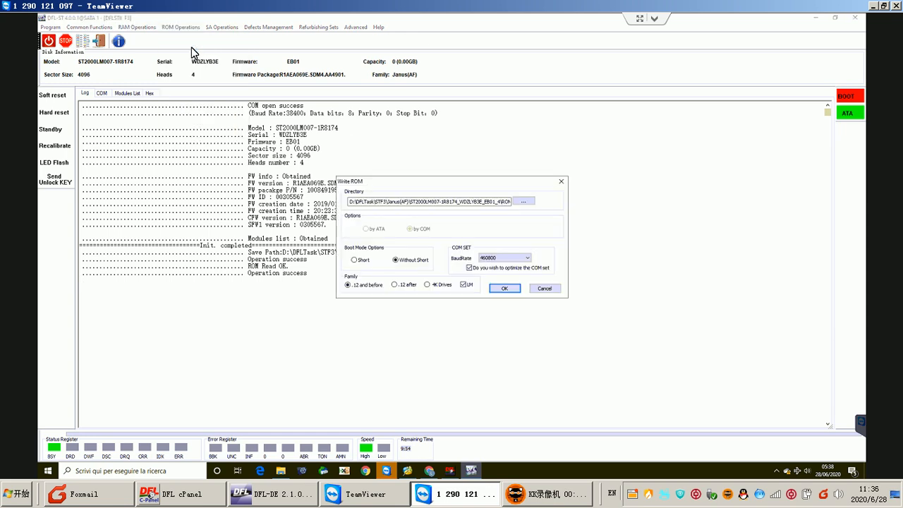
pyautogui.click(524, 200)
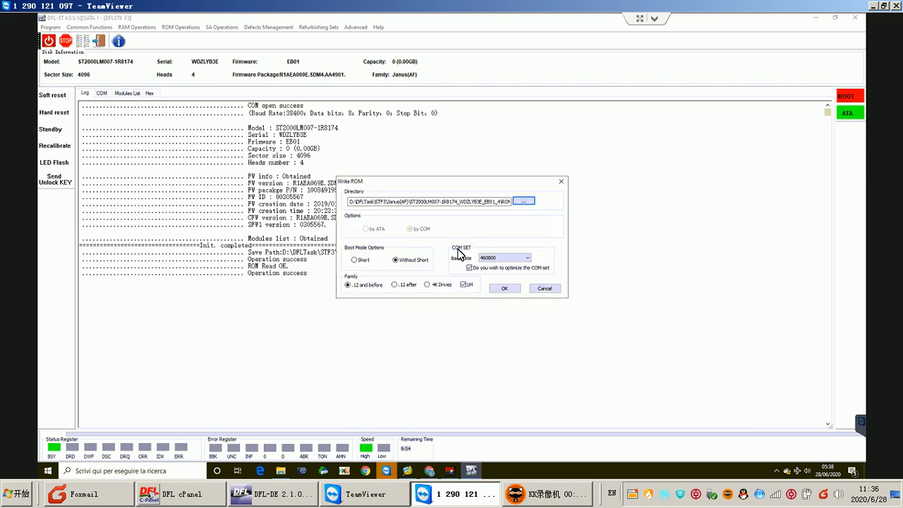
pyautogui.moveTo(487, 271)
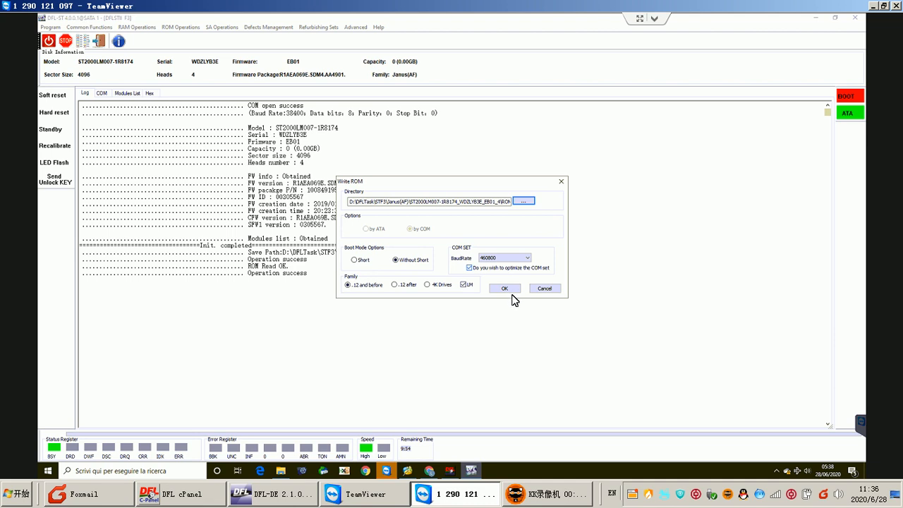
pyautogui.click(505, 288)
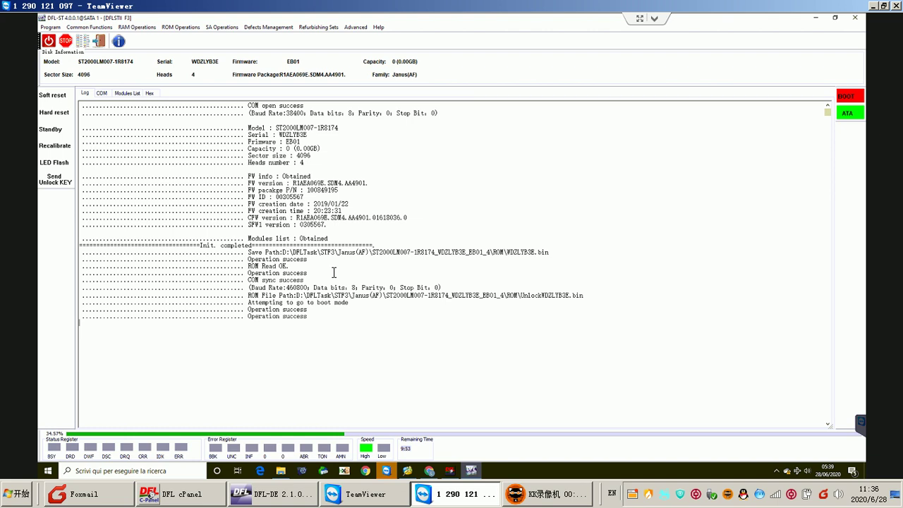
pyautogui.moveTo(285, 311)
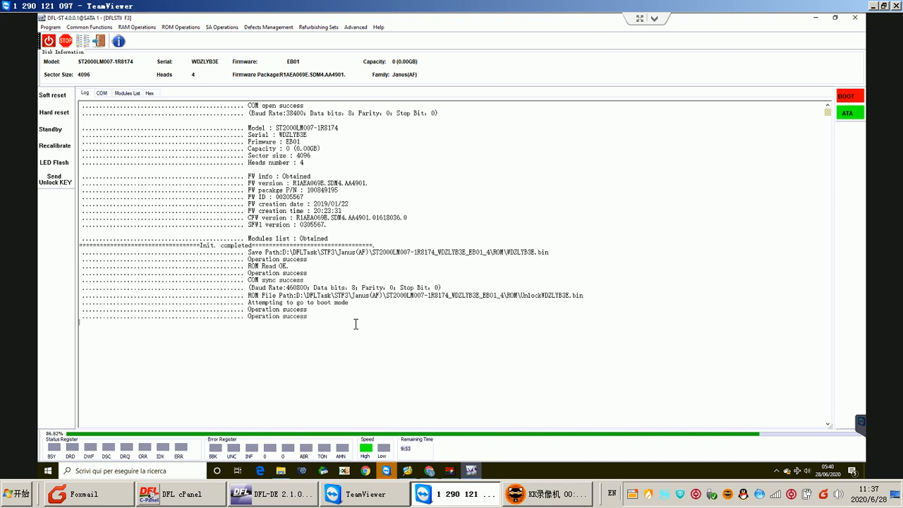
pyautogui.moveTo(353, 322)
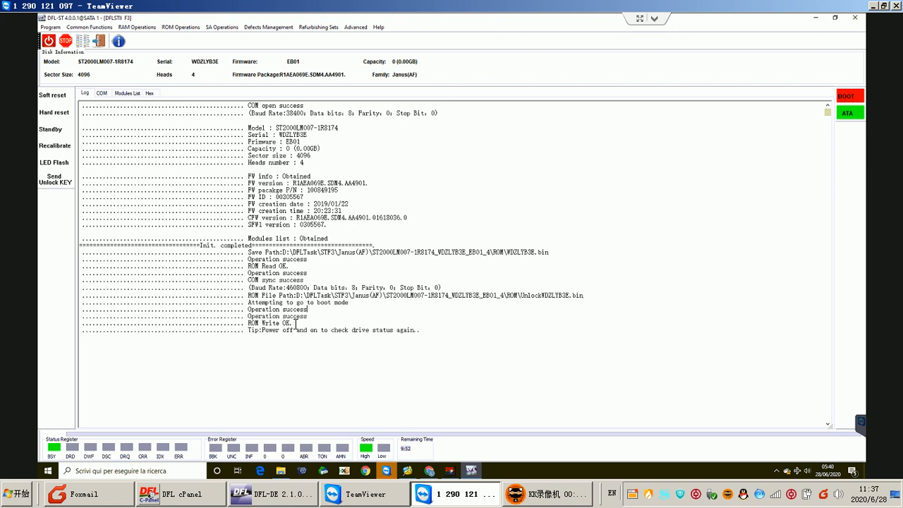
# Step: Power cycle the drive and review its firmware report in the COM terminal
pyautogui.doubleClick(308, 322)
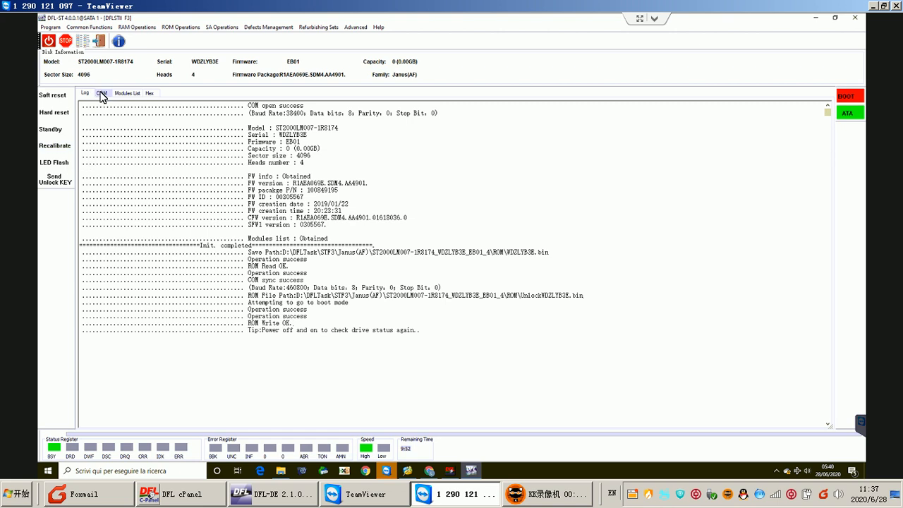
pyautogui.click(102, 93)
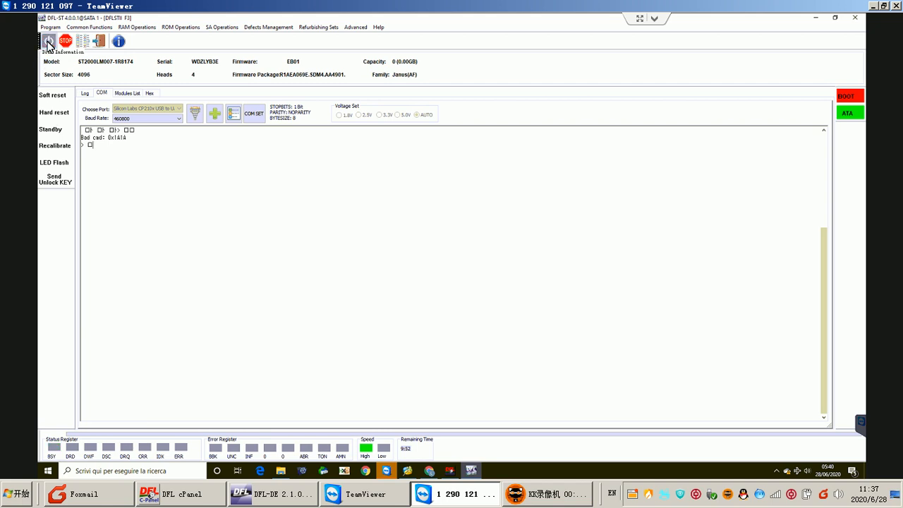
pyautogui.click(48, 42)
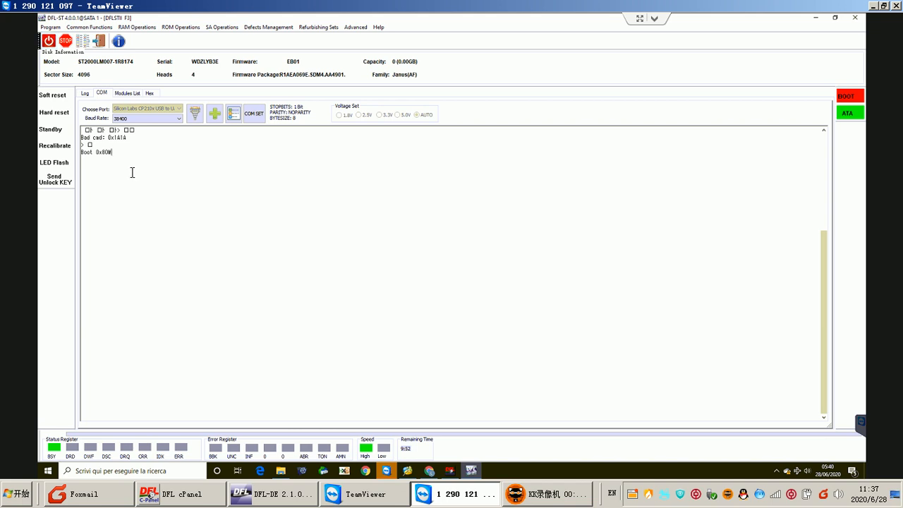
pyautogui.click(53, 181)
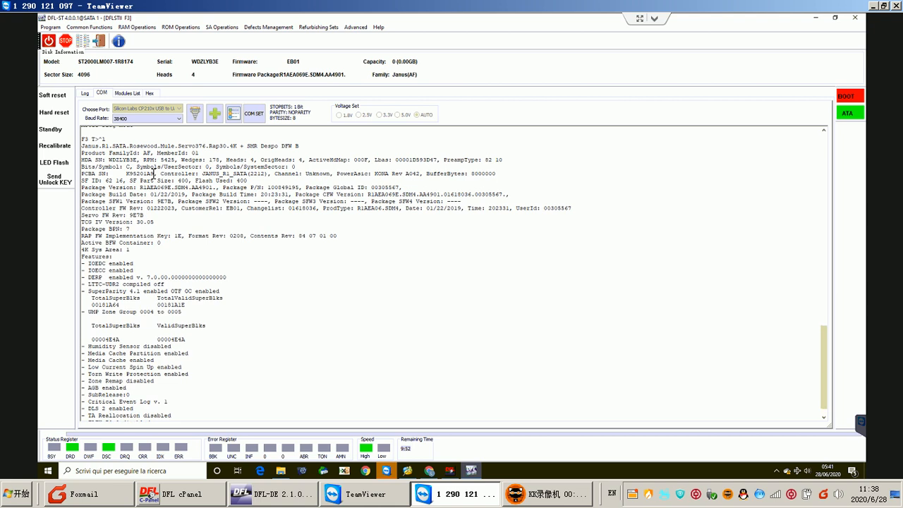
pyautogui.moveTo(191, 377)
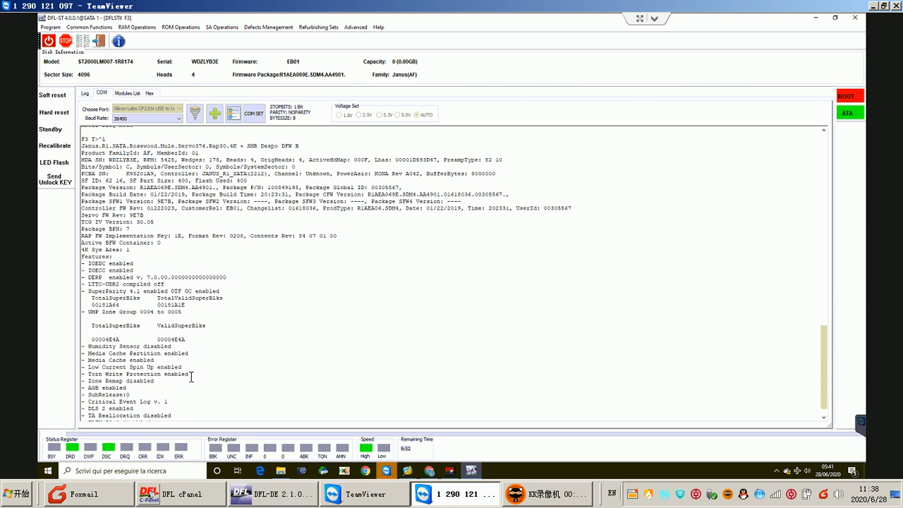
pyautogui.scroll(-3)
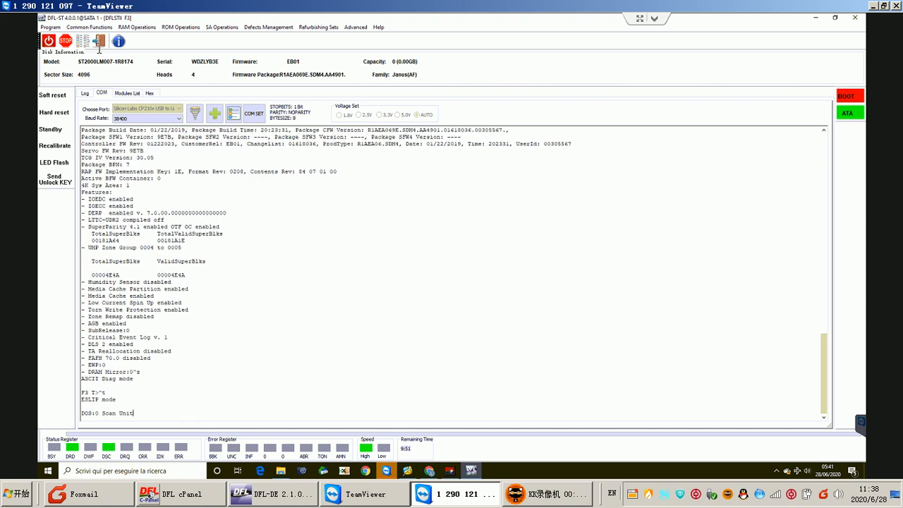
# Step: Obtain the drive's Basic Info details (firmware SB01, model number) and accept them
pyautogui.click(90, 26)
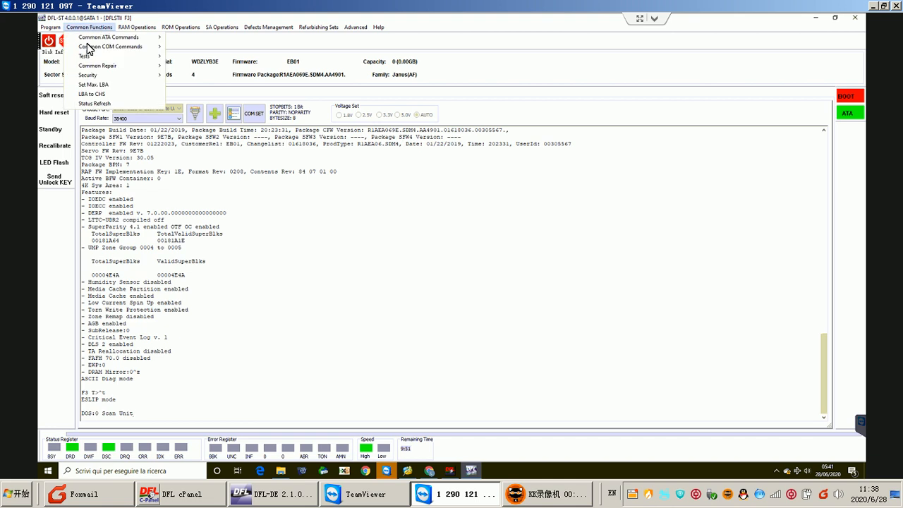
pyautogui.click(96, 102)
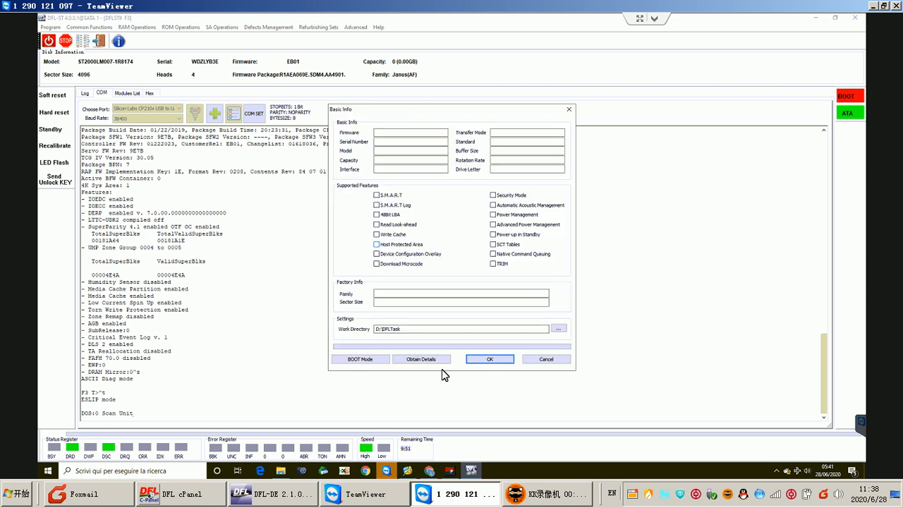
pyautogui.click(420, 360)
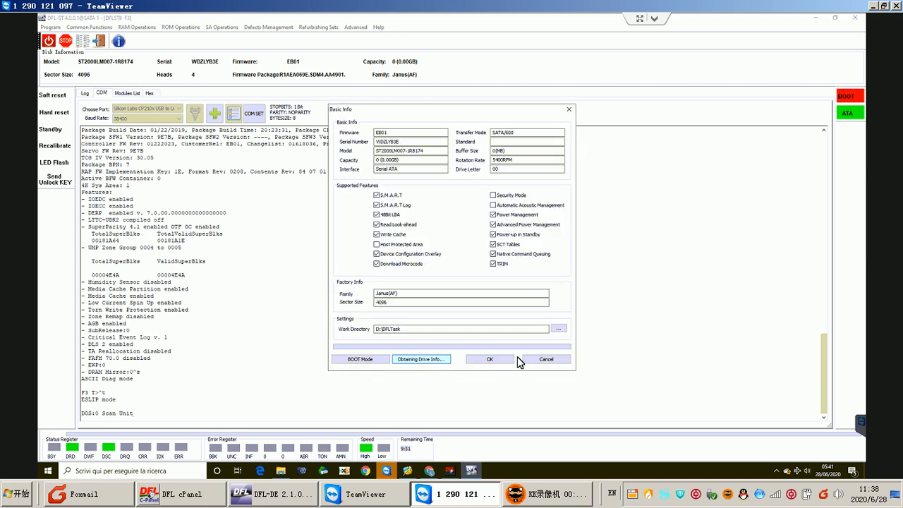
pyautogui.click(489, 359)
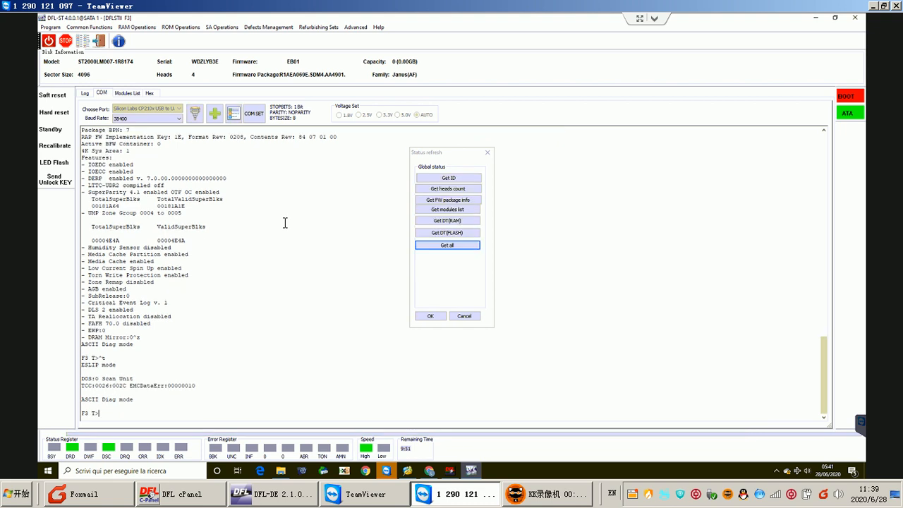
pyautogui.moveTo(499, 161)
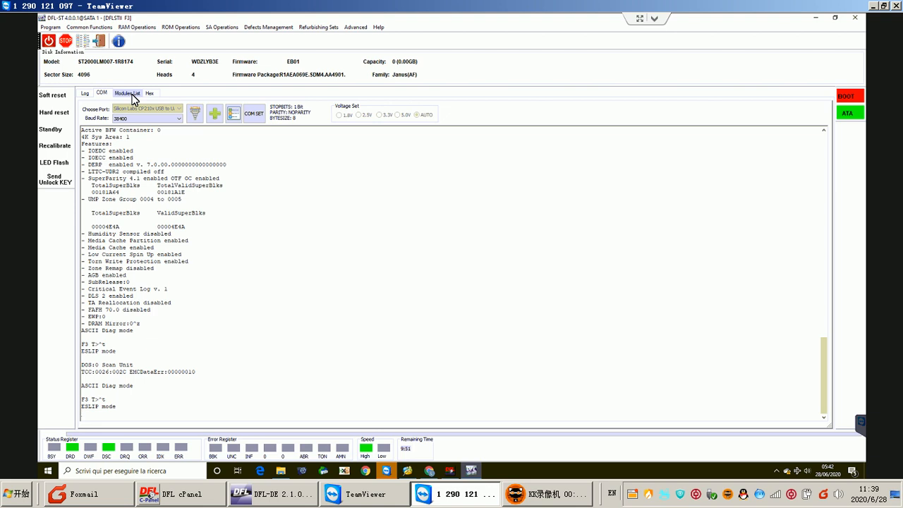
# Step: Start Read SYS Files and confirm the drive series and mode
pyautogui.click(217, 27)
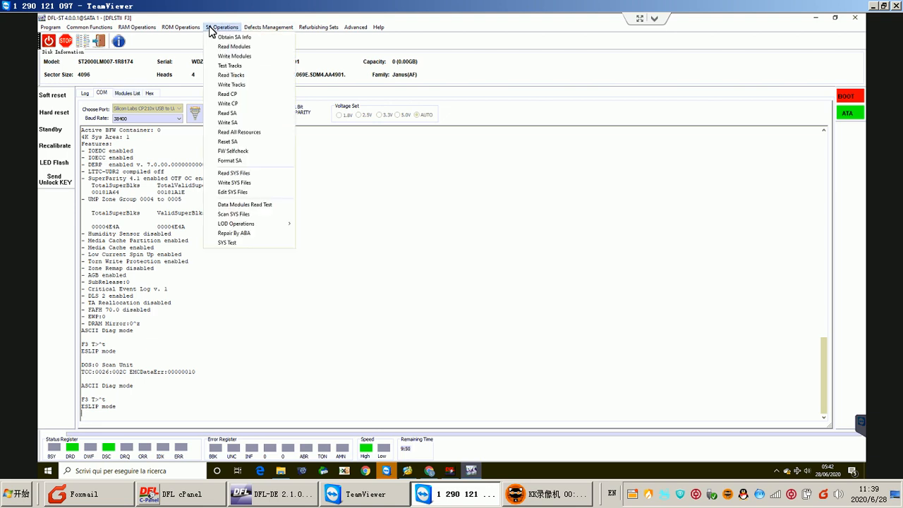
pyautogui.moveTo(243, 177)
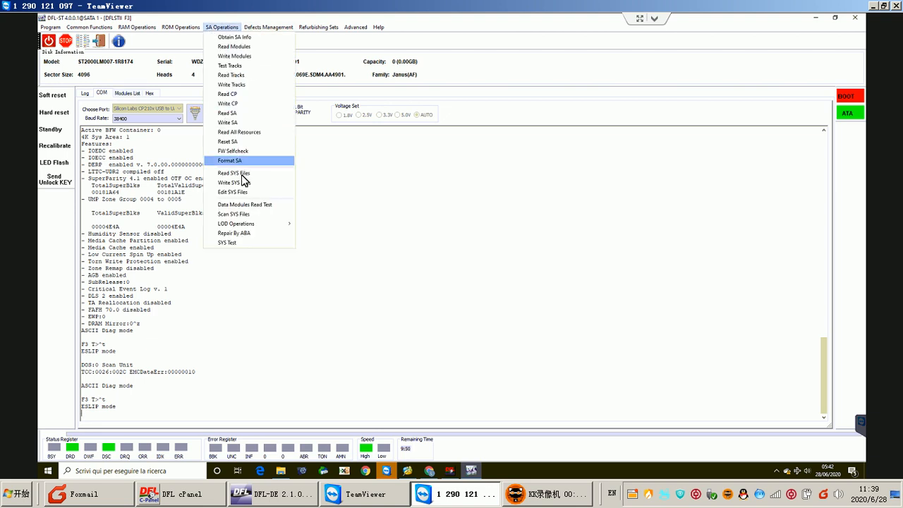
pyautogui.click(234, 172)
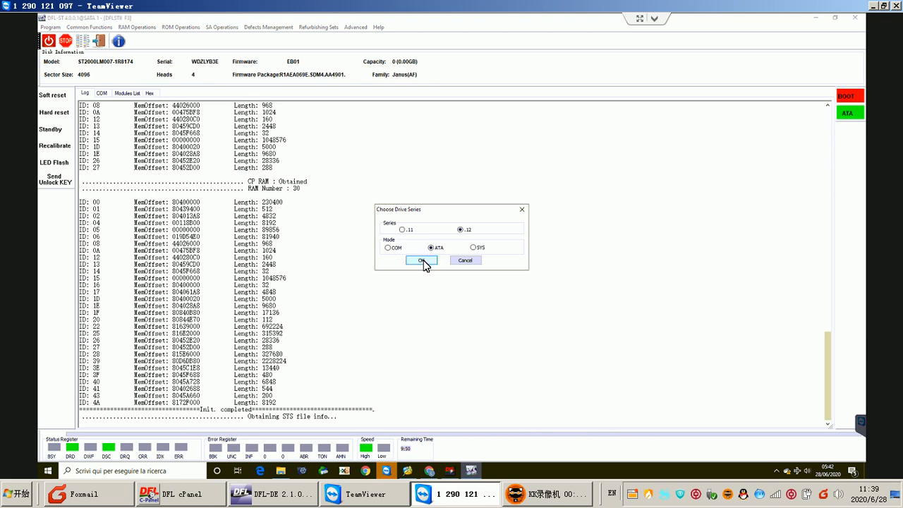
pyautogui.click(421, 260)
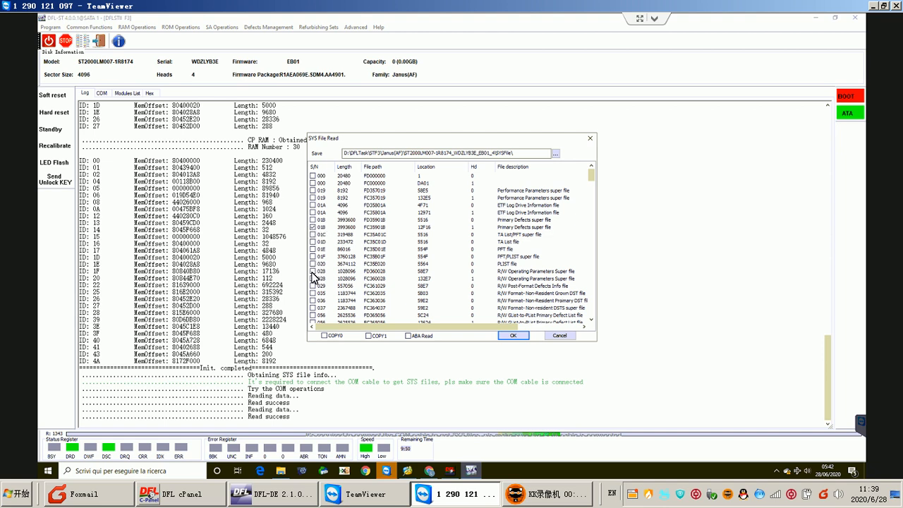
# Step: Tick the wanted system files in the SYS File Read list
pyautogui.click(313, 271)
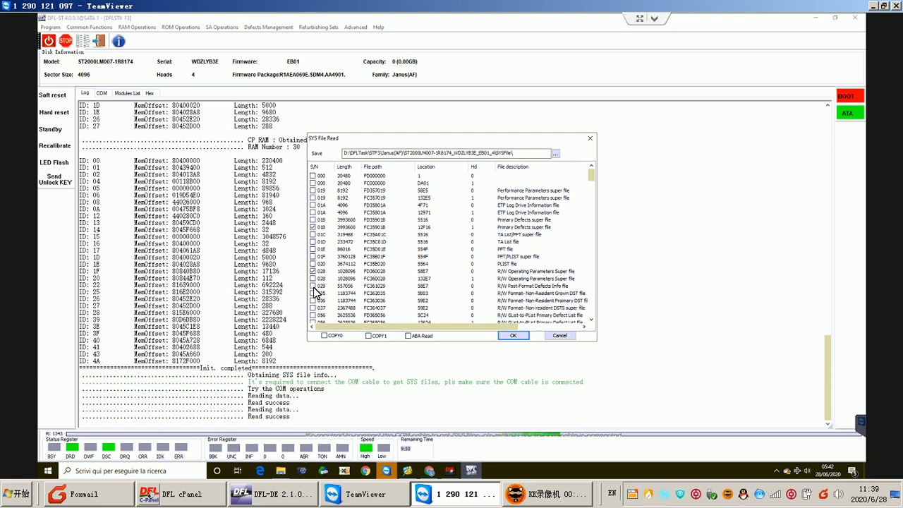
pyautogui.scroll(-3)
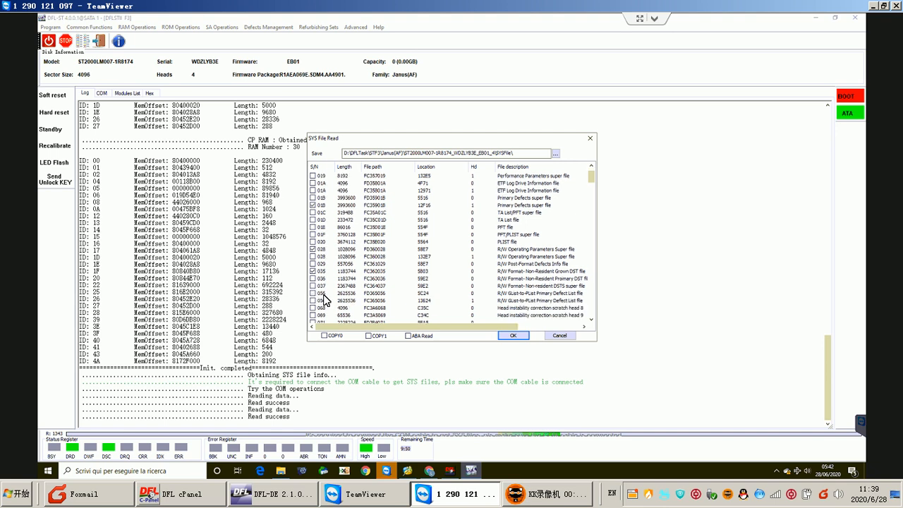
pyautogui.scroll(-3)
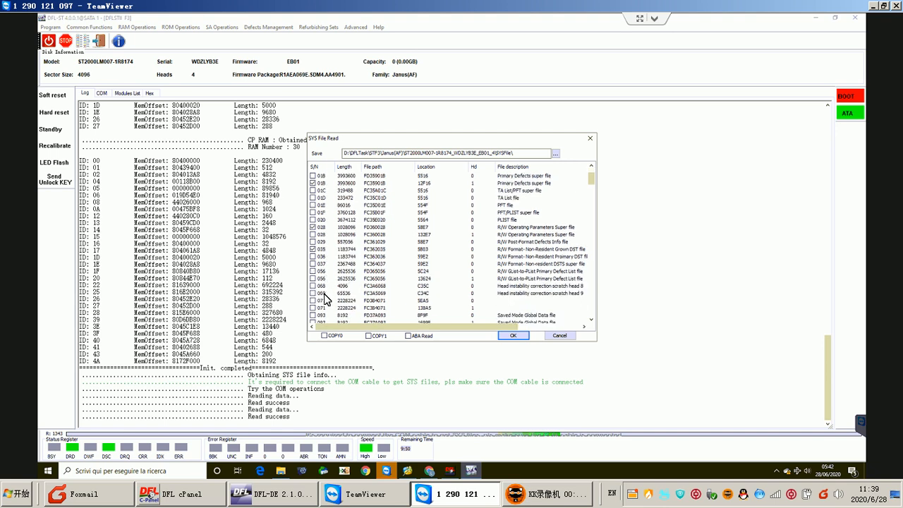
pyautogui.scroll(-3)
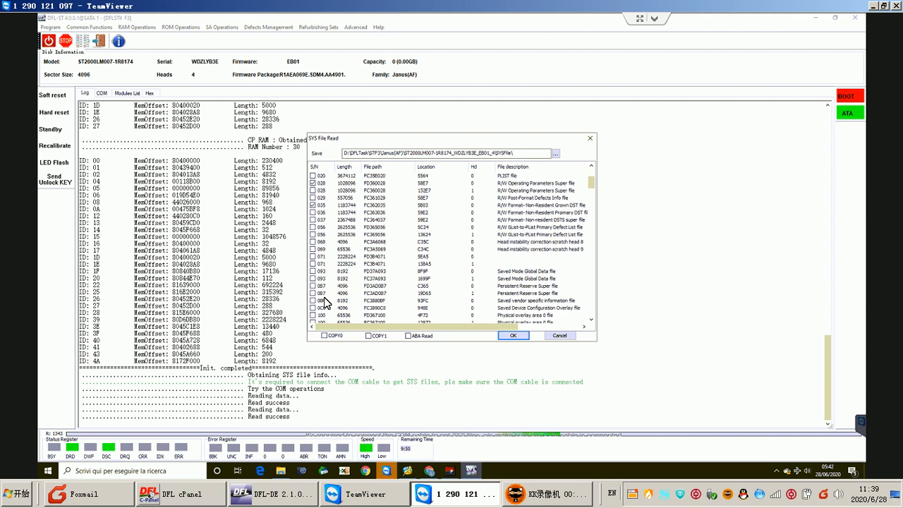
pyautogui.moveTo(322, 308)
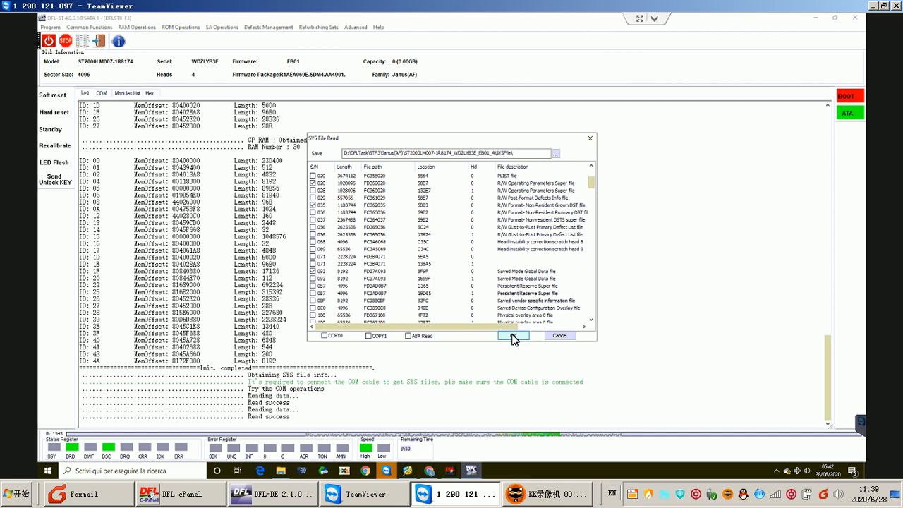
# Step: Read the chosen SYS files; the PB06002D file read fails
pyautogui.click(513, 336)
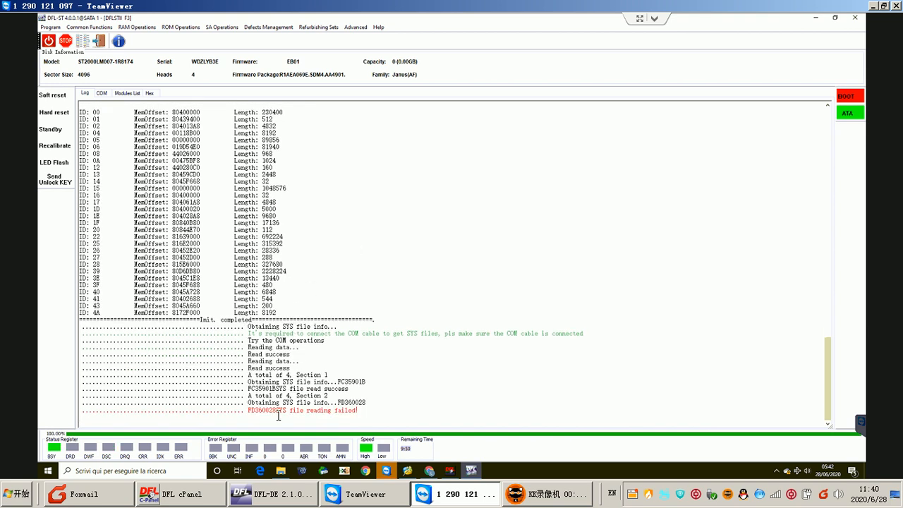
pyautogui.moveTo(293, 415)
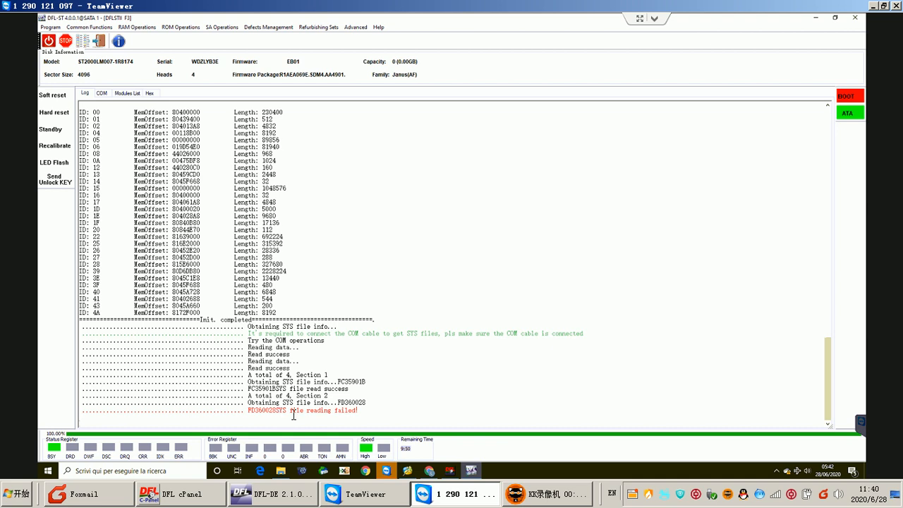
pyautogui.moveTo(319, 415)
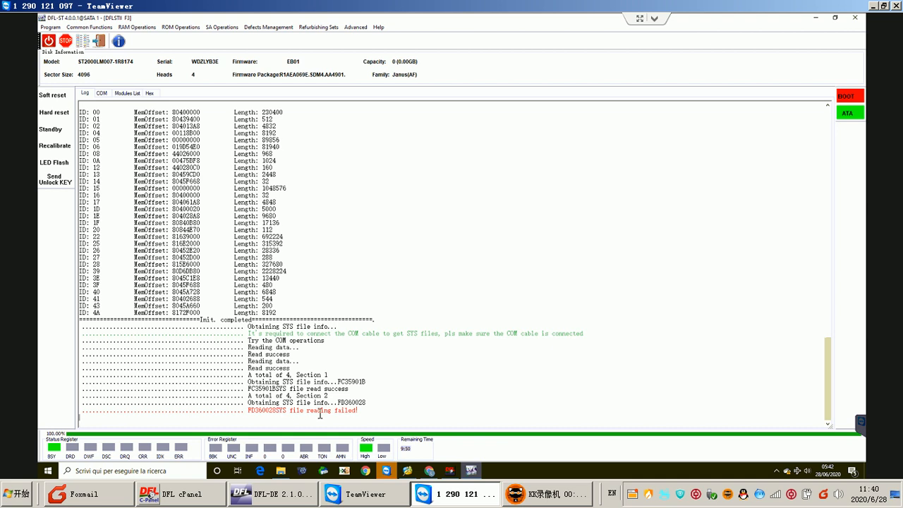
pyautogui.moveTo(348, 415)
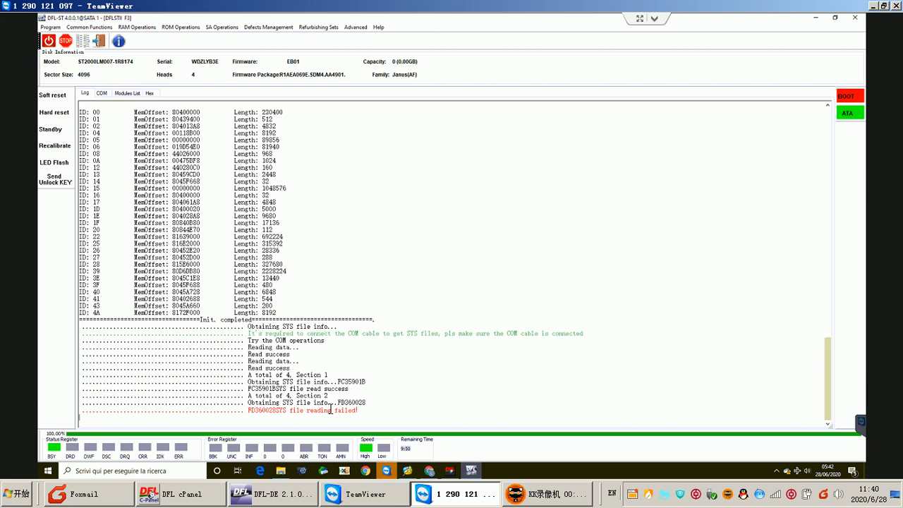
pyautogui.moveTo(310, 409)
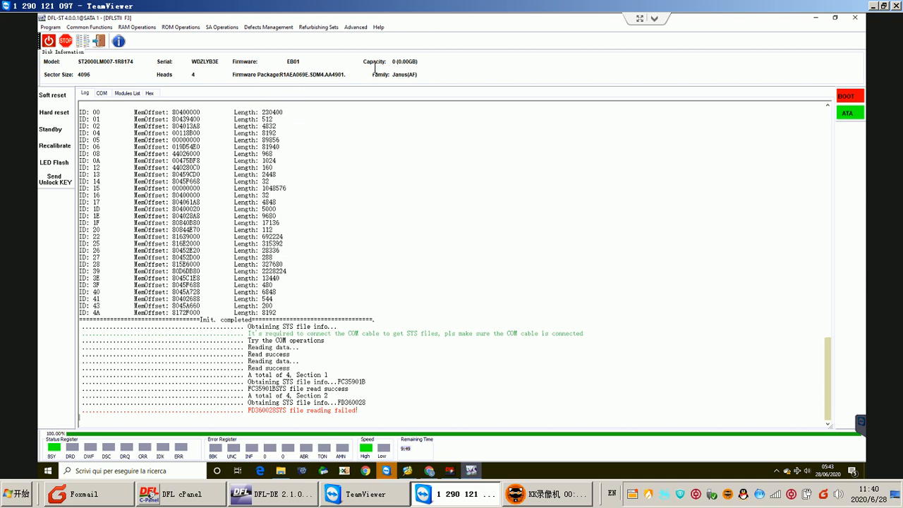
pyautogui.moveTo(361, 253)
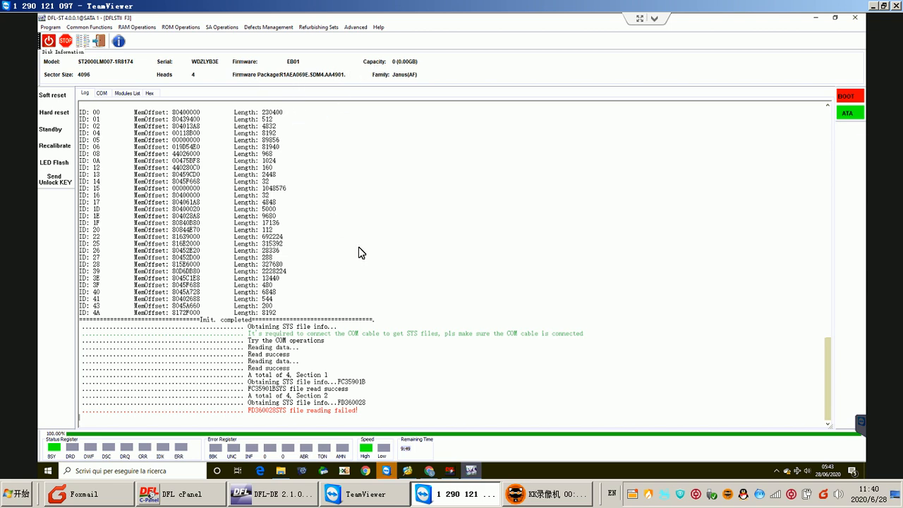
pyautogui.moveTo(308, 402)
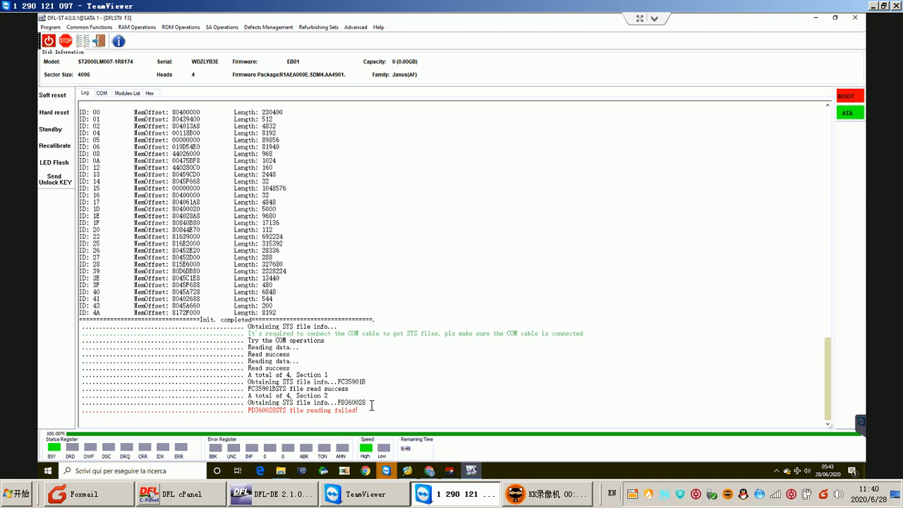
pyautogui.moveTo(371, 407)
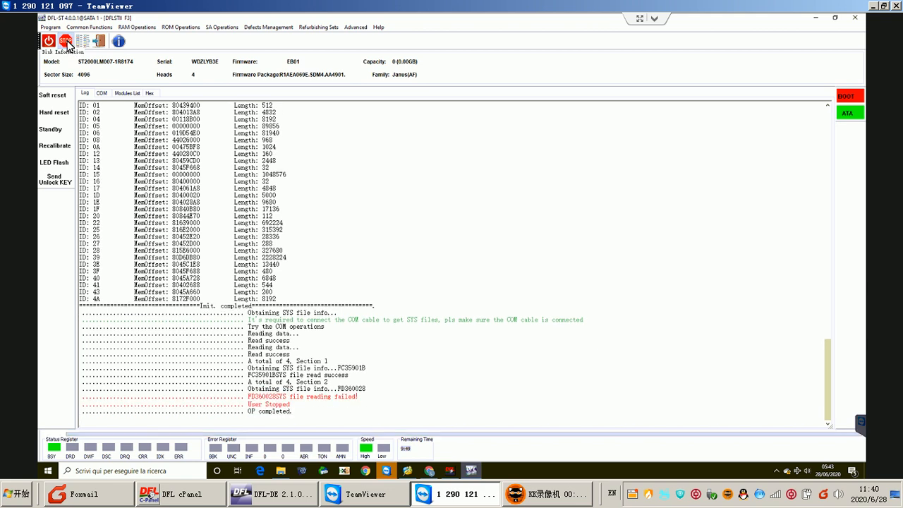
# Step: Clear the COM terminal, power-cycle the drive and send the unlock key for the diagnostic port
pyautogui.click(102, 93)
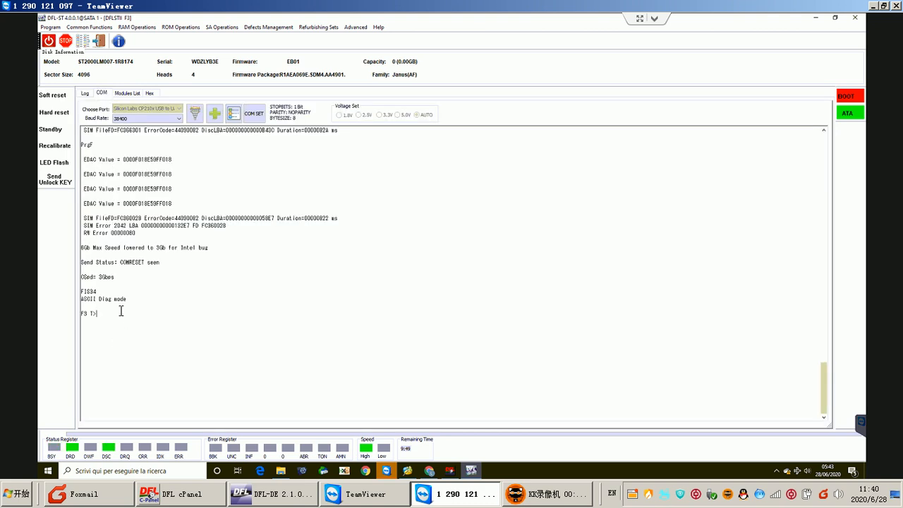
pyautogui.moveTo(116, 313)
pyautogui.write('^!')
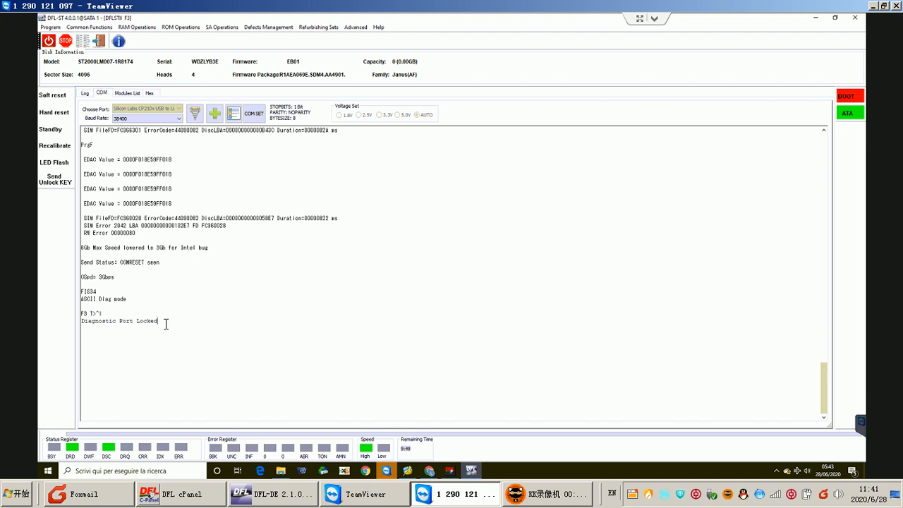
pyautogui.moveTo(144, 235)
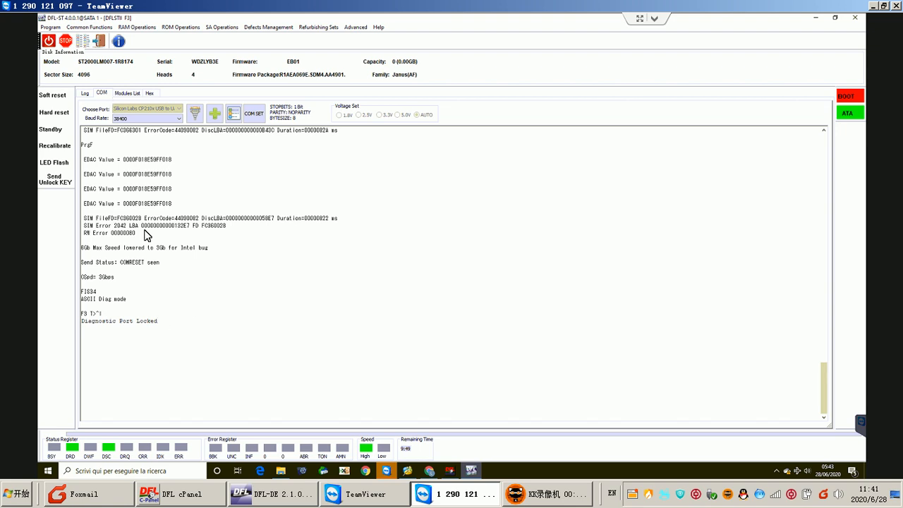
pyautogui.rightClick(147, 234)
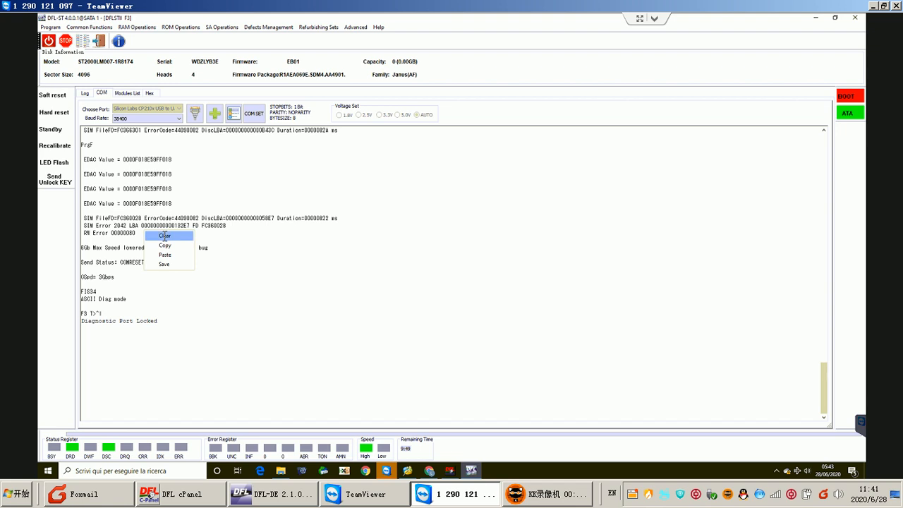
pyautogui.click(164, 234)
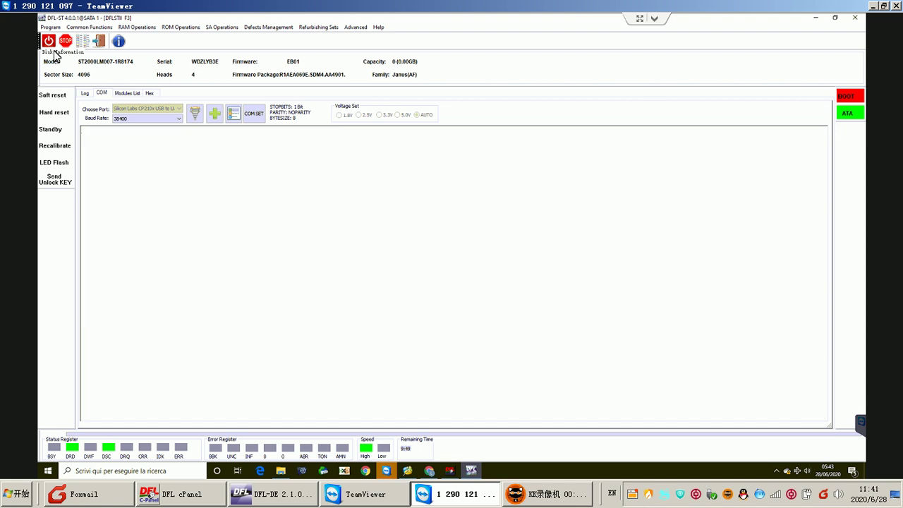
pyautogui.click(48, 40)
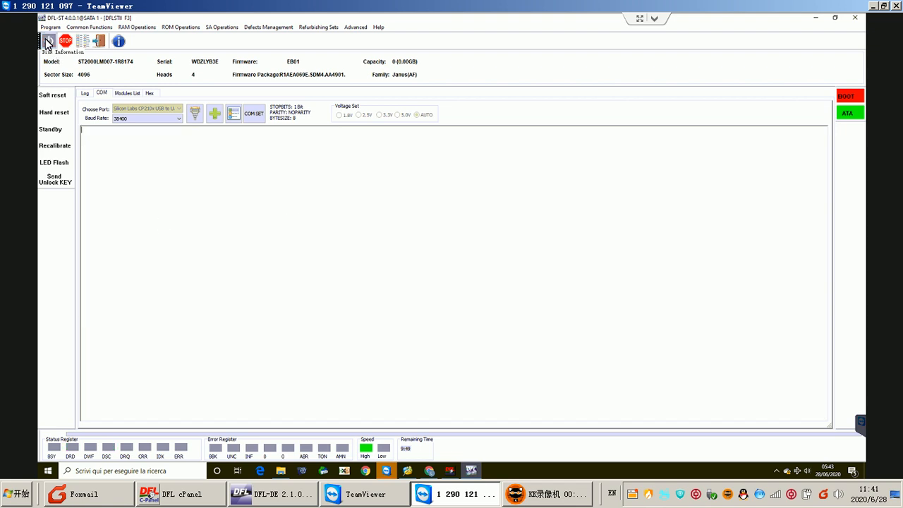
pyautogui.click(48, 40)
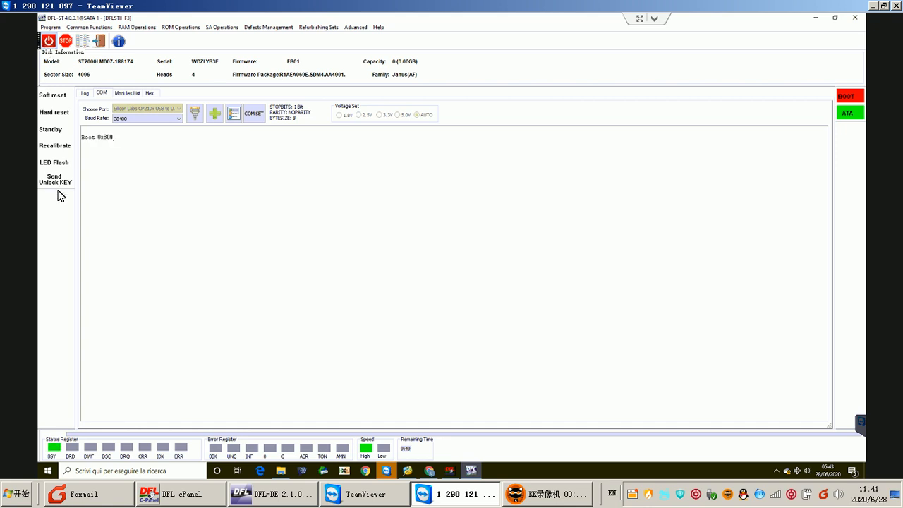
pyautogui.click(55, 179)
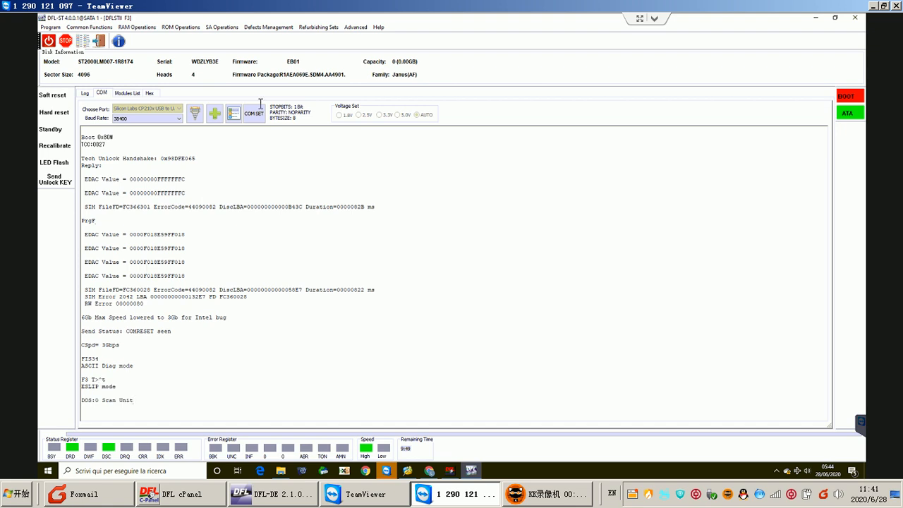
# Step: Read the PC362025 system file with the U2 series selected; the read fails
pyautogui.click(224, 28)
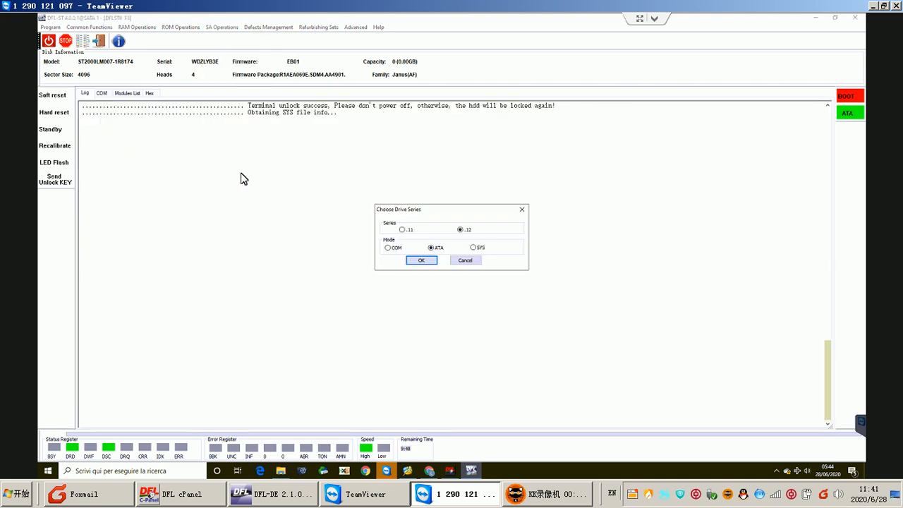
pyautogui.click(421, 260)
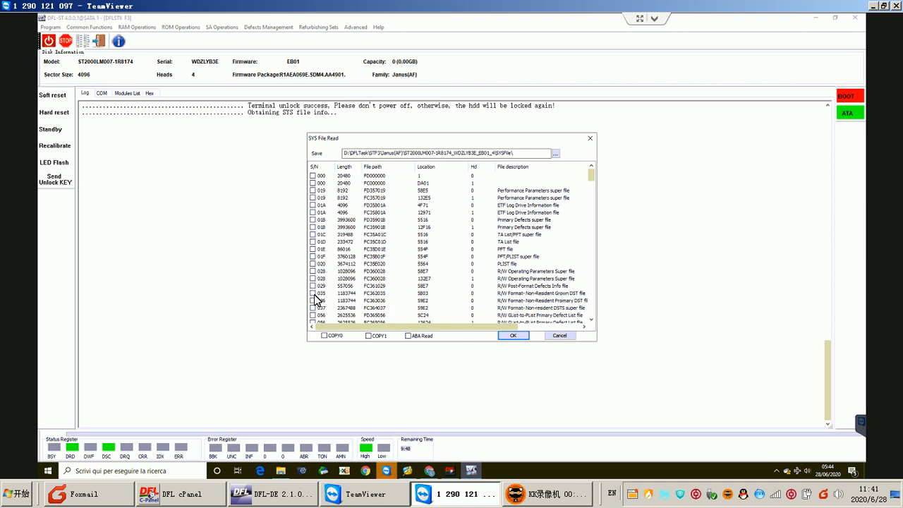
pyautogui.click(313, 294)
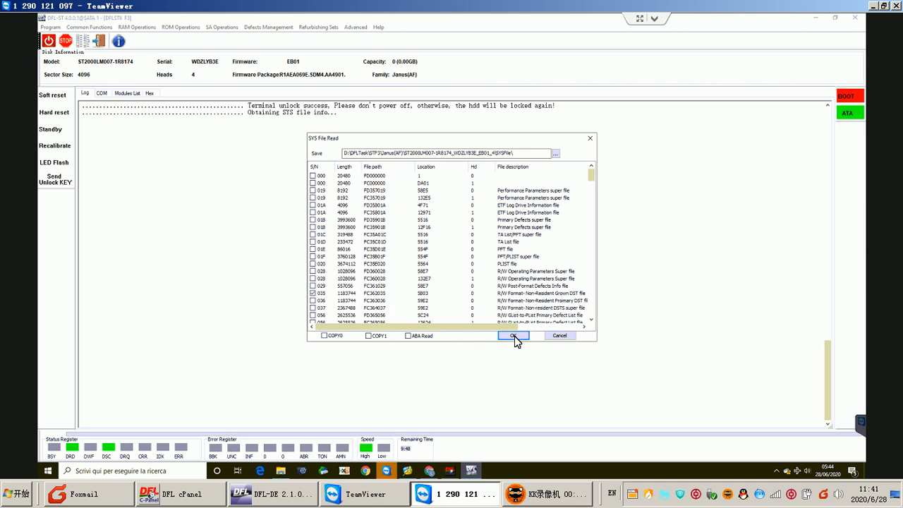
pyautogui.click(514, 336)
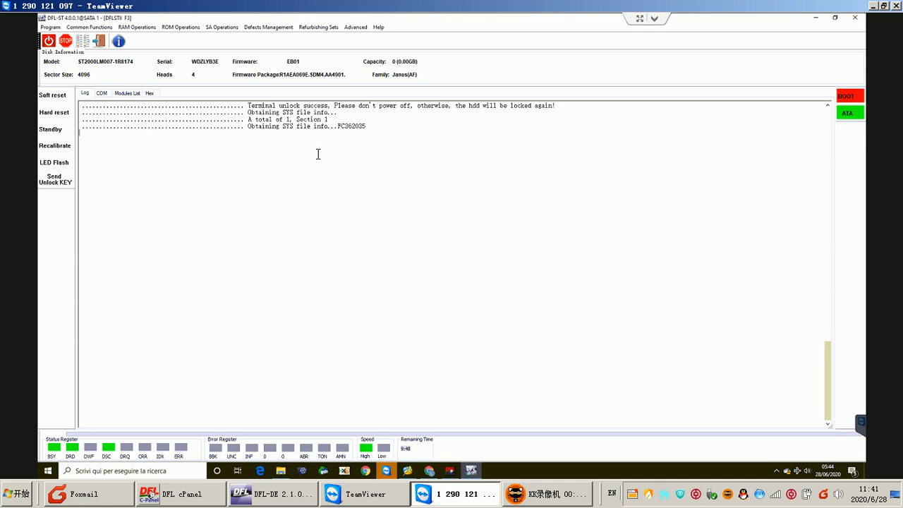
pyautogui.moveTo(350, 139)
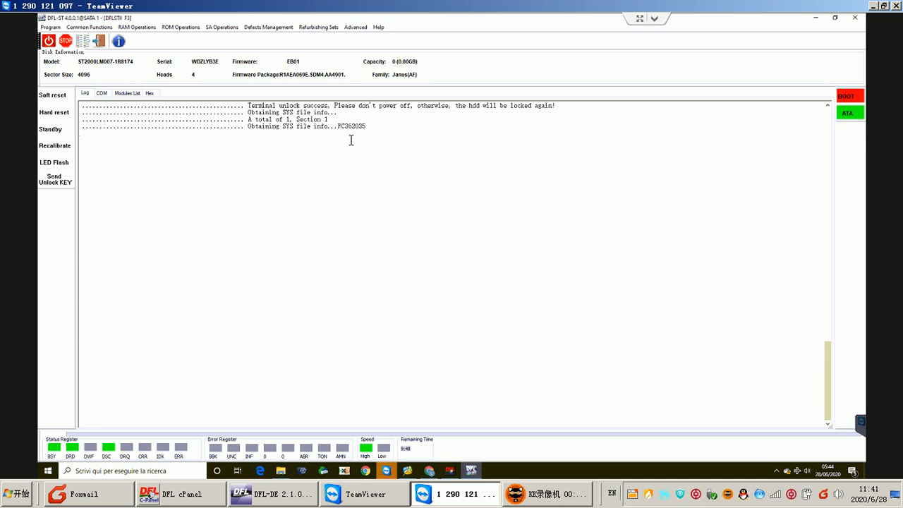
pyautogui.moveTo(333, 163)
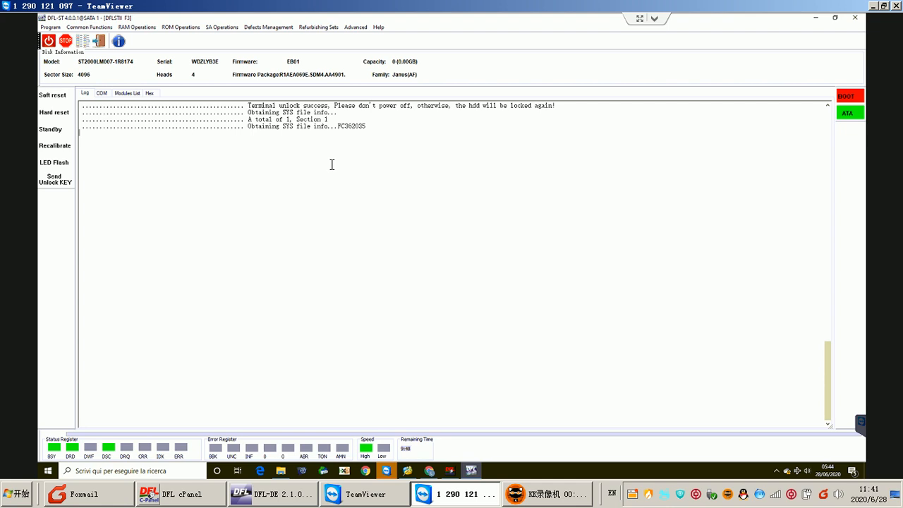
pyautogui.moveTo(316, 156)
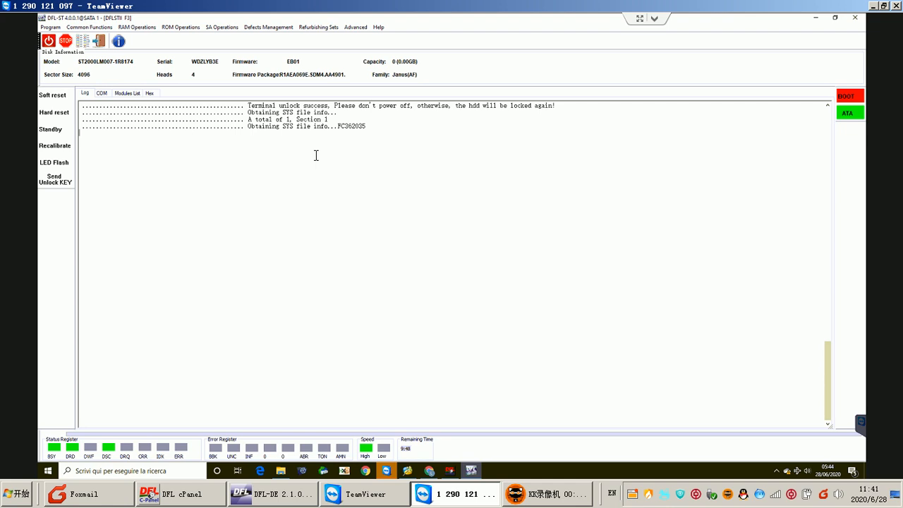
pyautogui.moveTo(285, 134)
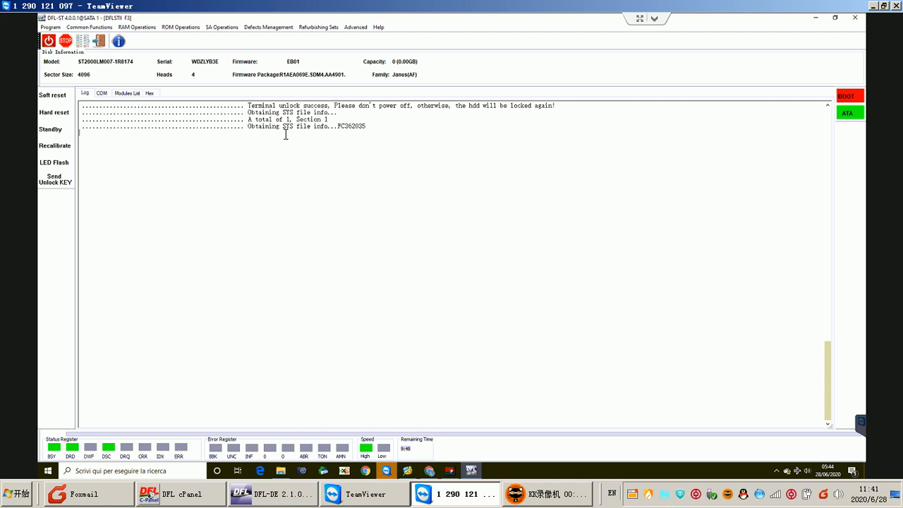
pyautogui.moveTo(282, 138)
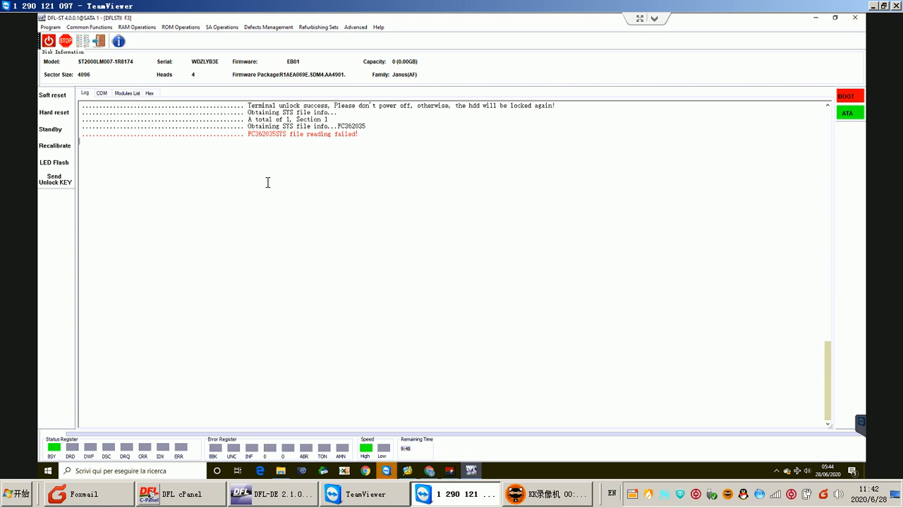
pyautogui.moveTo(281, 157)
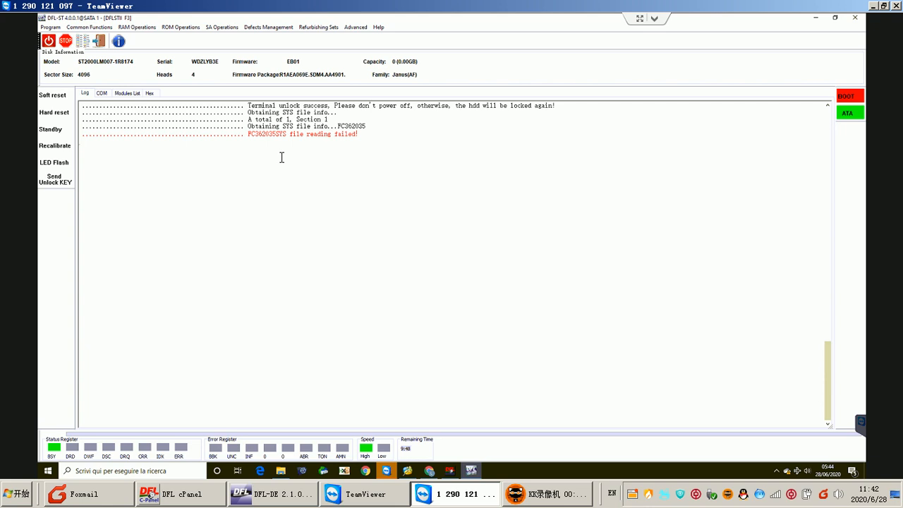
pyautogui.moveTo(268, 138)
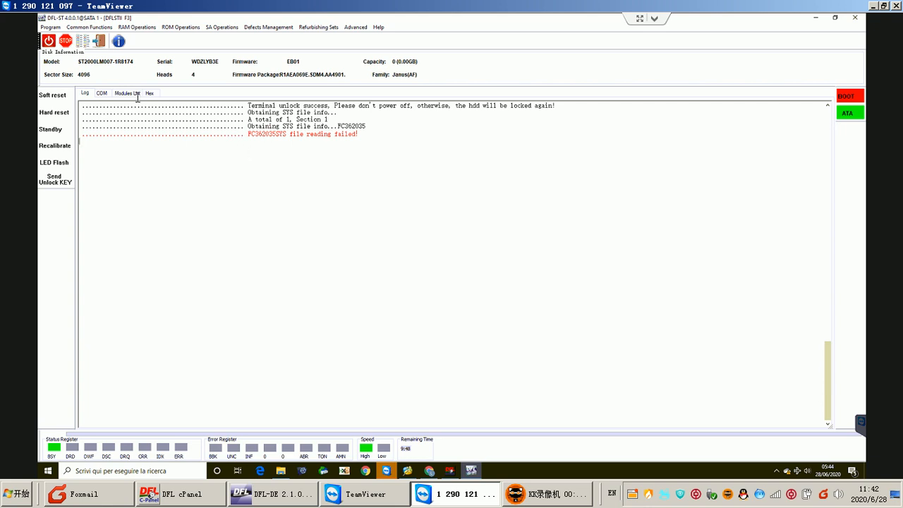
pyautogui.moveTo(299, 153)
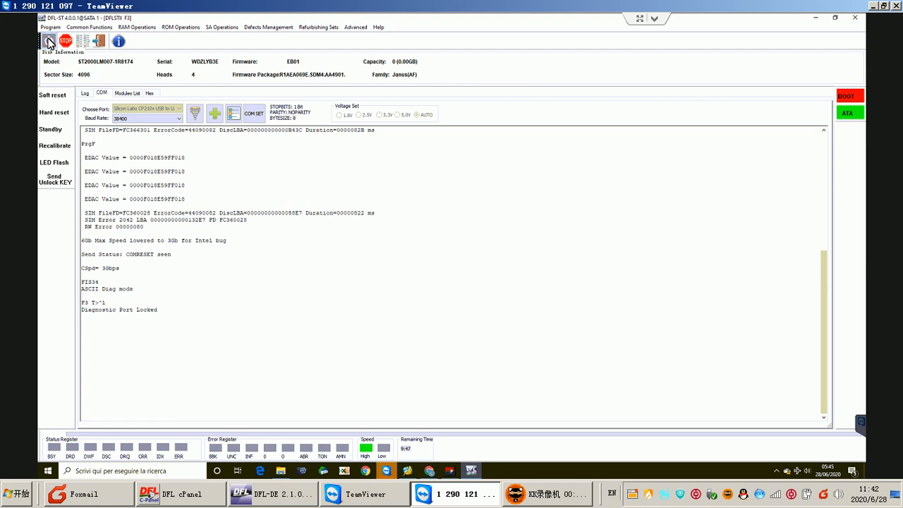
# Step: Send the unlock key, issue the B460 baud command and select 460800 baud for the terminal
pyautogui.click(50, 42)
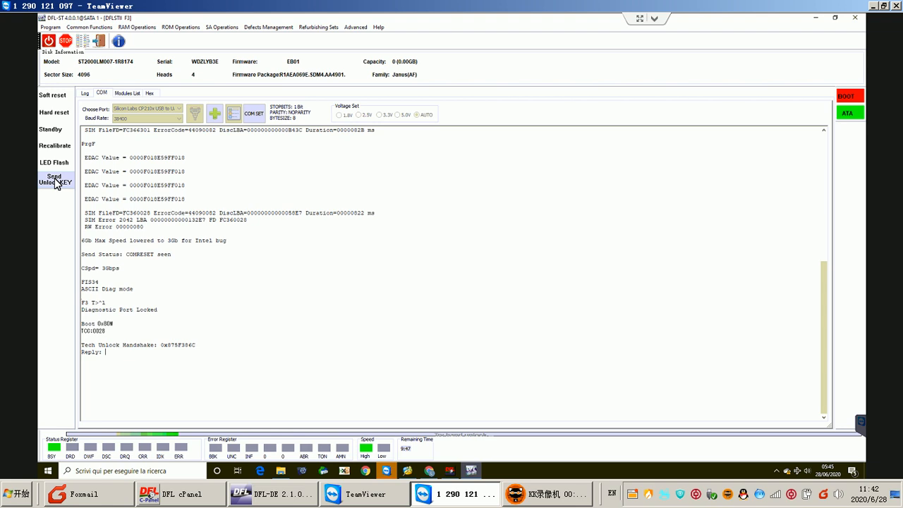
pyautogui.click(54, 181)
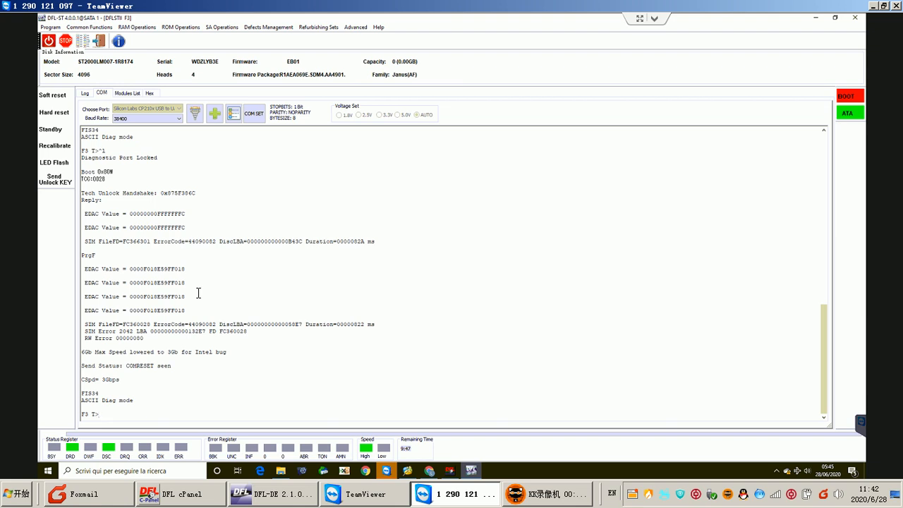
pyautogui.write('B460800')
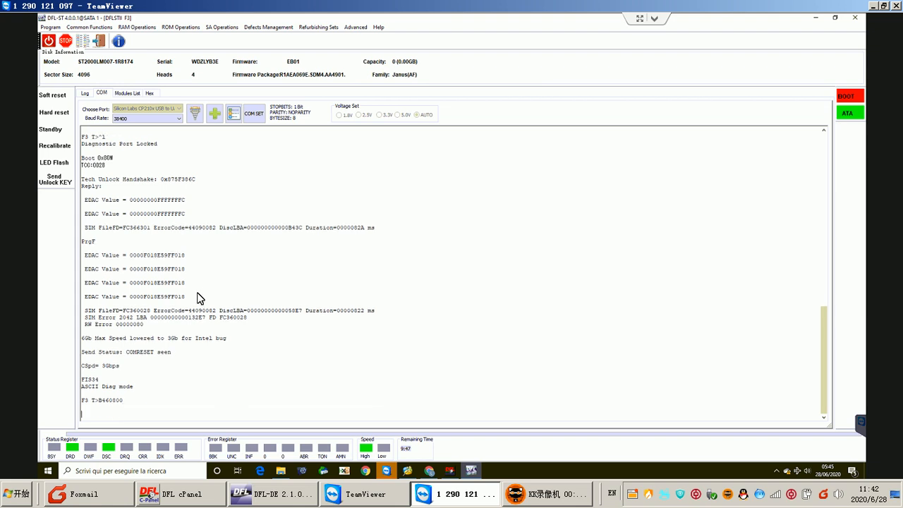
pyautogui.moveTo(201, 121)
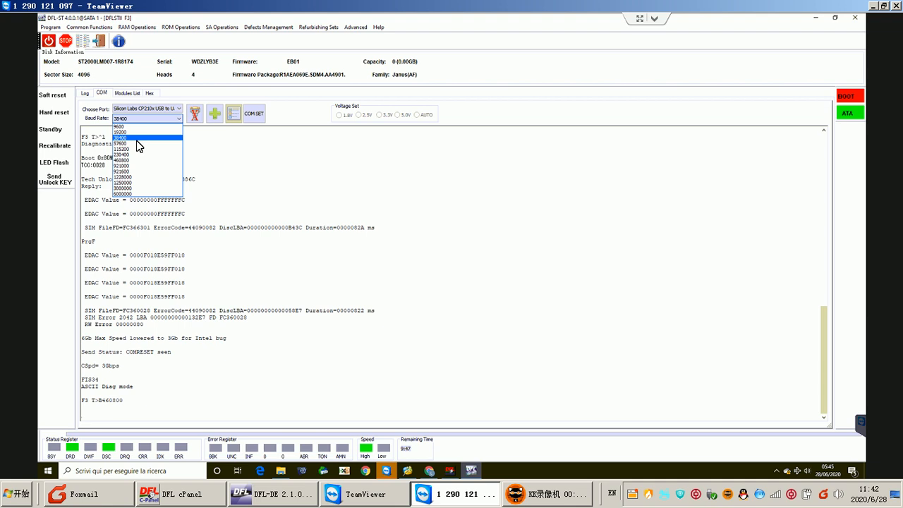
pyautogui.click(127, 169)
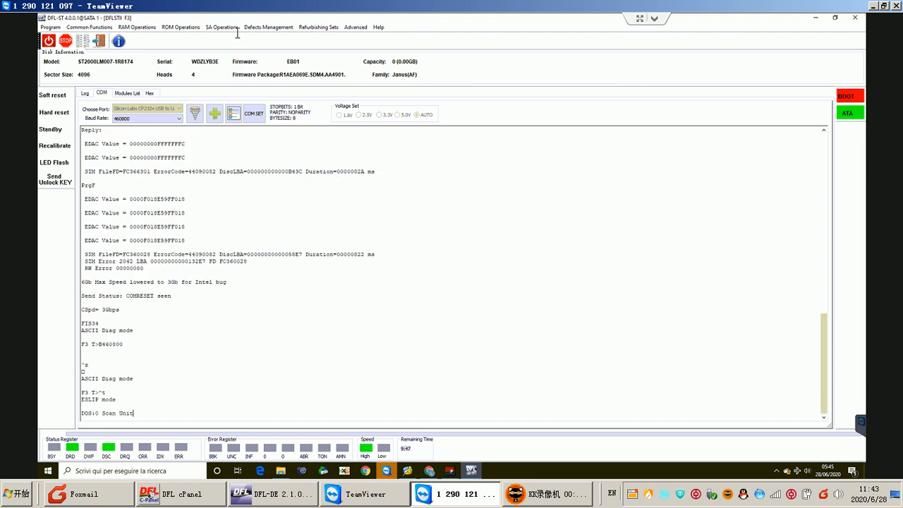
# Step: From SA Operations > Edit SYS Files, start reading system file ID 38
pyautogui.click(224, 28)
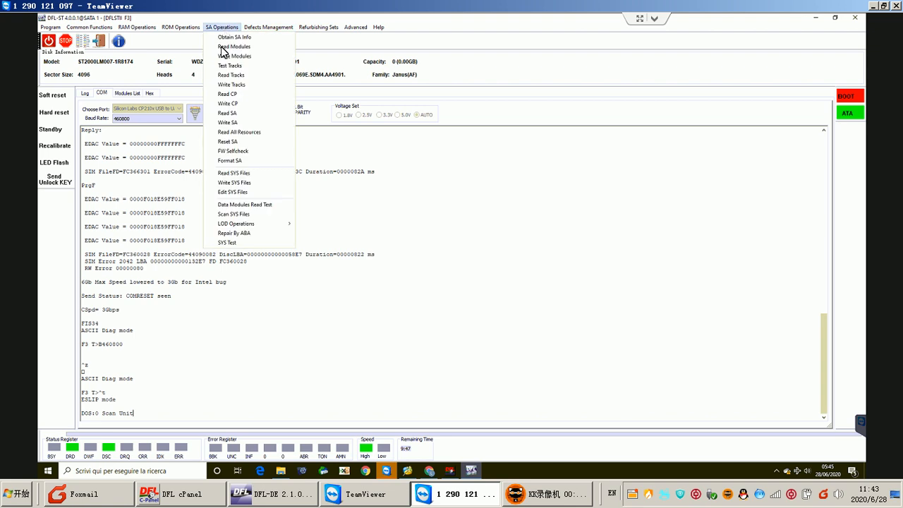
pyautogui.moveTo(234, 195)
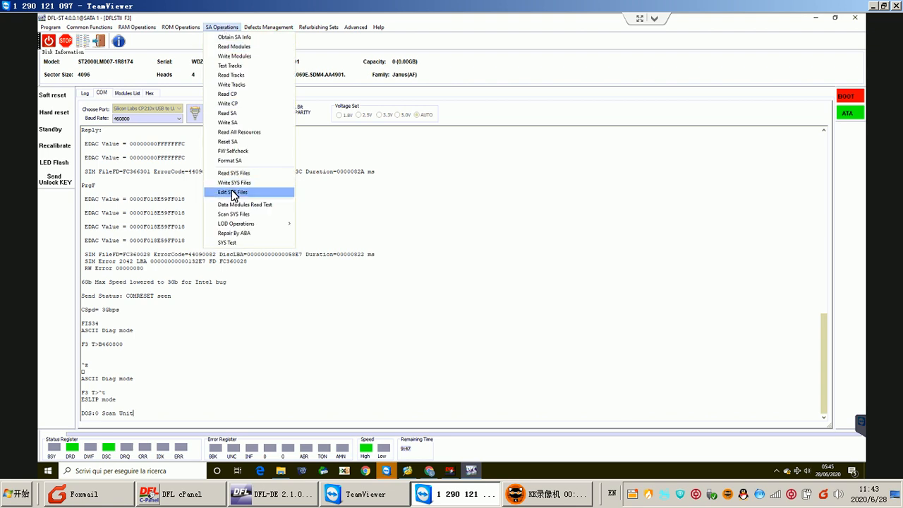
pyautogui.click(230, 192)
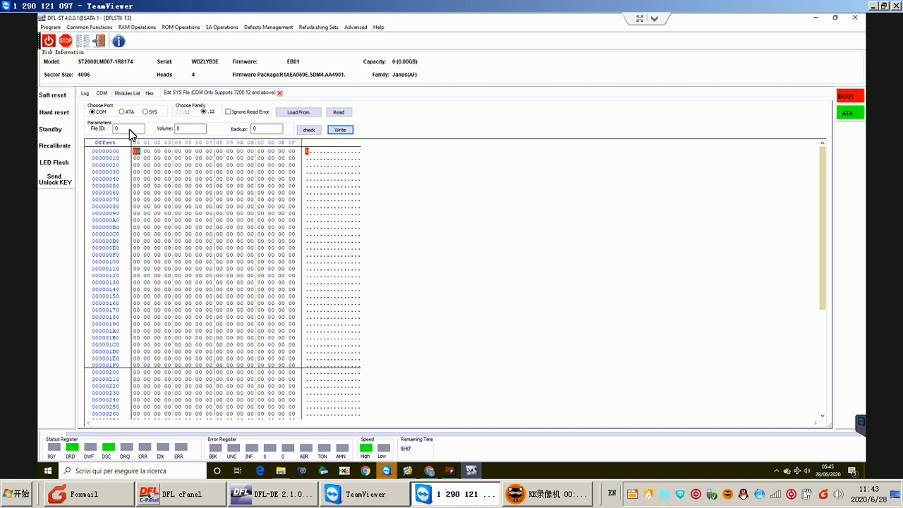
pyautogui.click(127, 128)
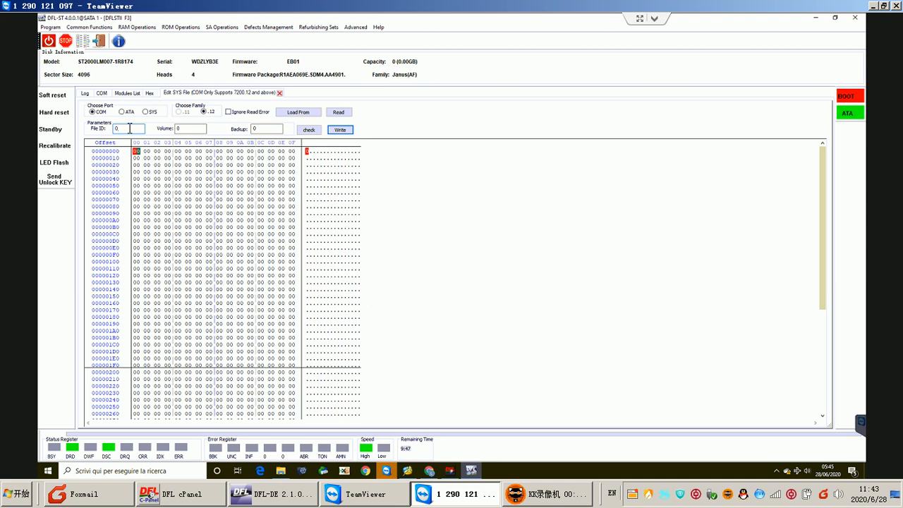
pyautogui.write('38')
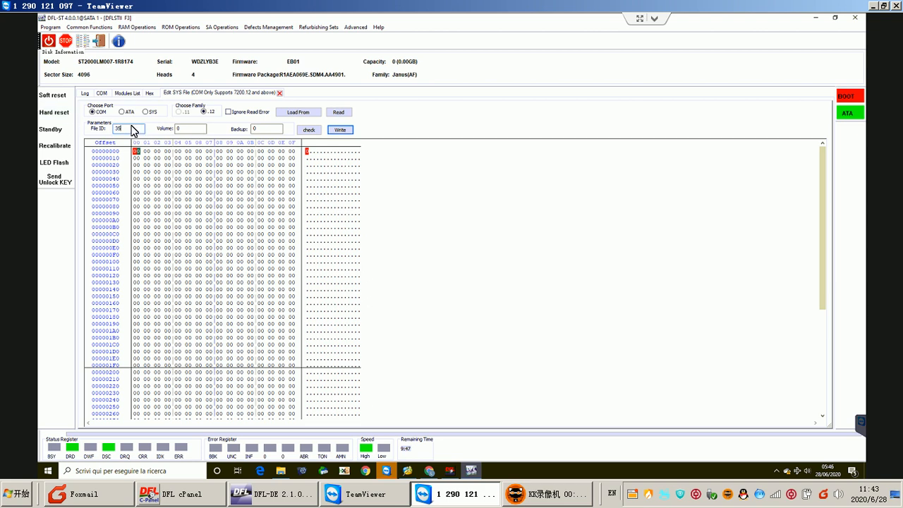
pyautogui.click(189, 130)
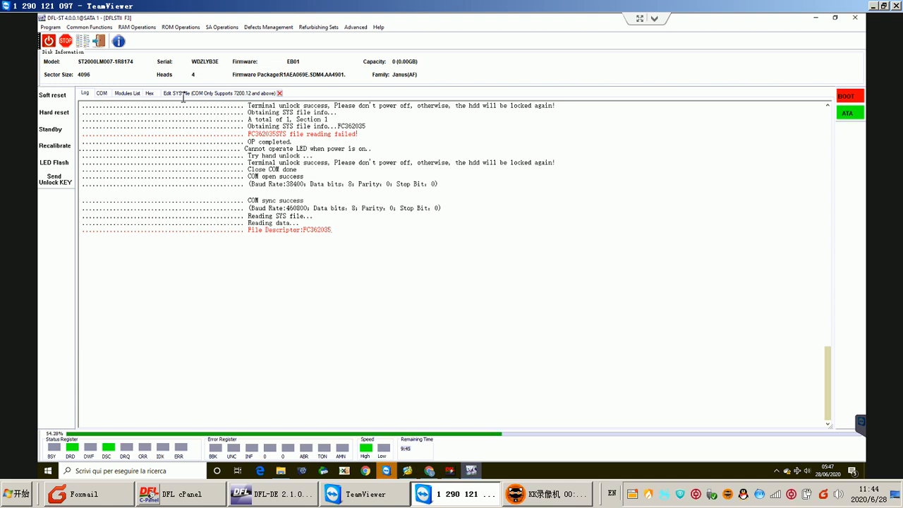
# Step: Return to the Edit SYS File view so file 38's hex contents load
pyautogui.click(175, 92)
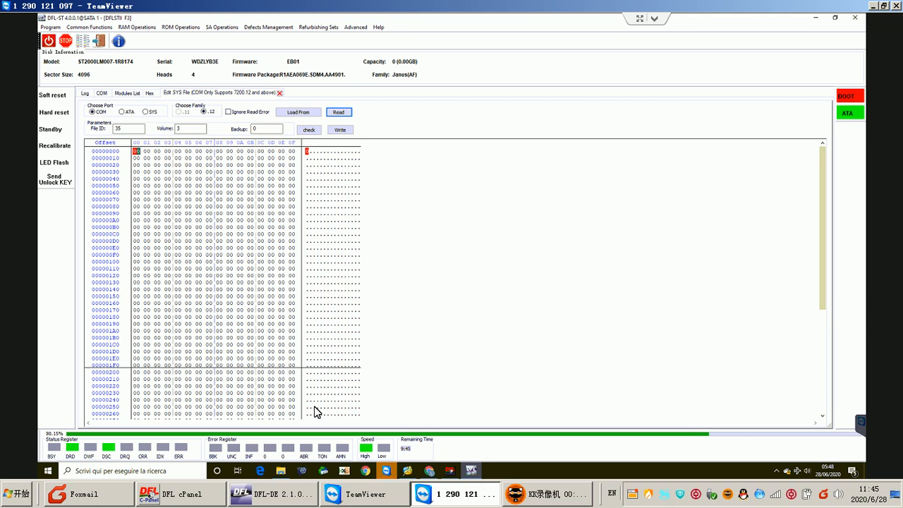
pyautogui.moveTo(376, 407)
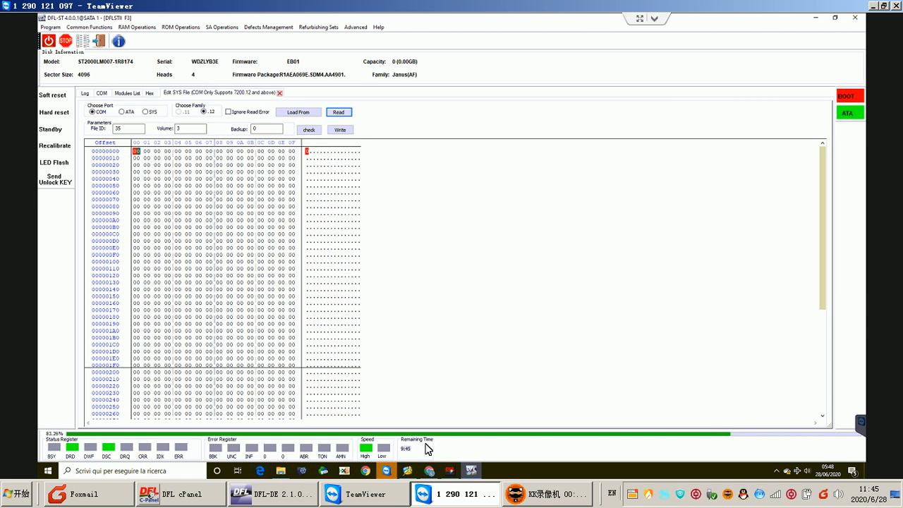
pyautogui.moveTo(402, 299)
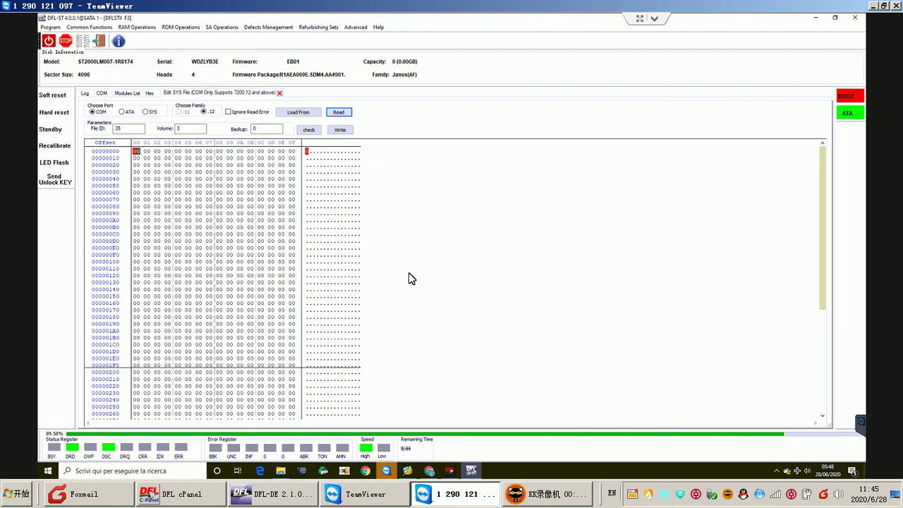
pyautogui.moveTo(387, 283)
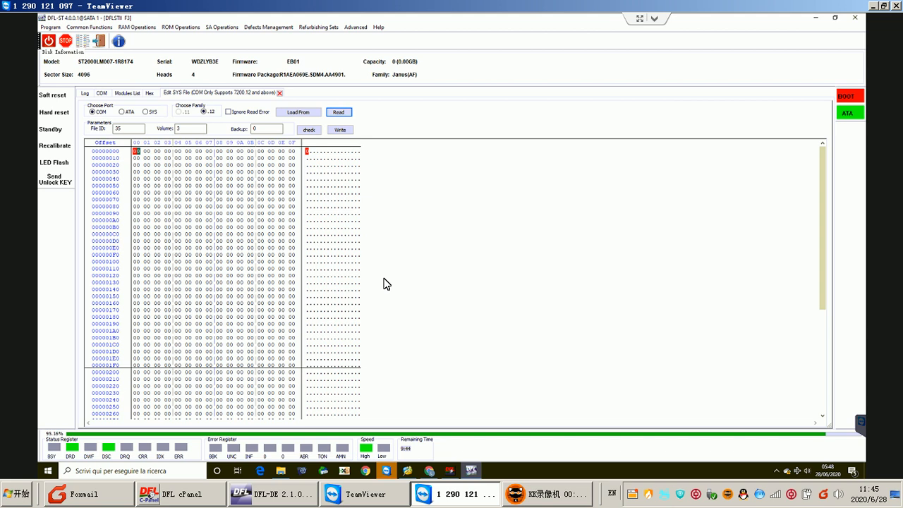
pyautogui.moveTo(374, 282)
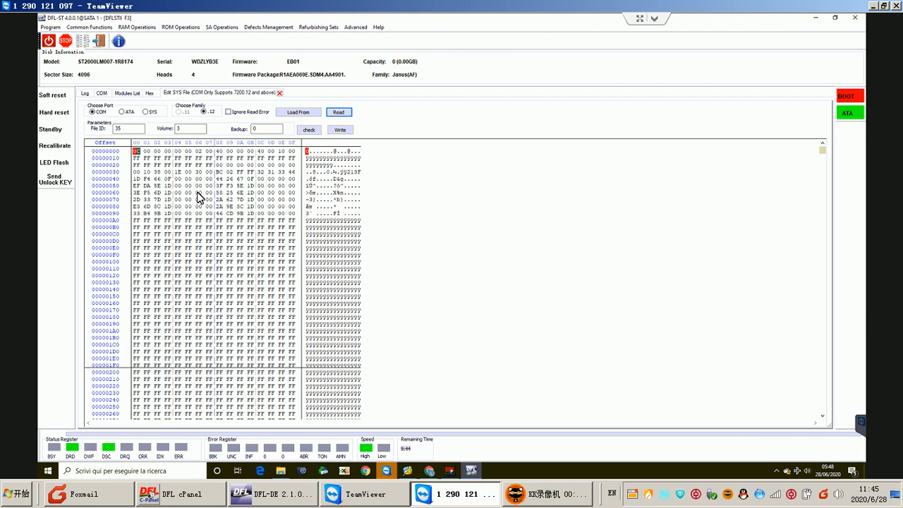
# Step: Select all the loaded hex data and start exporting it to a file
pyautogui.rightClick(184, 198)
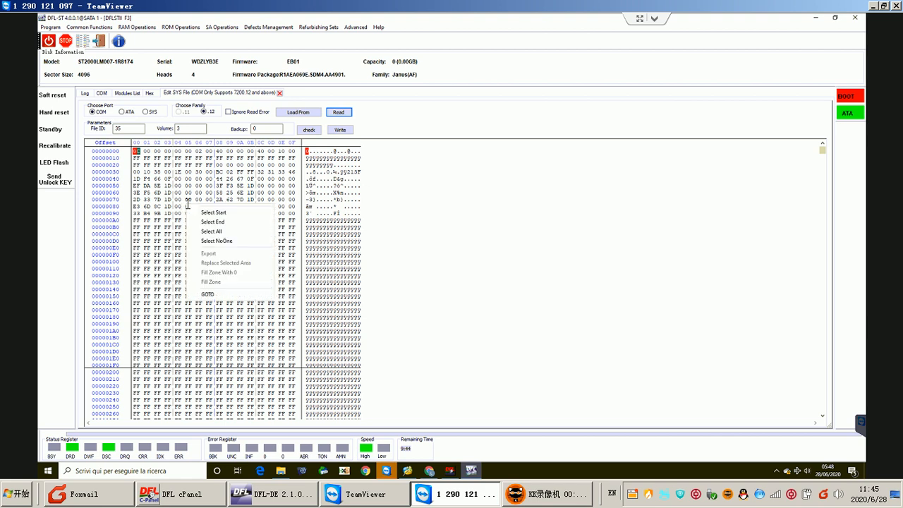
pyautogui.click(210, 231)
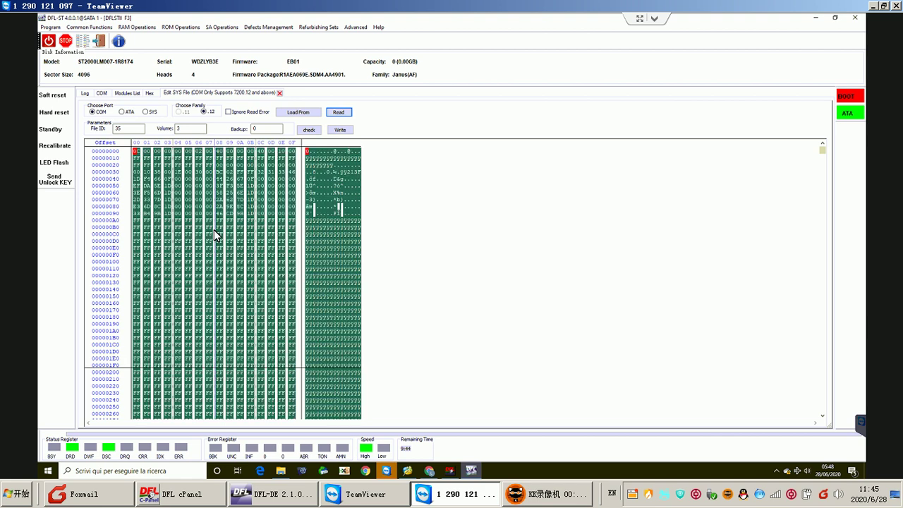
pyautogui.rightClick(217, 237)
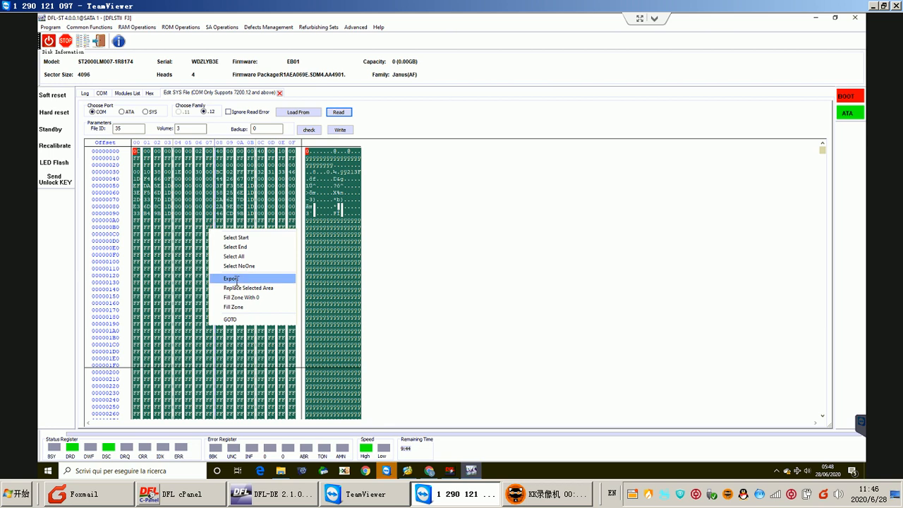
pyautogui.click(231, 278)
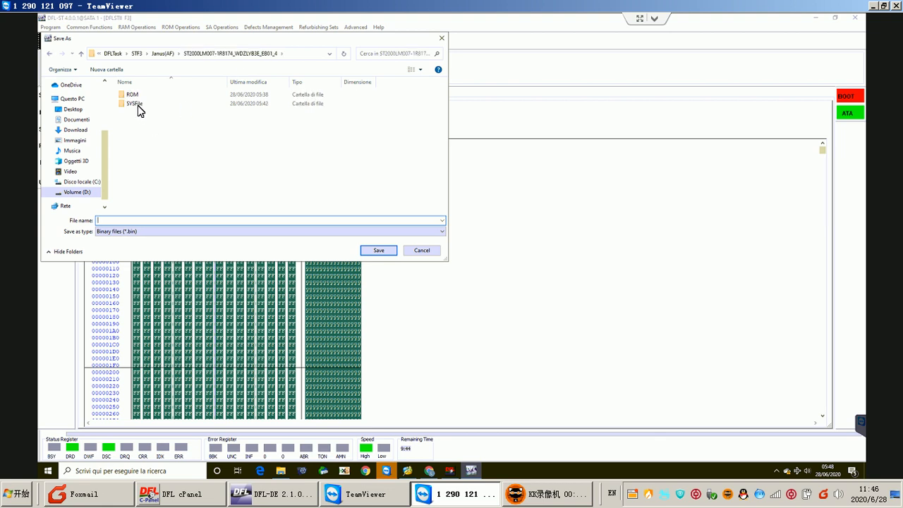
# Step: Save the export into SYSFile > Copy0 as file 35 with All files type, confirming Save OK
pyautogui.doubleClick(136, 106)
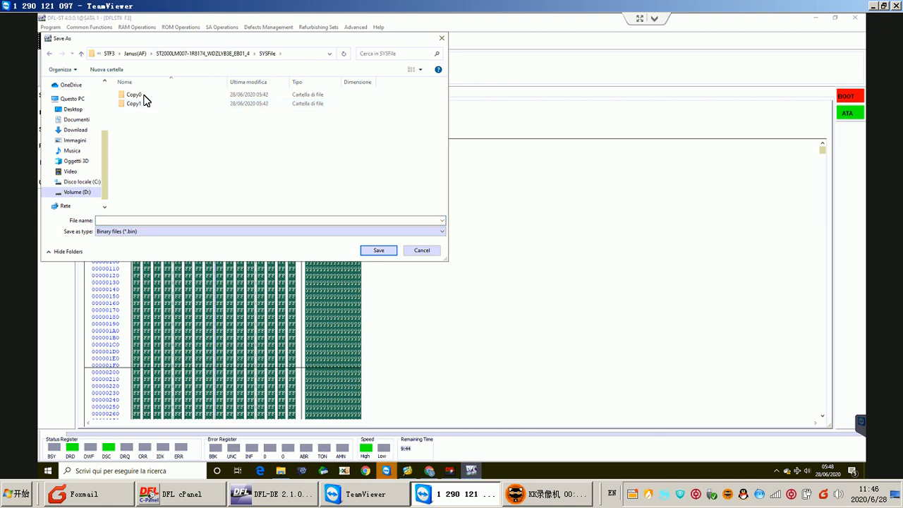
pyautogui.doubleClick(129, 93)
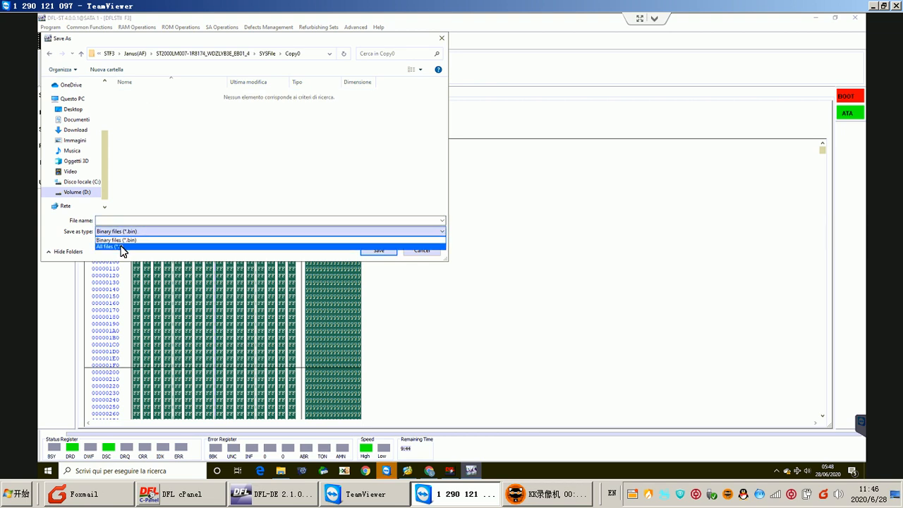
pyautogui.click(110, 247)
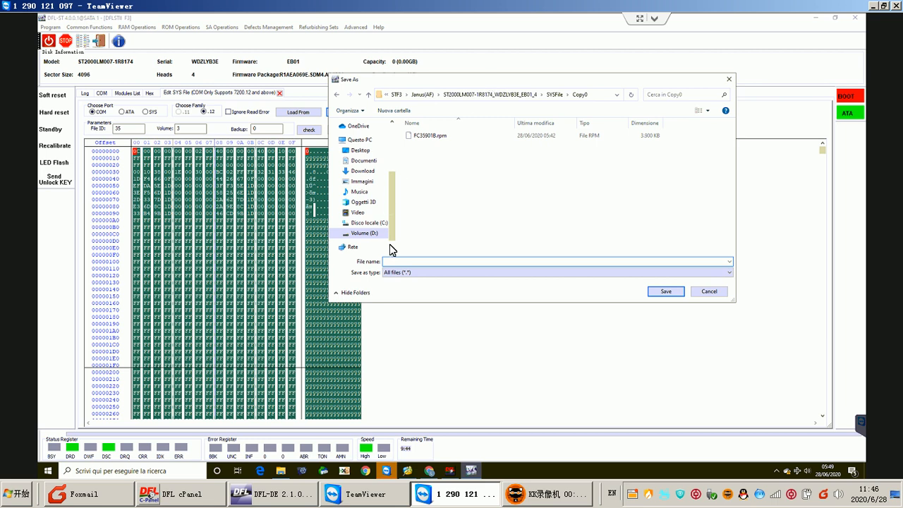
pyautogui.click(556, 261)
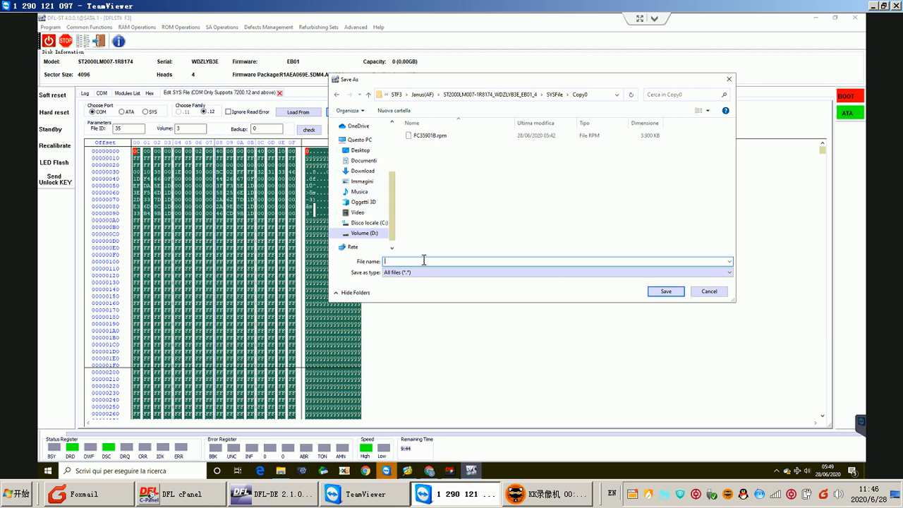
pyautogui.write('35.rpm')
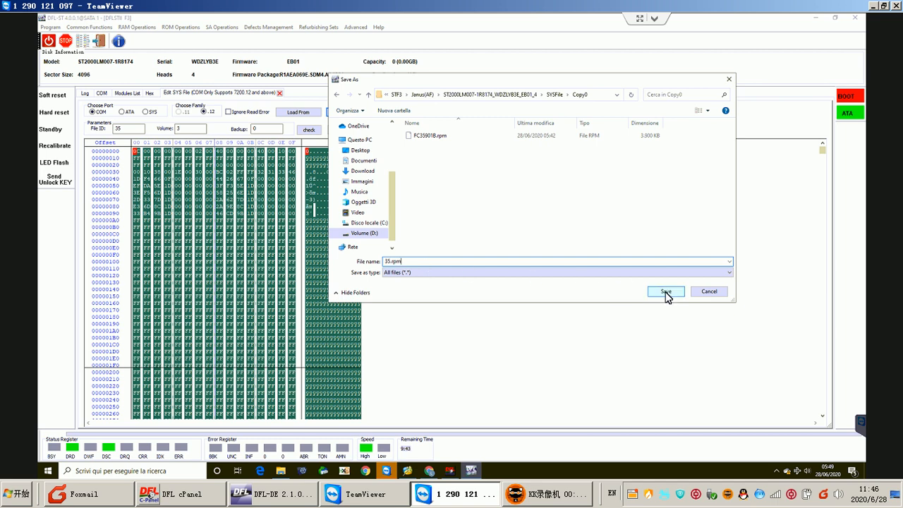
pyautogui.click(666, 290)
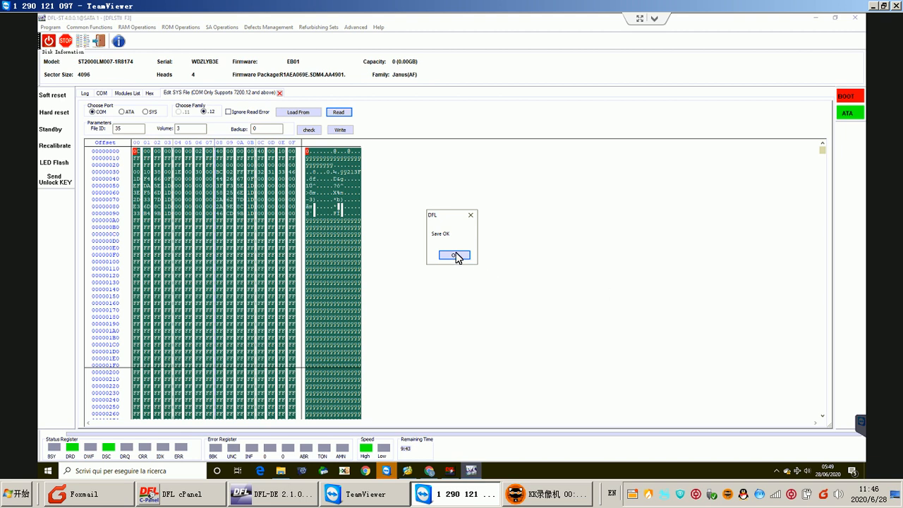
pyautogui.click(451, 254)
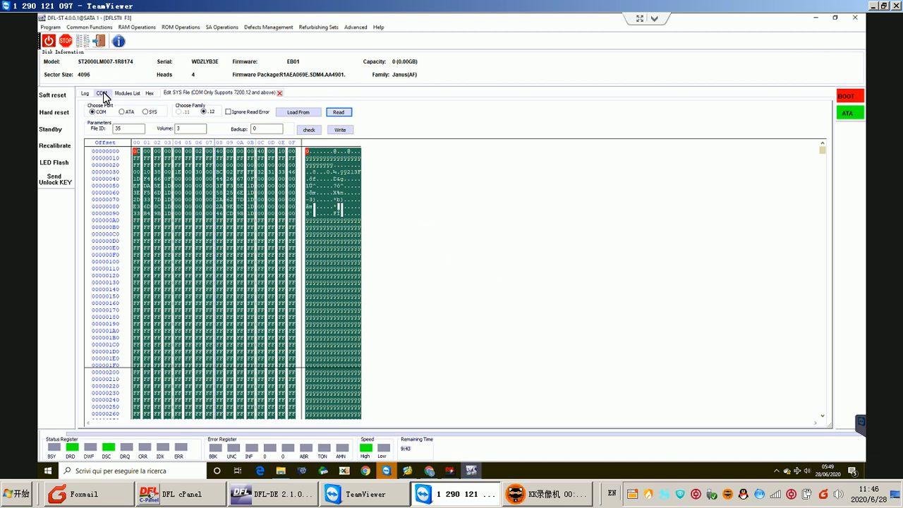
# Step: In the terminal, run V40, F,,22 and m0,6,3,,,,,22 to check defect lists, reset config and format
pyautogui.click(102, 93)
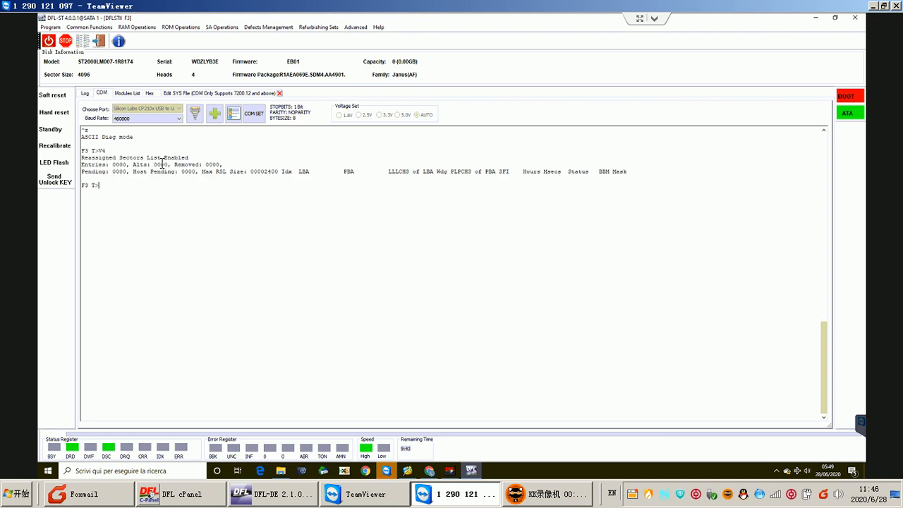
pyautogui.write('V40')
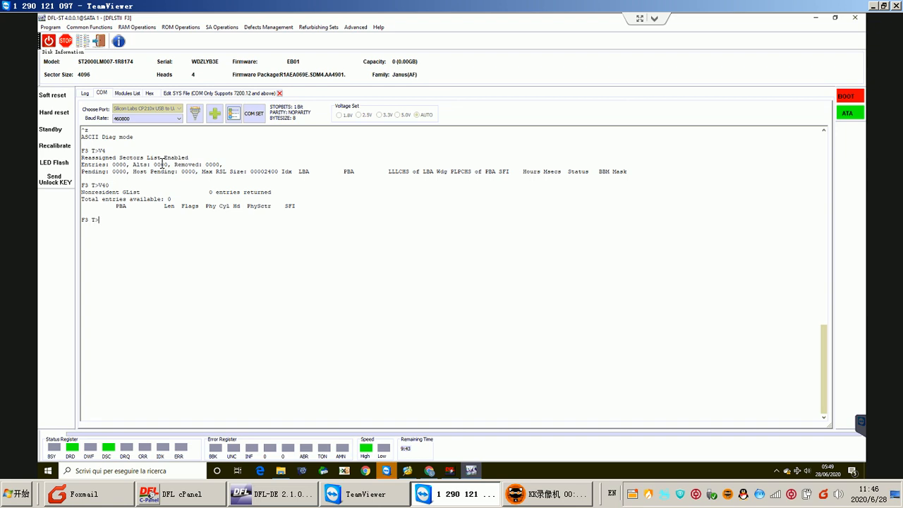
pyautogui.write('F,,22')
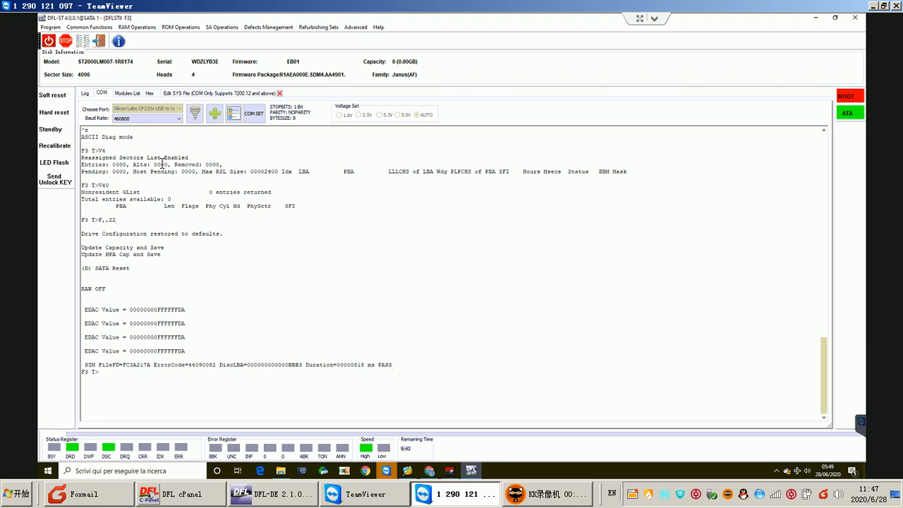
pyautogui.write('mo')
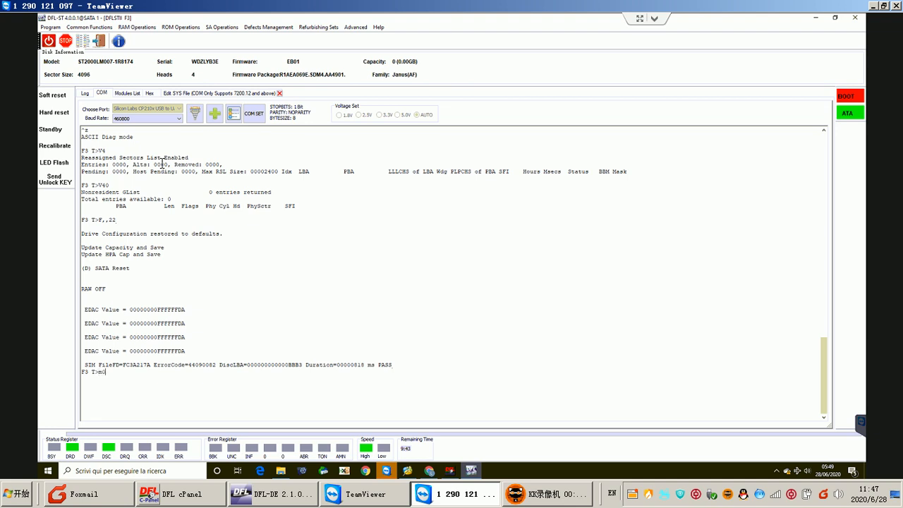
pyautogui.write('0,6,3,,,,,22')
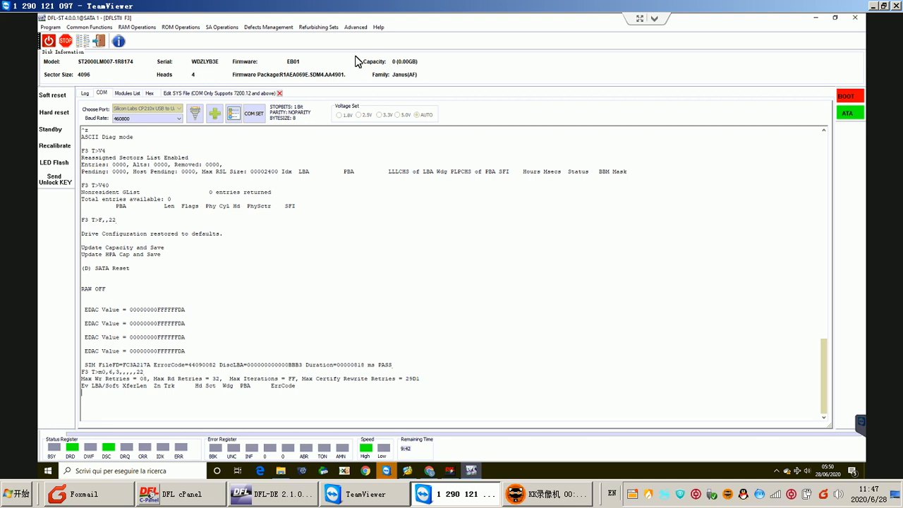
pyautogui.moveTo(423, 67)
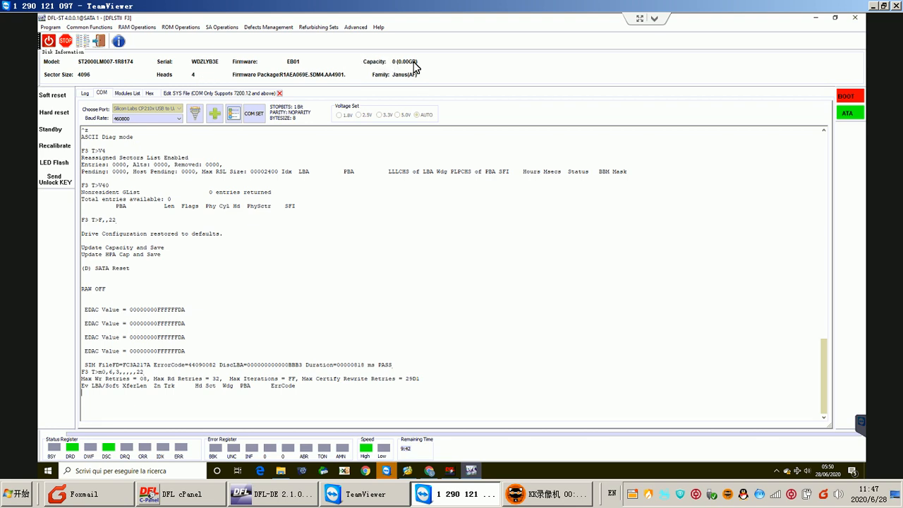
pyautogui.moveTo(124, 393)
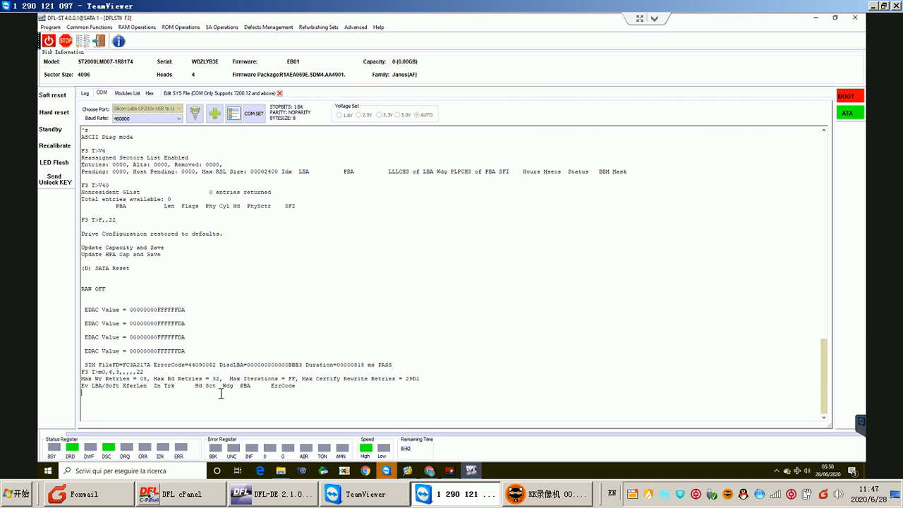
pyautogui.moveTo(175, 391)
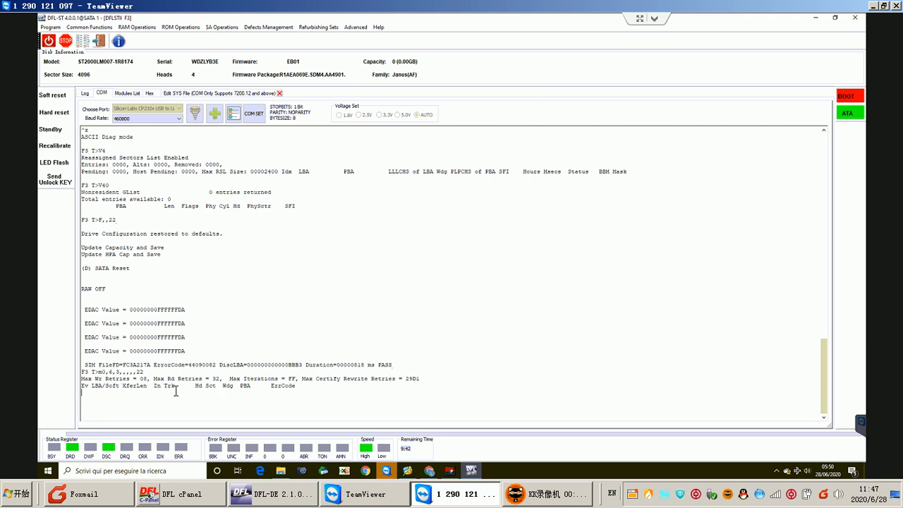
pyautogui.moveTo(221, 232)
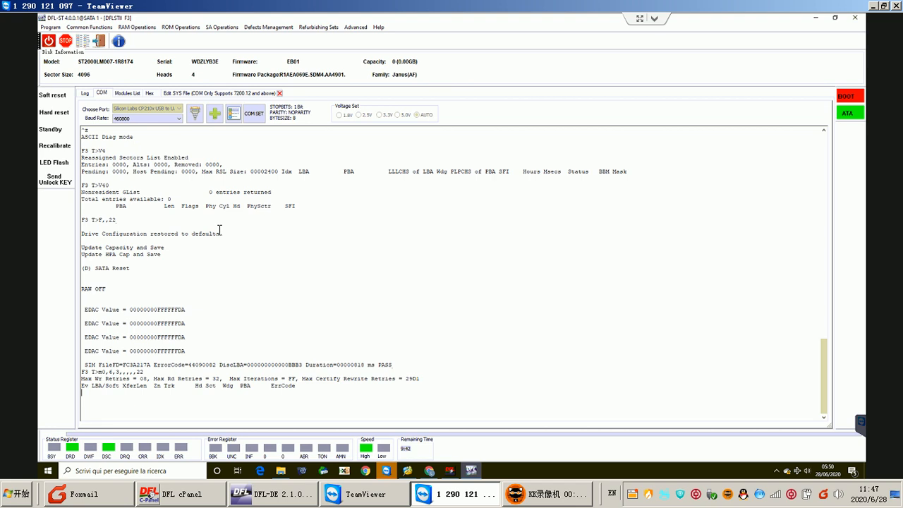
pyautogui.moveTo(158, 416)
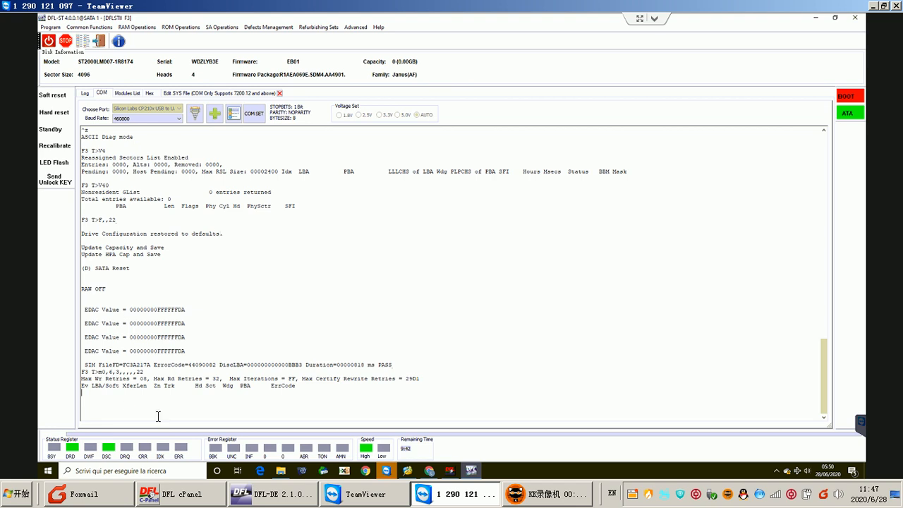
pyautogui.moveTo(164, 378)
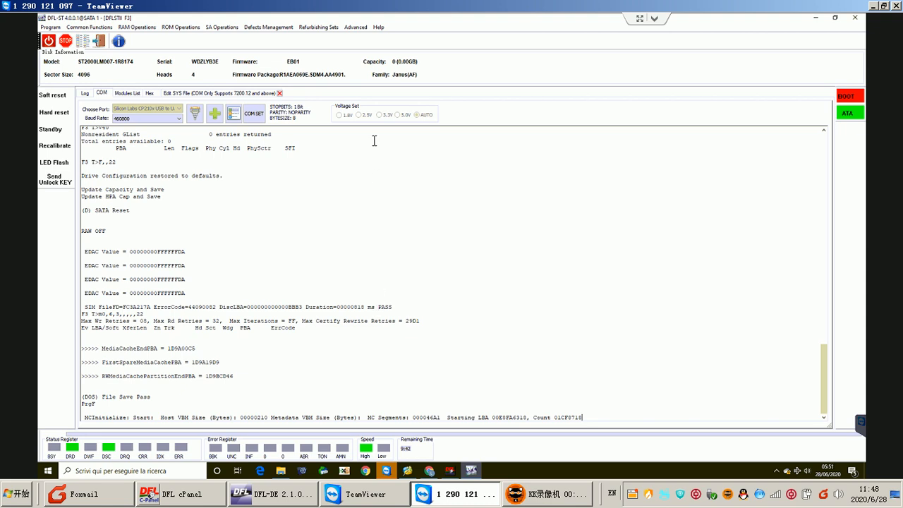
pyautogui.moveTo(285, 78)
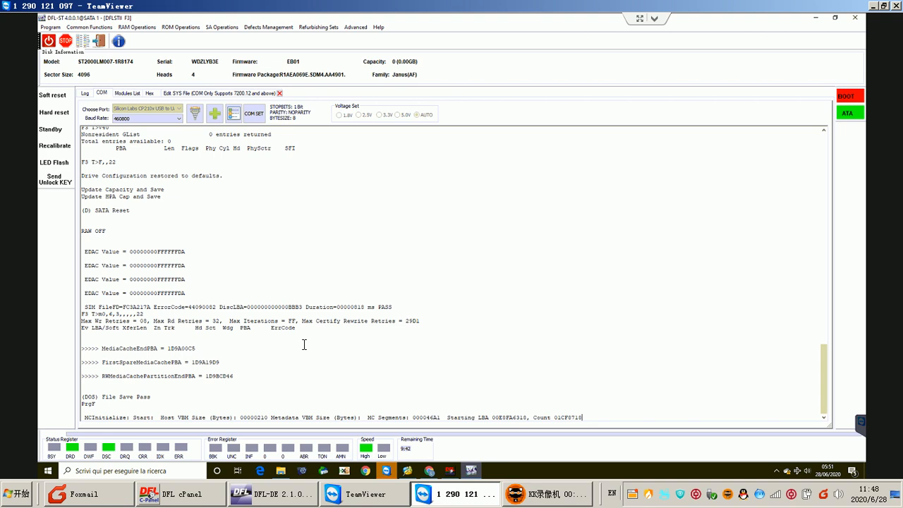
pyautogui.moveTo(74, 26)
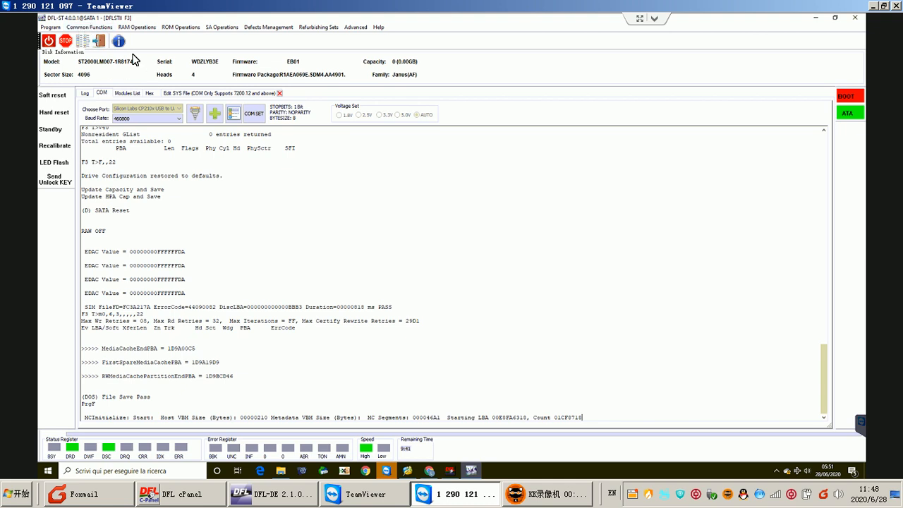
pyautogui.moveTo(135, 43)
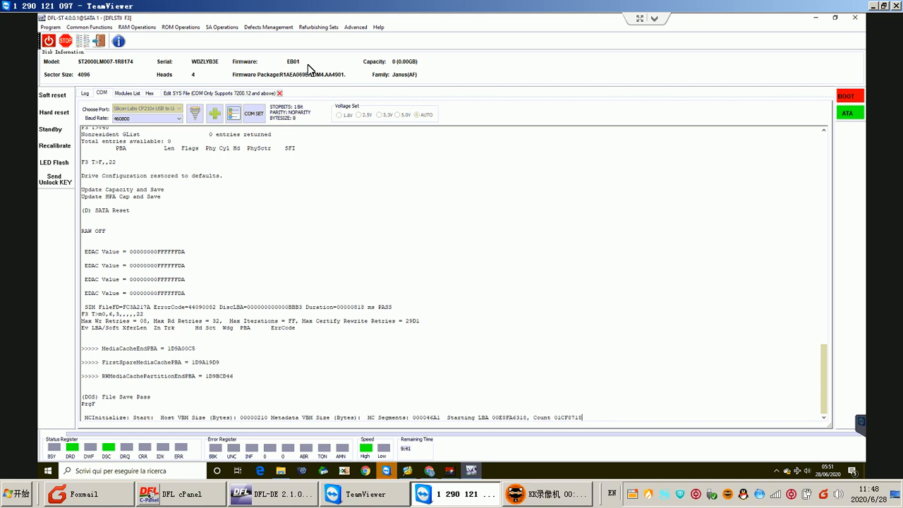
pyautogui.moveTo(420, 84)
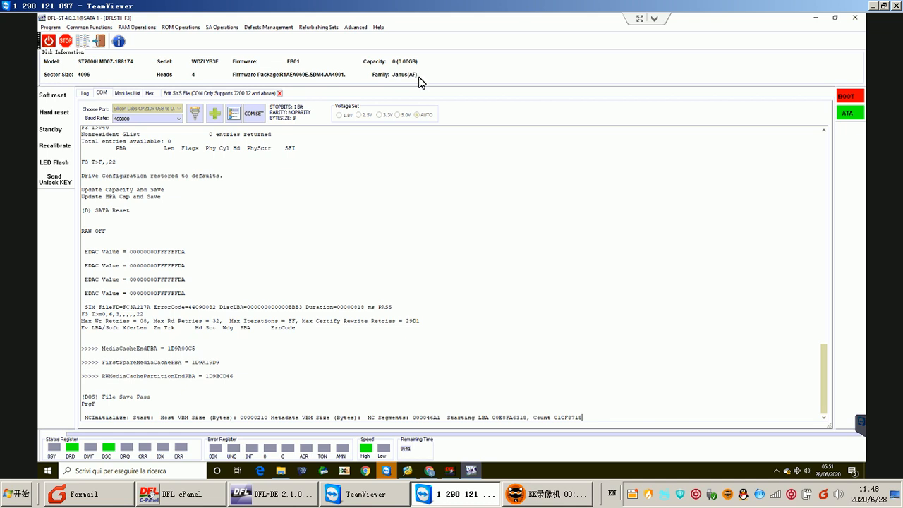
pyautogui.moveTo(325, 163)
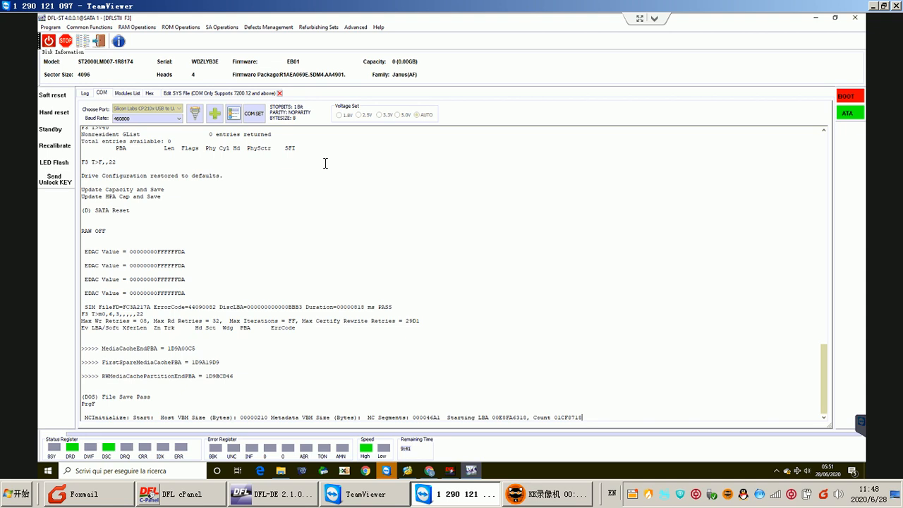
pyautogui.moveTo(262, 189)
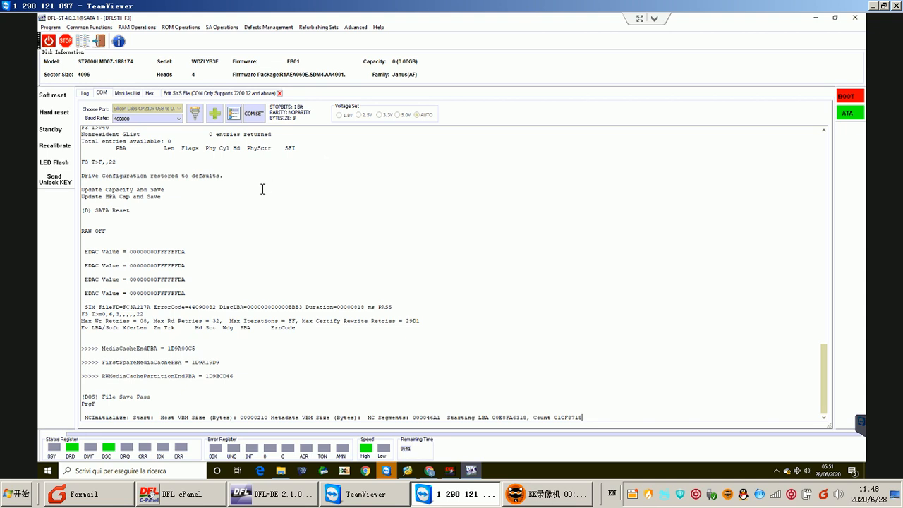
pyautogui.moveTo(293, 236)
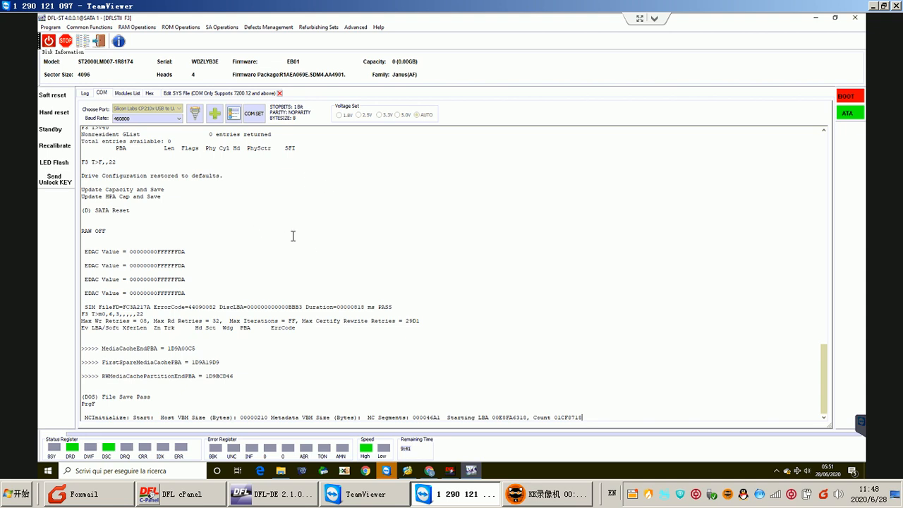
# Step: Scroll the terminal output to follow the format until it reports success and file save pass
pyautogui.scroll(-3)
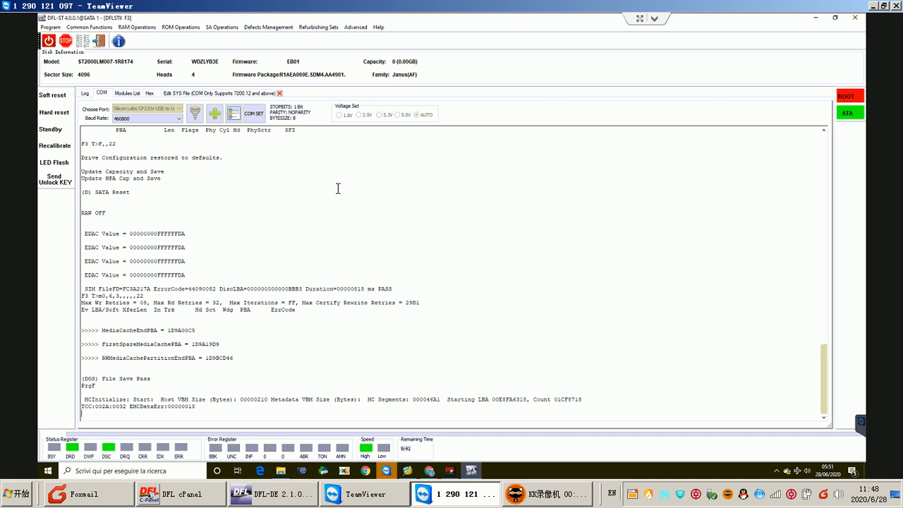
pyautogui.moveTo(240, 389)
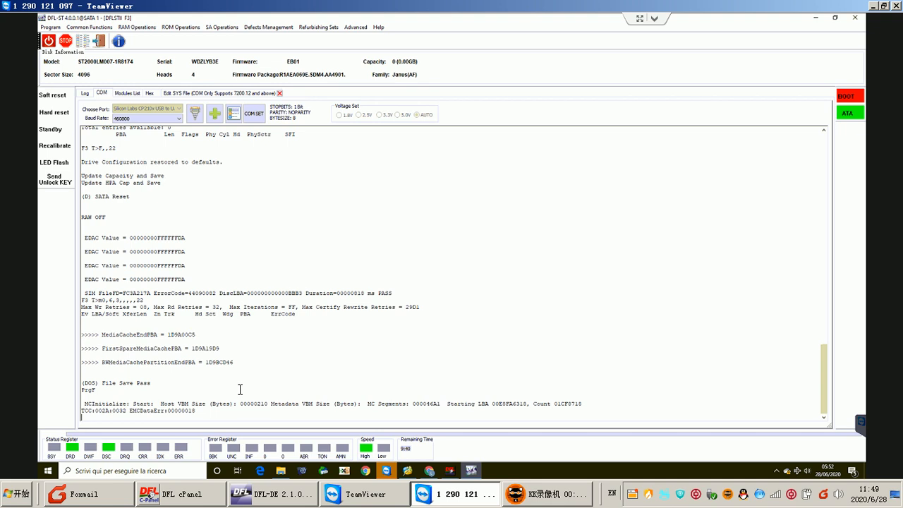
pyautogui.scroll(-3)
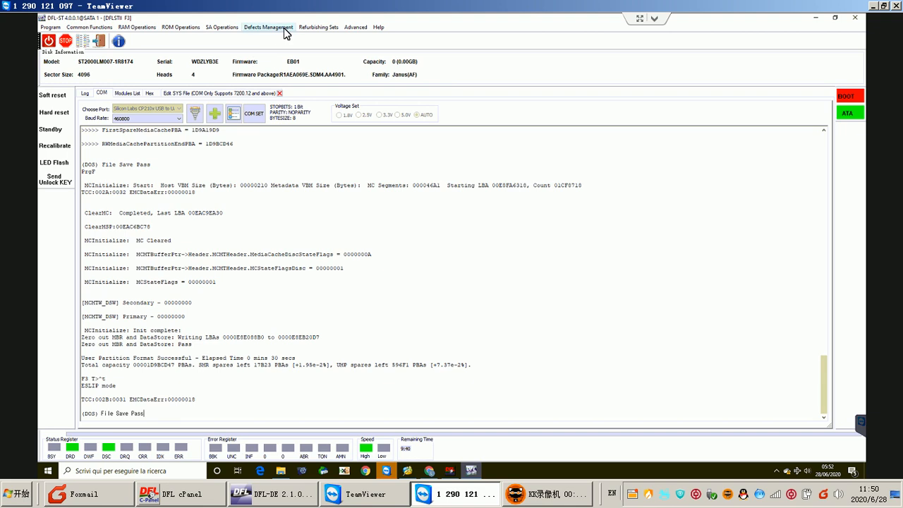
# Step: In Defects Management > Edit ID, toggle Media Cache and modify the drive's ID settings
pyautogui.click(271, 28)
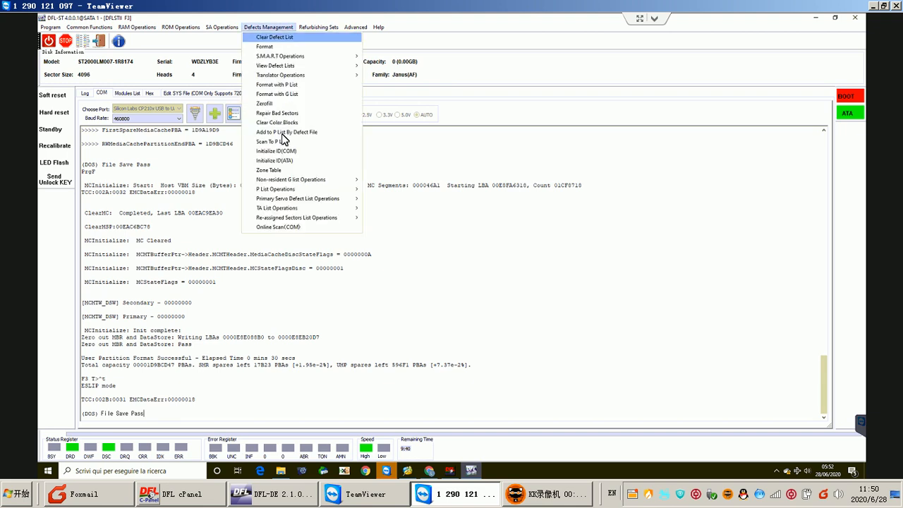
pyautogui.moveTo(285, 161)
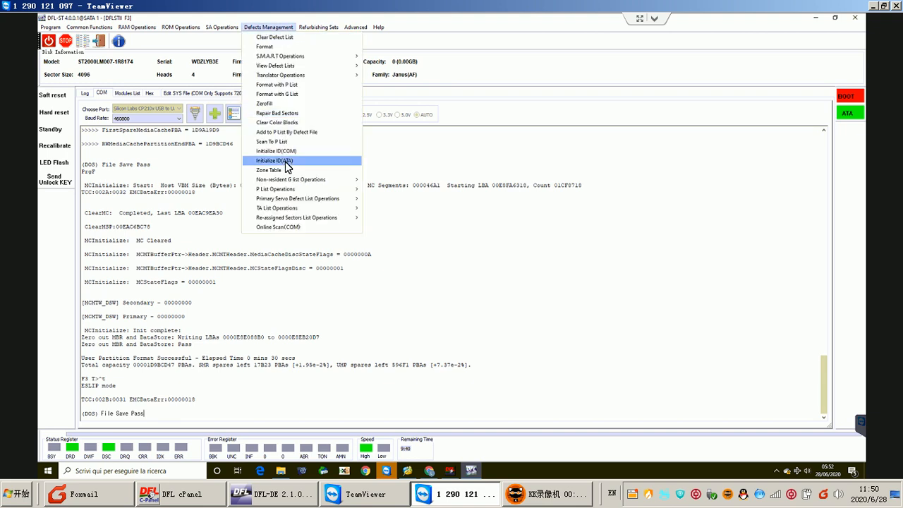
pyautogui.click(274, 161)
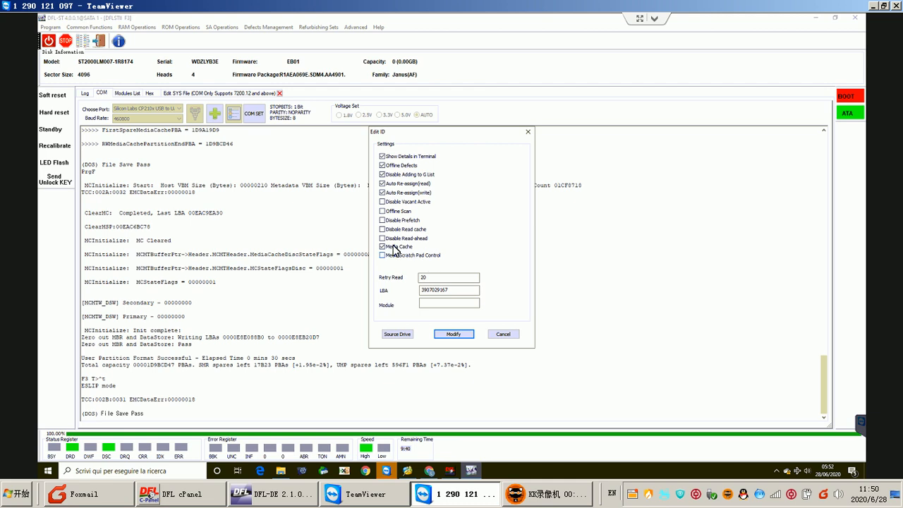
pyautogui.click(382, 246)
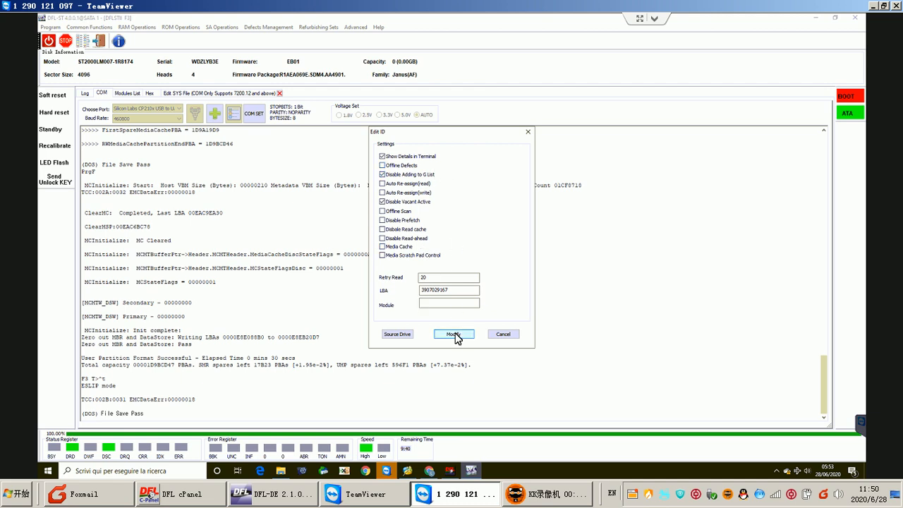
pyautogui.click(455, 333)
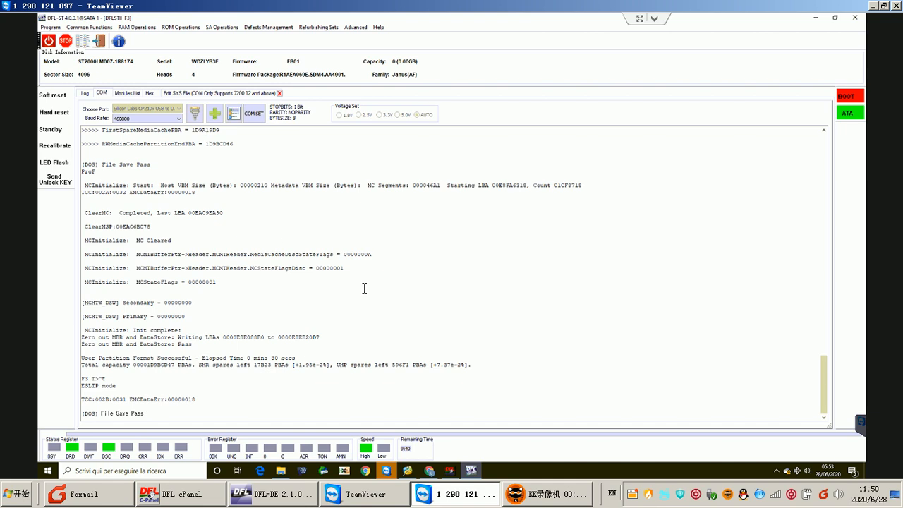
pyautogui.moveTo(319, 192)
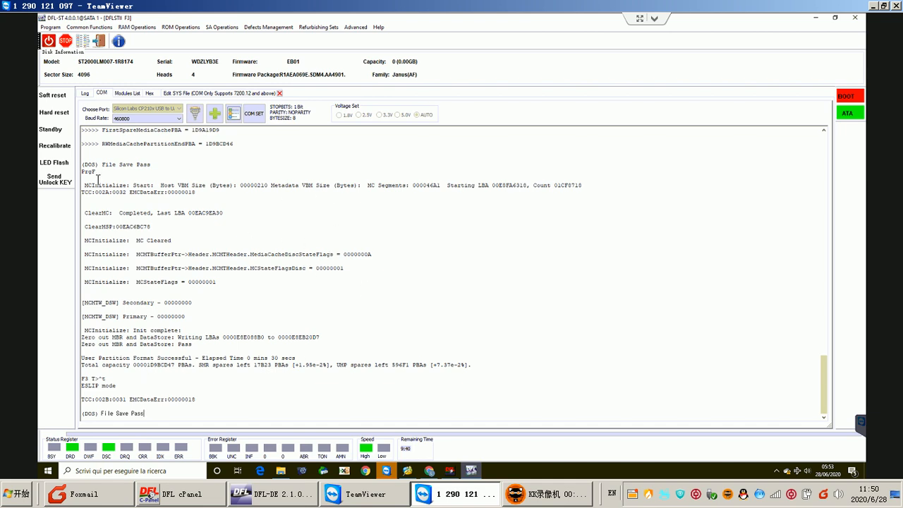
pyautogui.moveTo(203, 291)
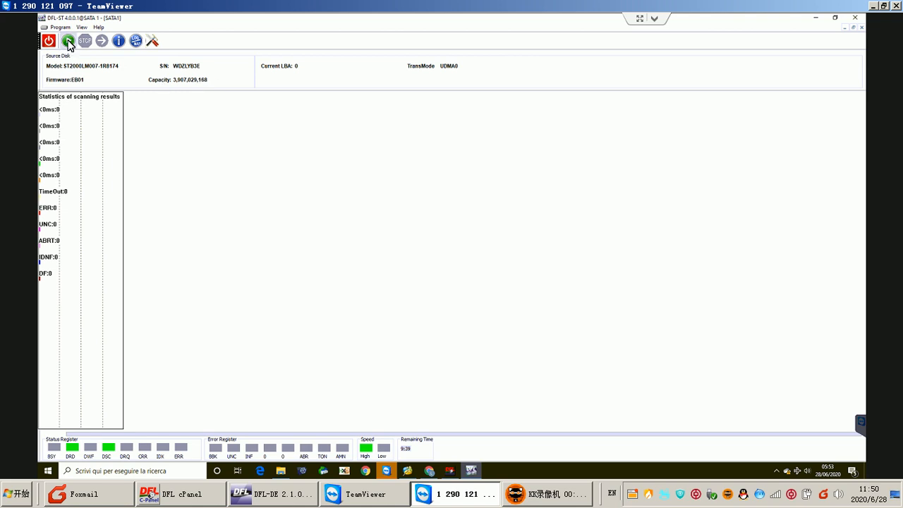
# Step: Start a read-verify scan with default settings and halt it
pyautogui.click(68, 38)
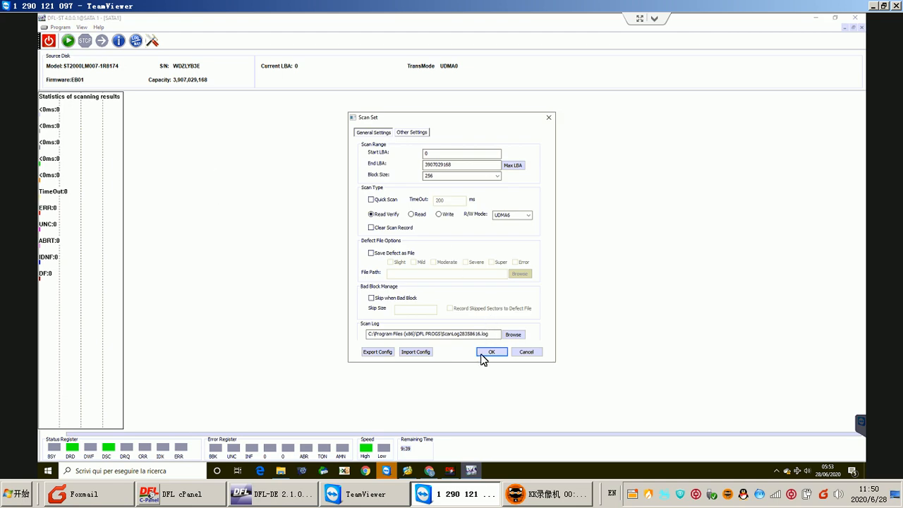
pyautogui.click(491, 351)
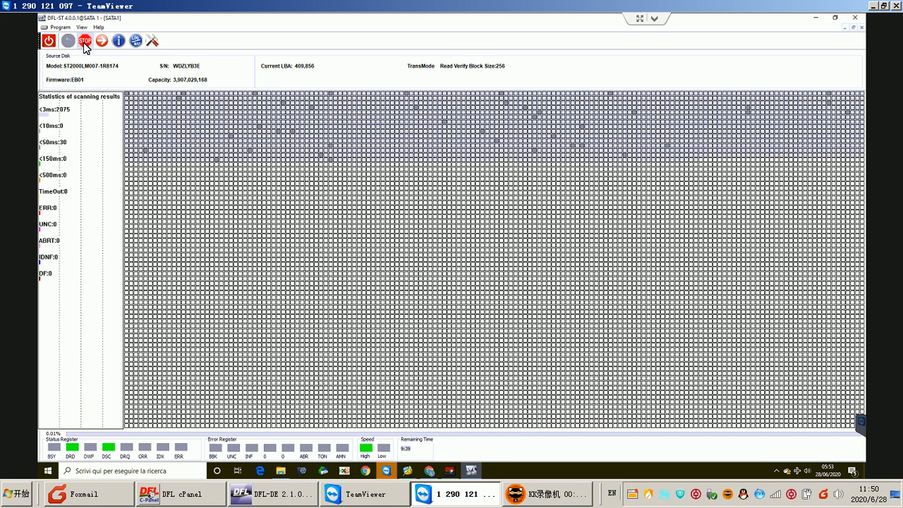
pyautogui.click(88, 38)
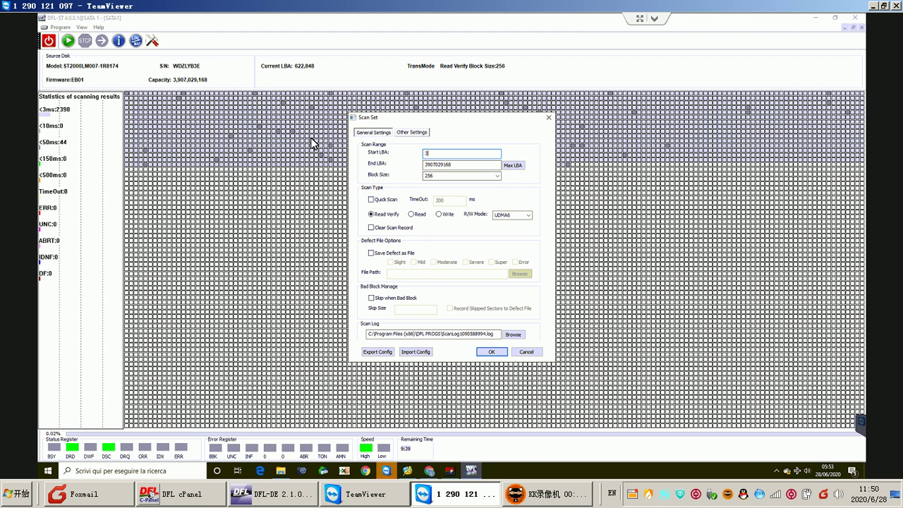
# Step: Rescan from start LBA 3,500,000,000 with Clear Scan Record ticked, then halt it
pyautogui.write('500000000')
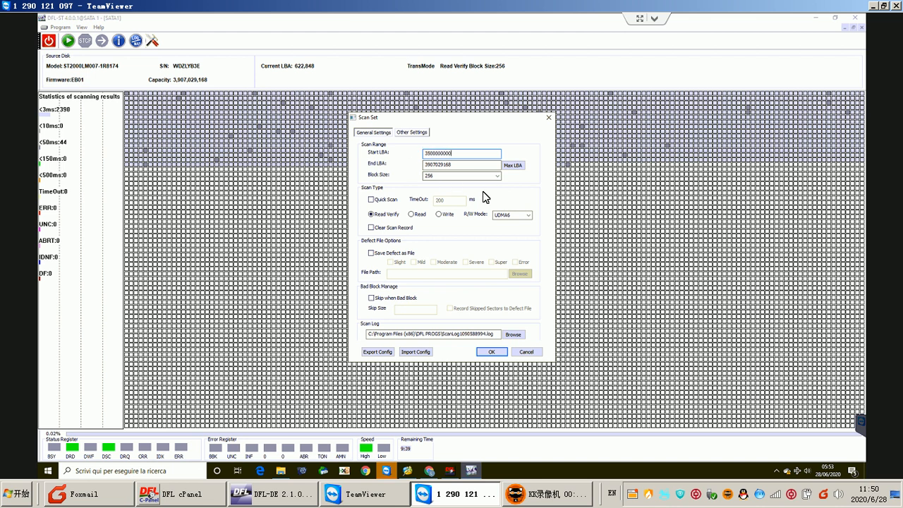
pyautogui.click(370, 227)
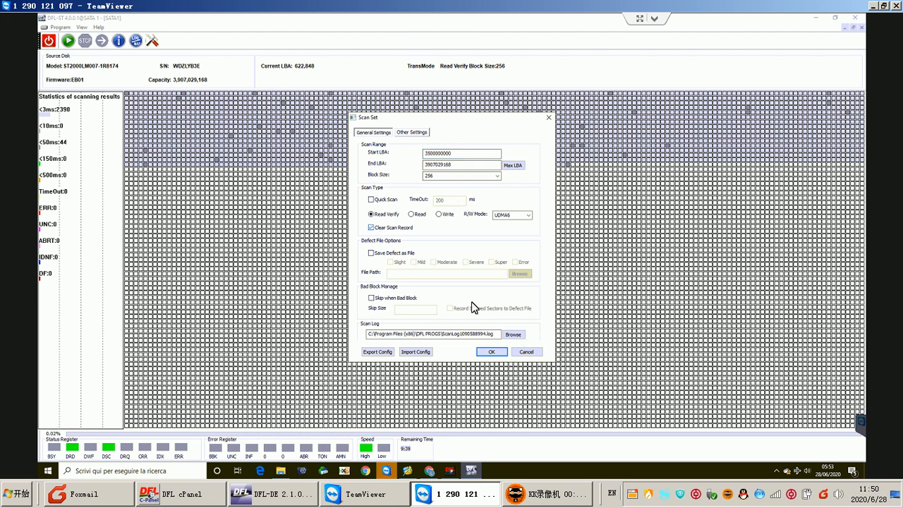
pyautogui.click(491, 351)
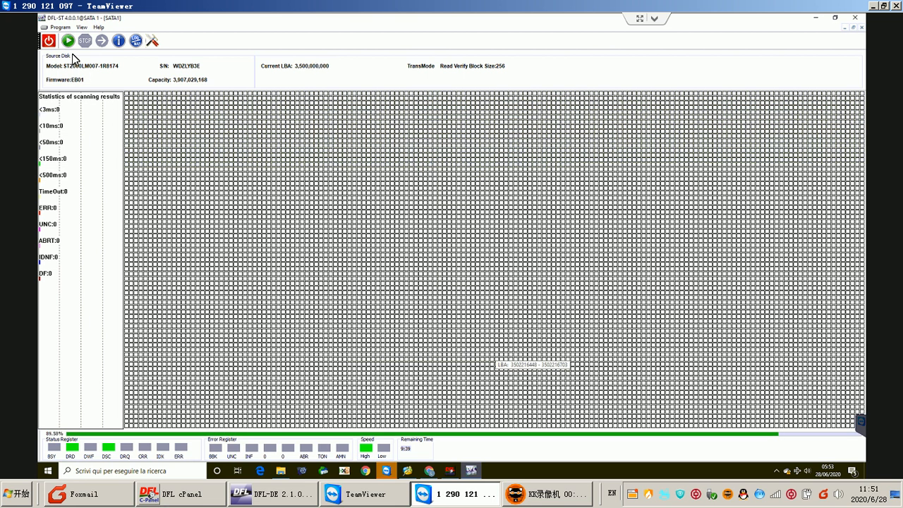
pyautogui.click(68, 38)
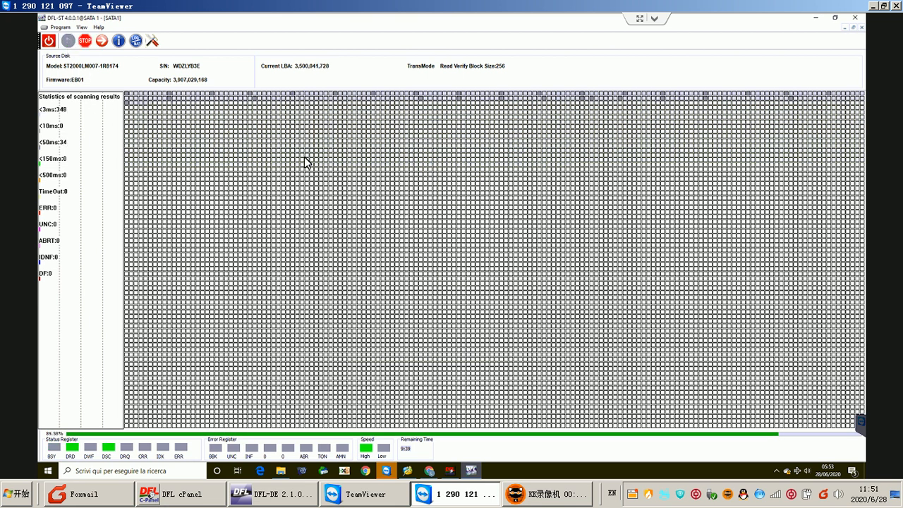
pyautogui.moveTo(302, 186)
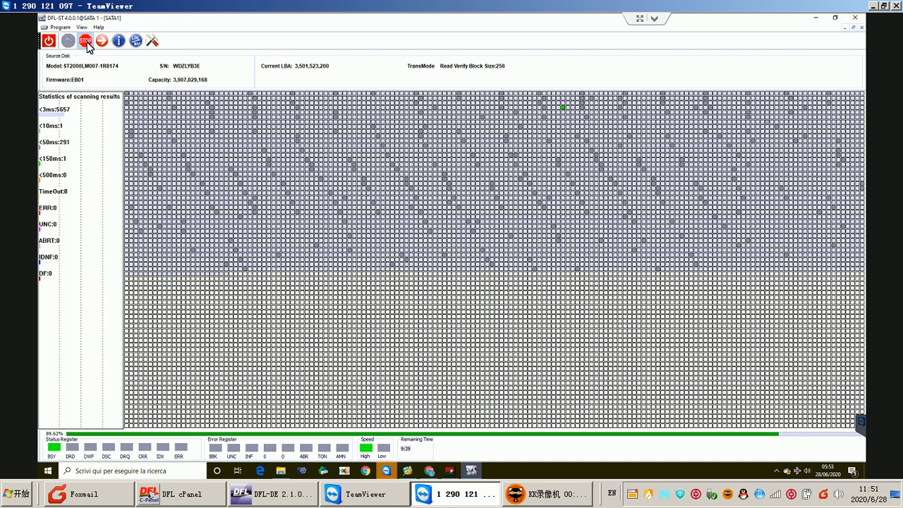
pyautogui.click(87, 38)
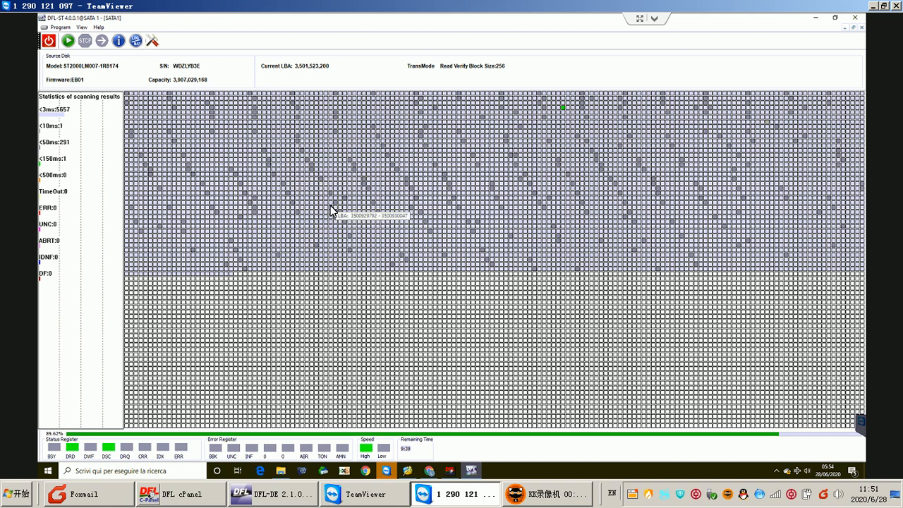
pyautogui.moveTo(376, 248)
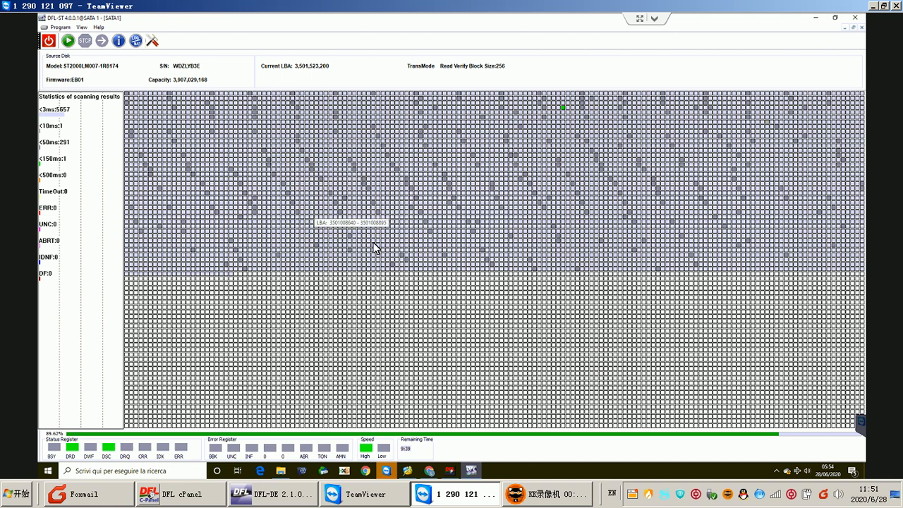
pyautogui.moveTo(862, 25)
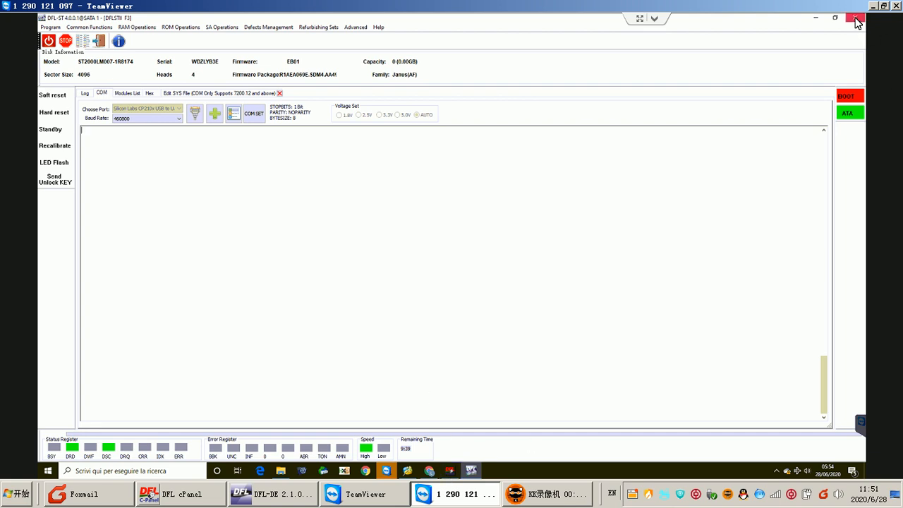
# Step: Quit DFL-SRP and dismiss DFL-DDP's empty-document warnings
pyautogui.click(858, 21)
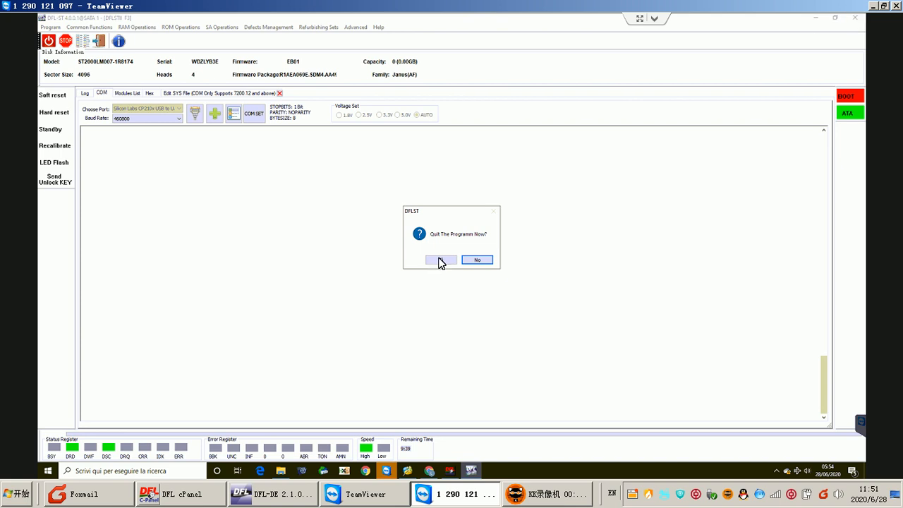
pyautogui.click(438, 259)
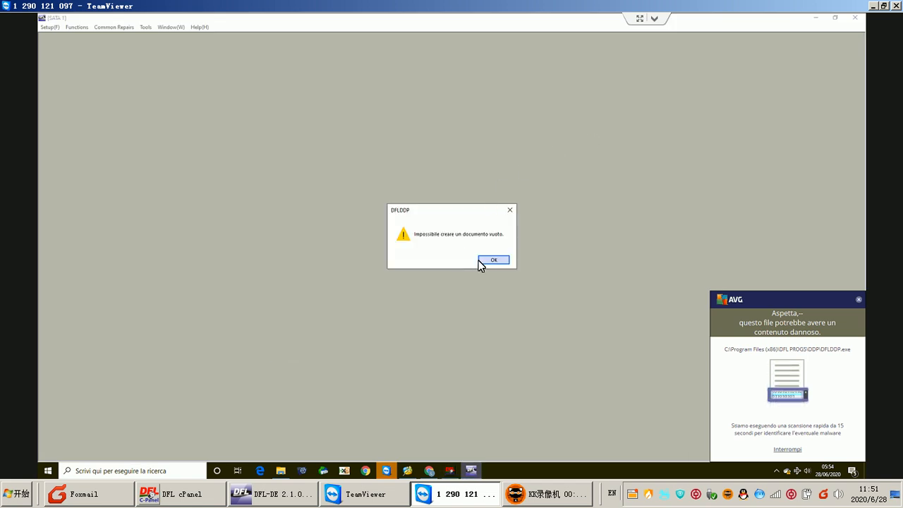
pyautogui.click(494, 259)
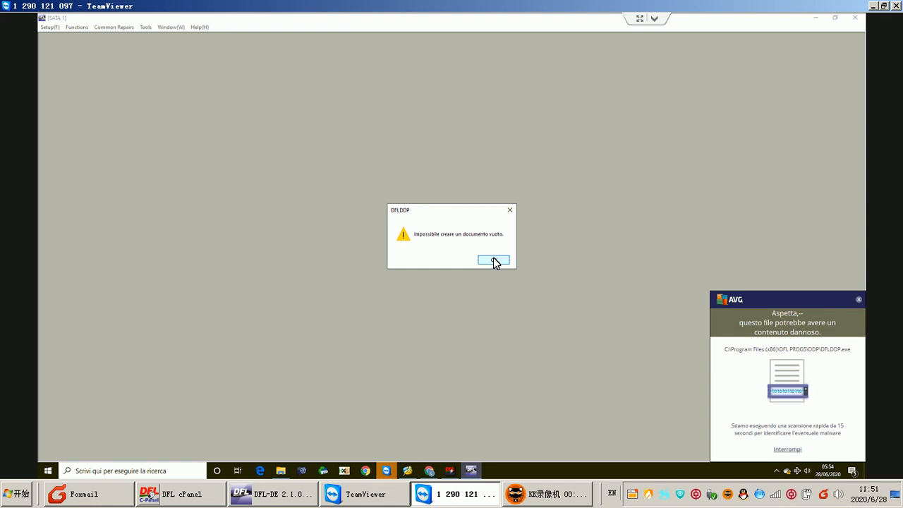
pyautogui.click(493, 259)
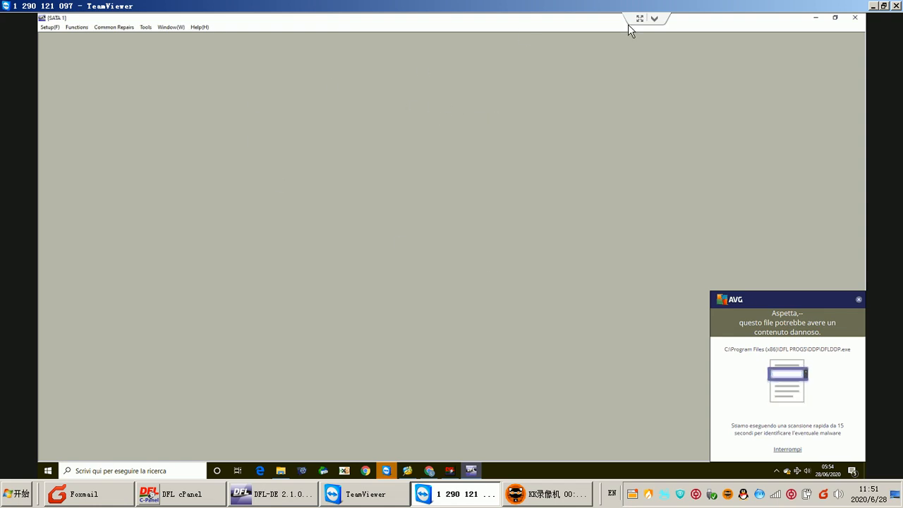
pyautogui.moveTo(565, 166)
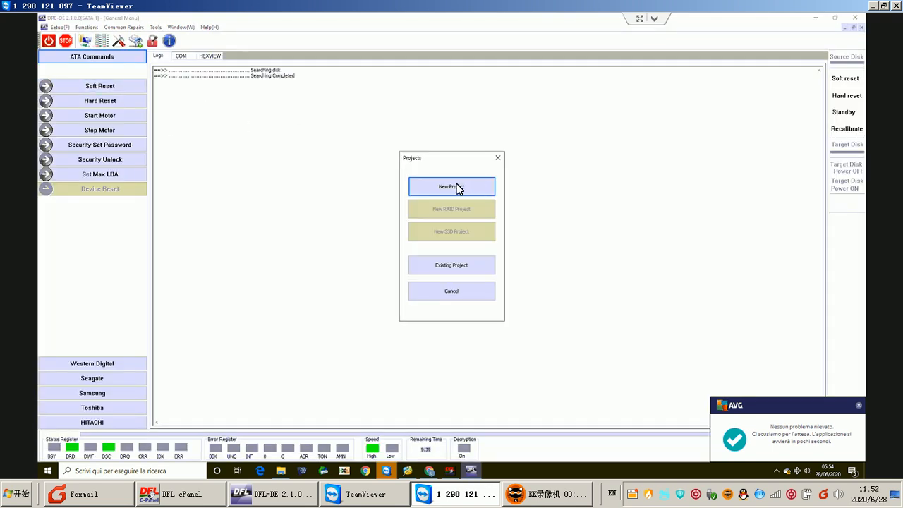
# Step: Create a new File Extraction project on the default source disk
pyautogui.click(452, 186)
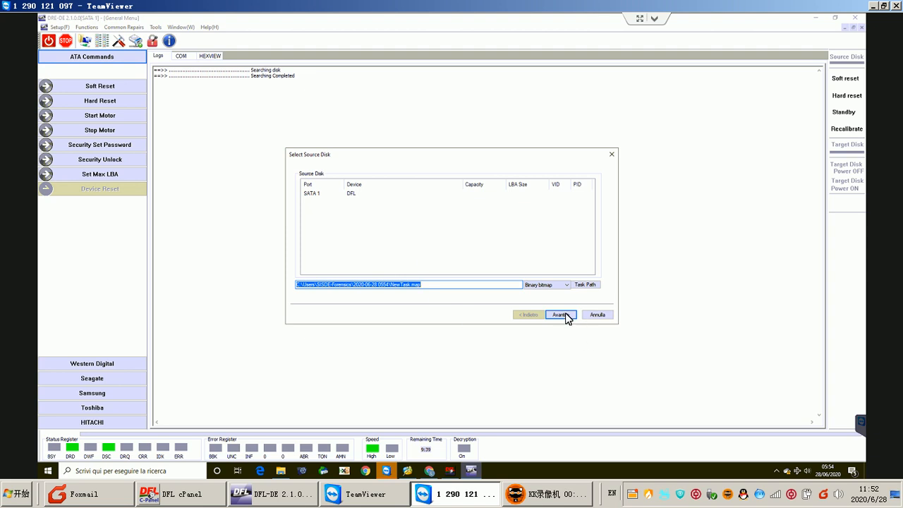
pyautogui.click(561, 314)
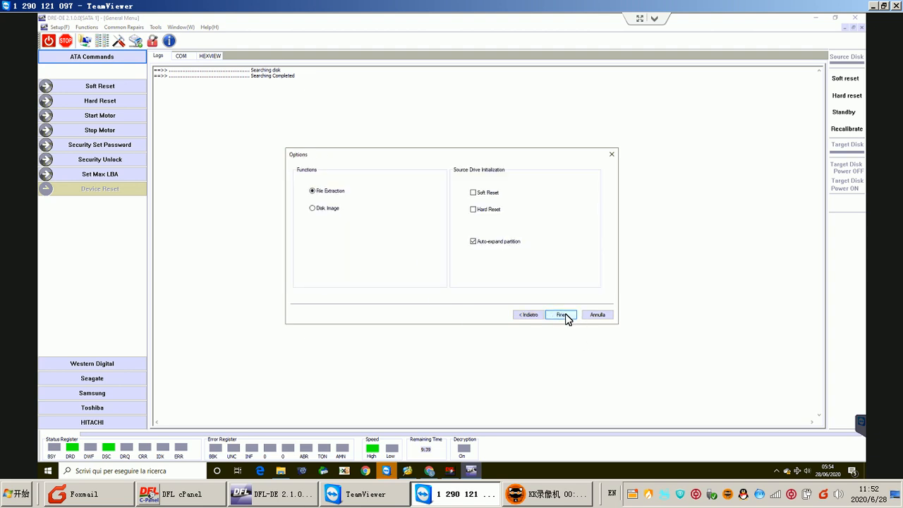
pyautogui.click(560, 313)
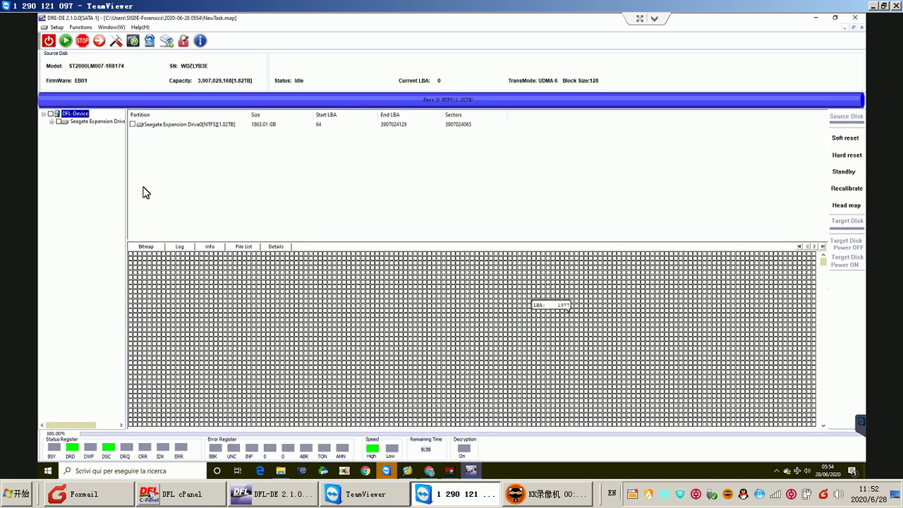
# Step: Expand DFL Device > Seagate Expansion Drive and list the Root folder's files
pyautogui.click(88, 39)
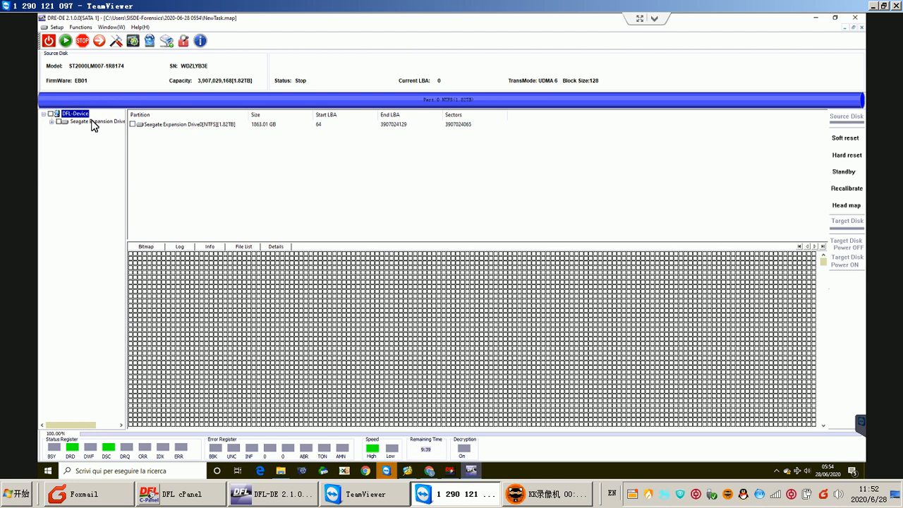
pyautogui.click(92, 121)
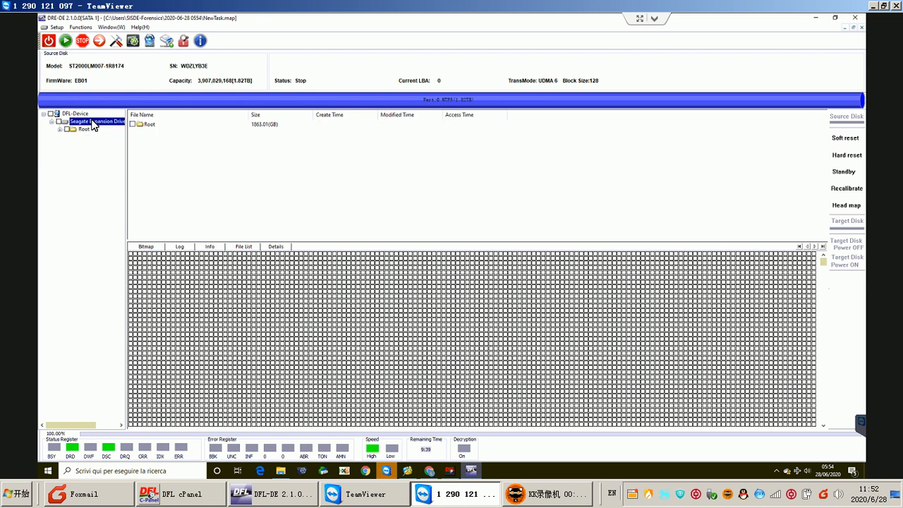
pyautogui.click(78, 132)
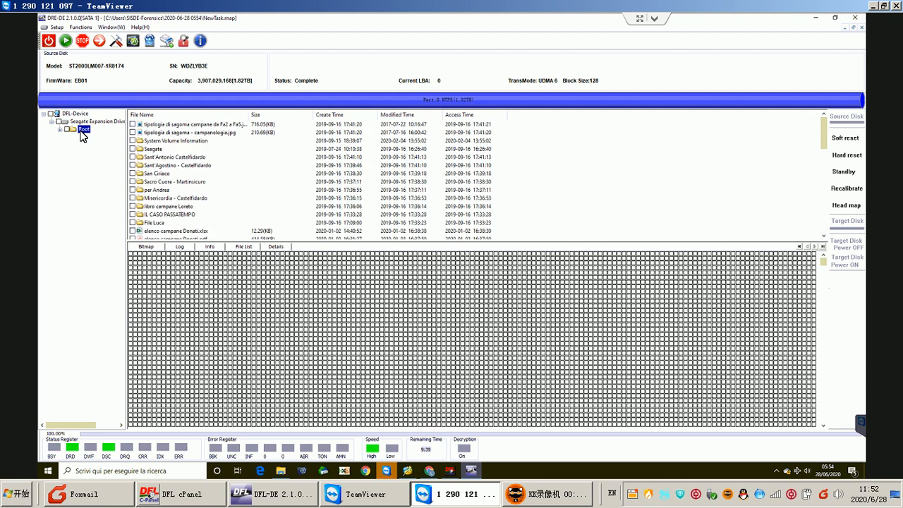